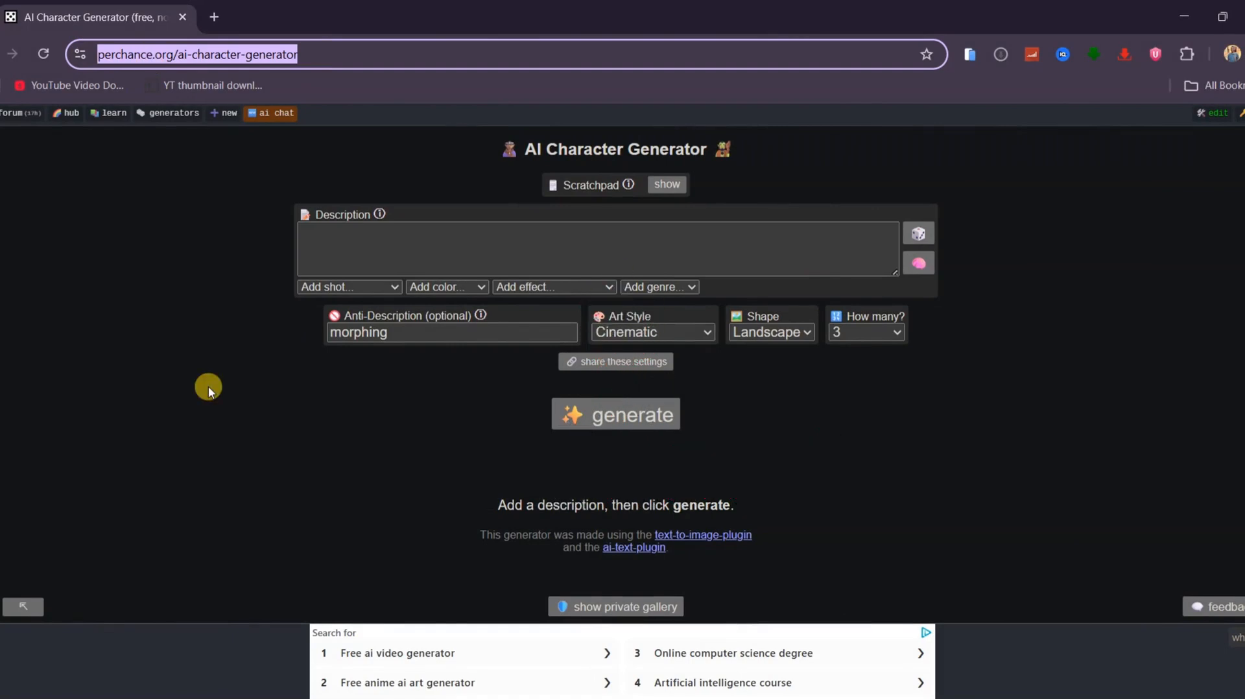
{"action": "mouse_move", "coordinate": [1027, 393]}
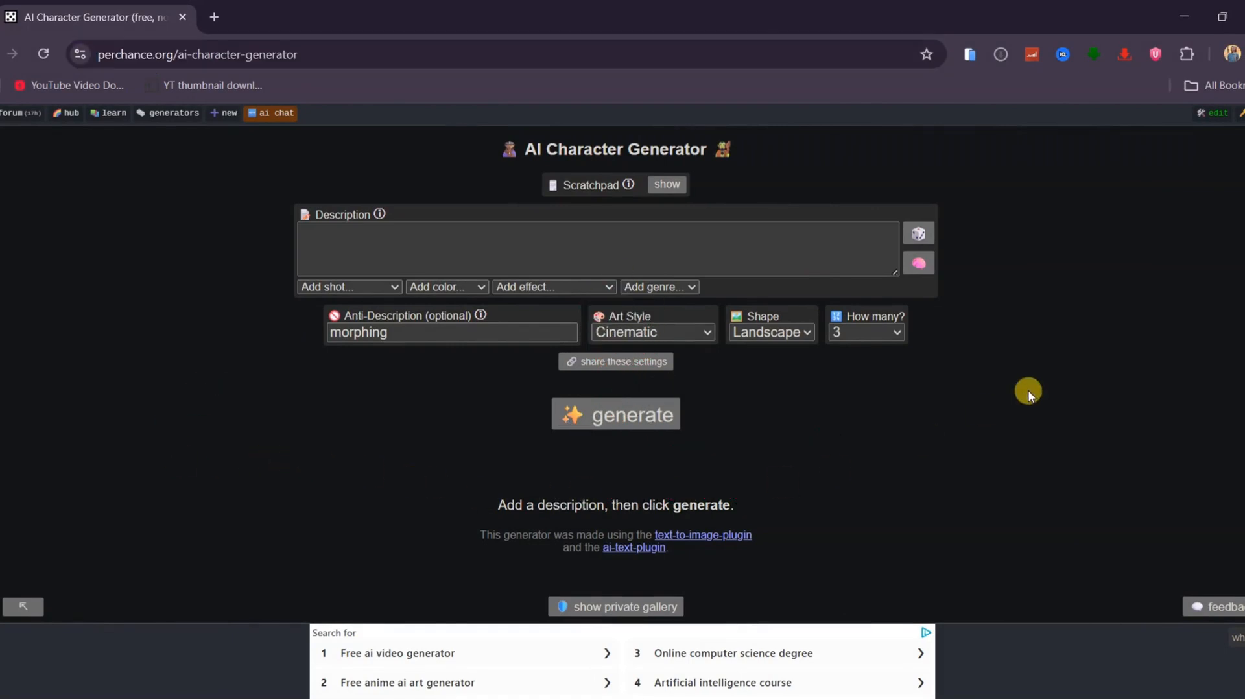
- Set the image count to 6 and the shape to Square
{"action": "left_click", "coordinate": [865, 332]}
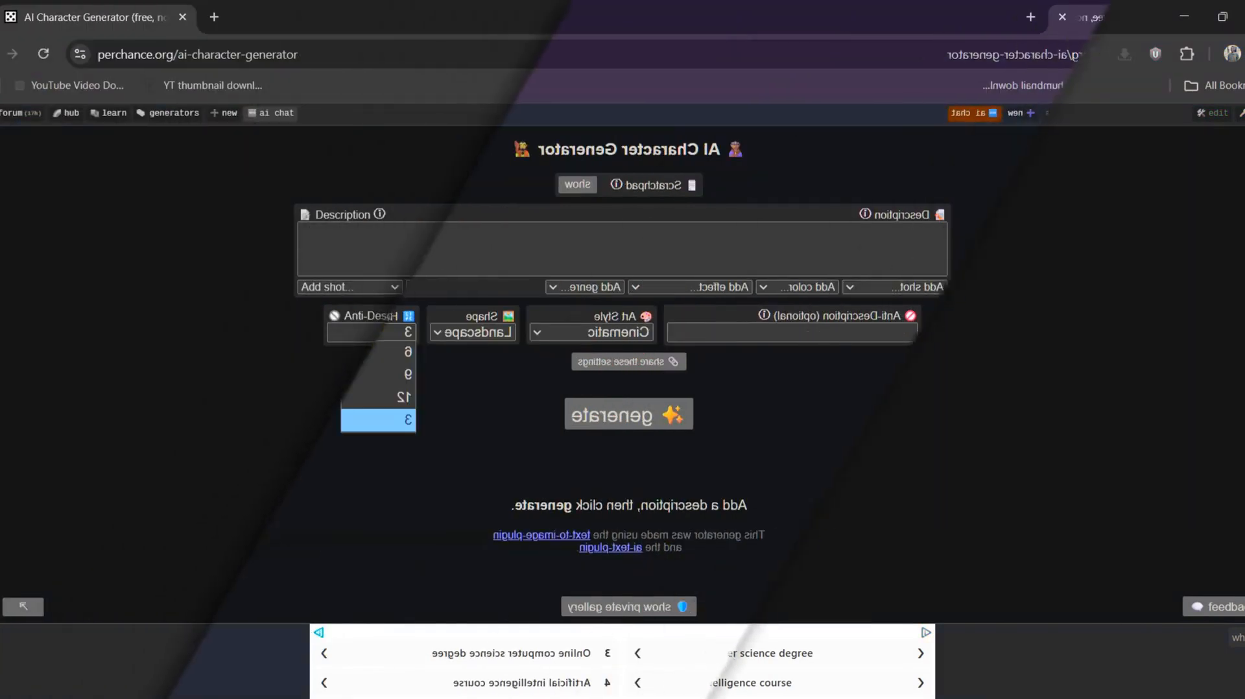
{"action": "left_click", "coordinate": [770, 331]}
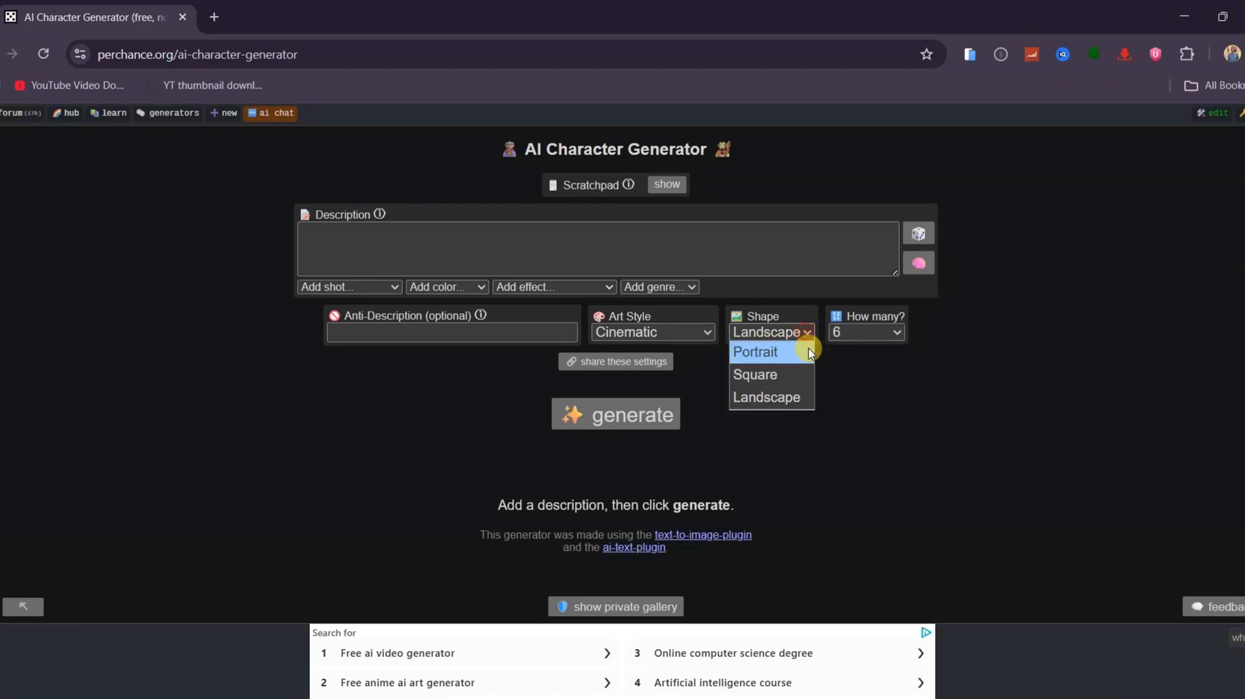
{"action": "left_click", "coordinate": [755, 374]}
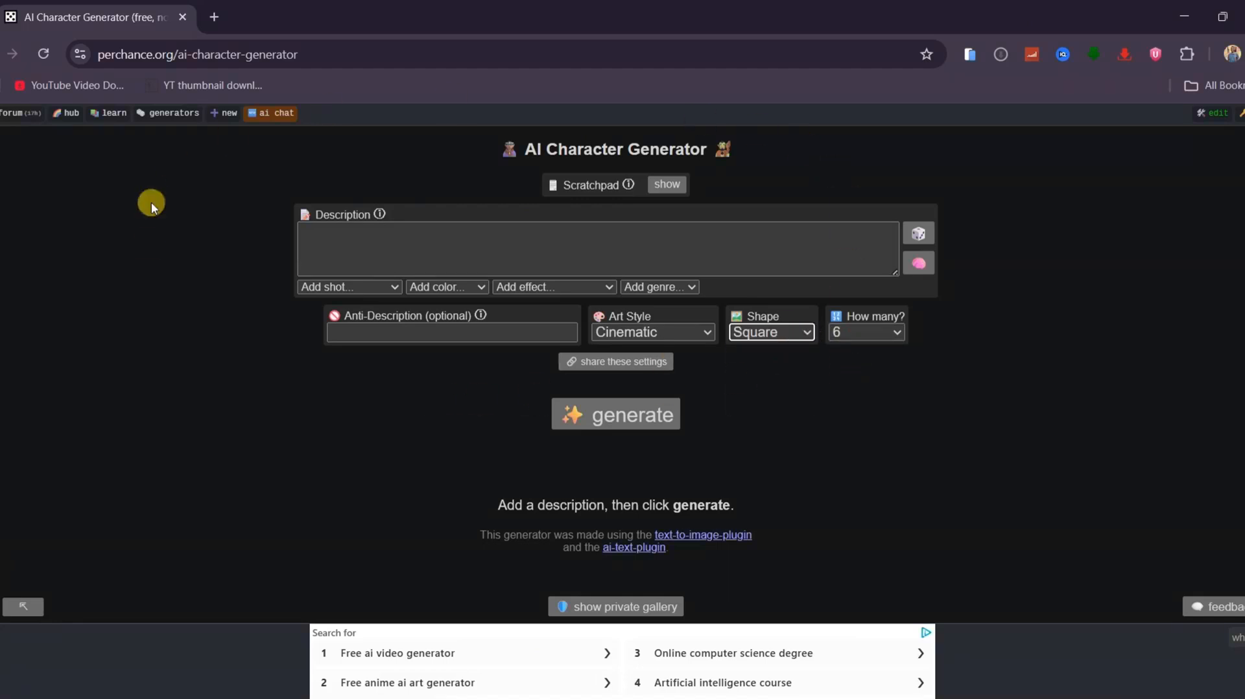
{"action": "mouse_move", "coordinate": [242, 440]}
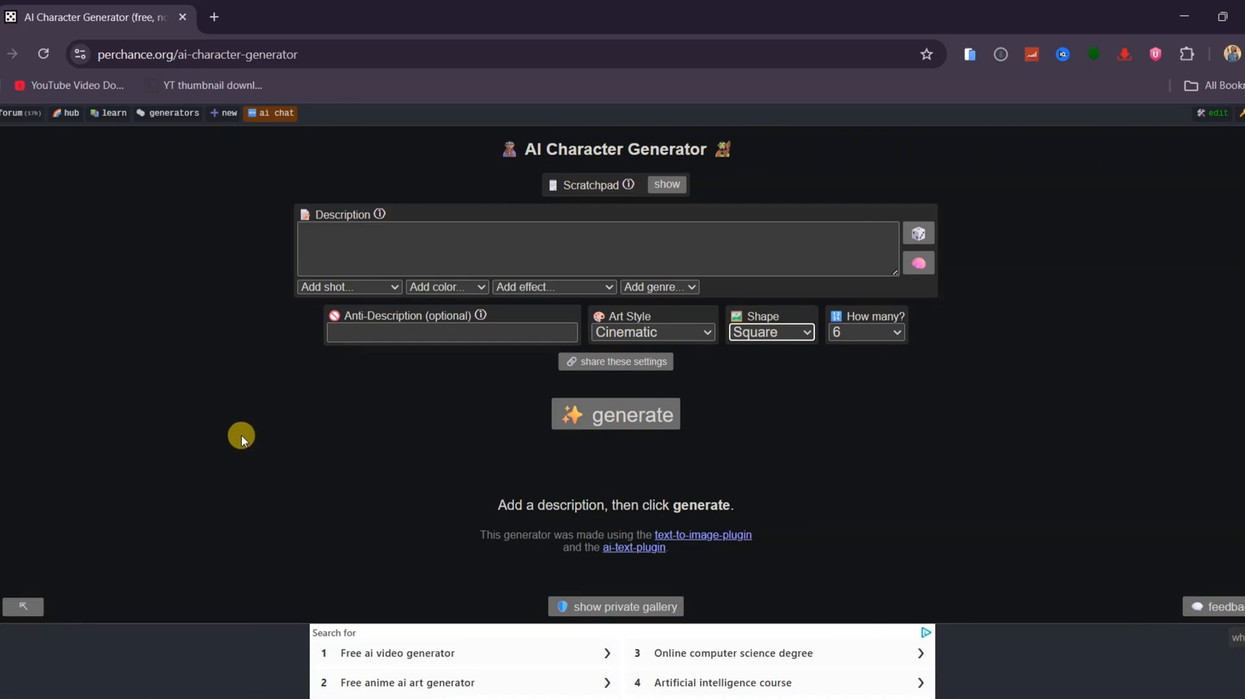
{"action": "mouse_move", "coordinate": [790, 442]}
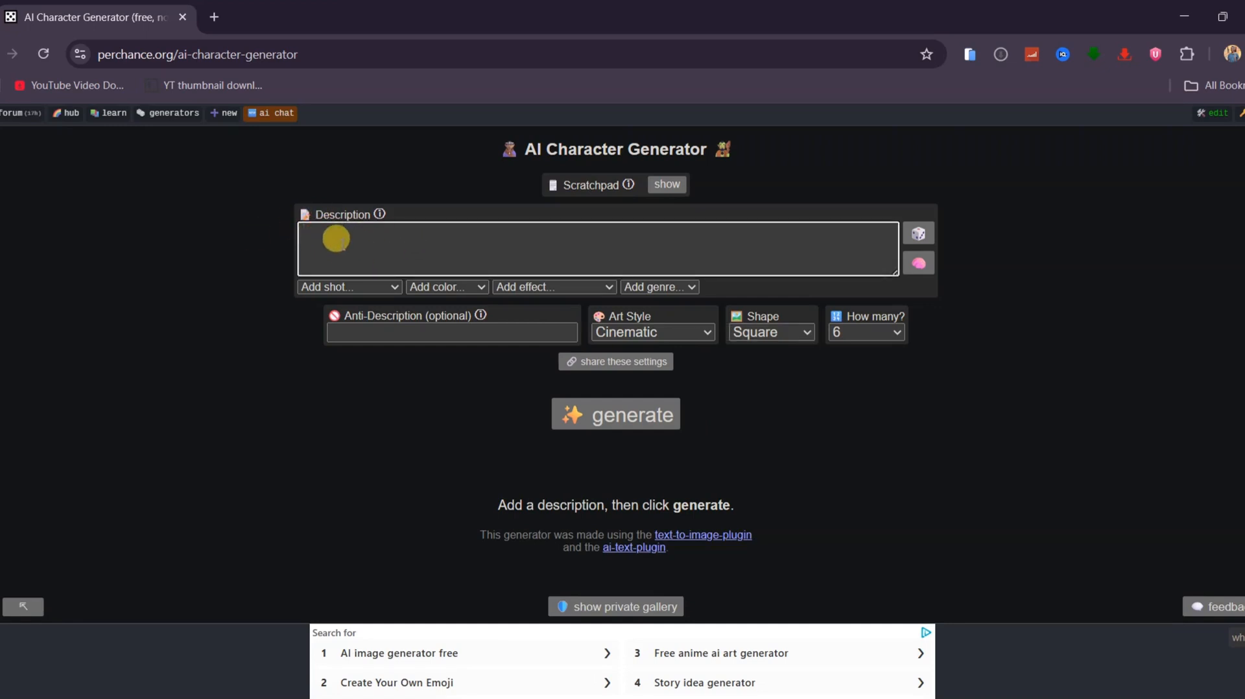
- Describe a woman on a balcony after rain with city lights, adding a close-up portrait shot
{"action": "type", "text": "A woman sits on a balcony after rain, thin fabric damp, city lights glowing behind her"}
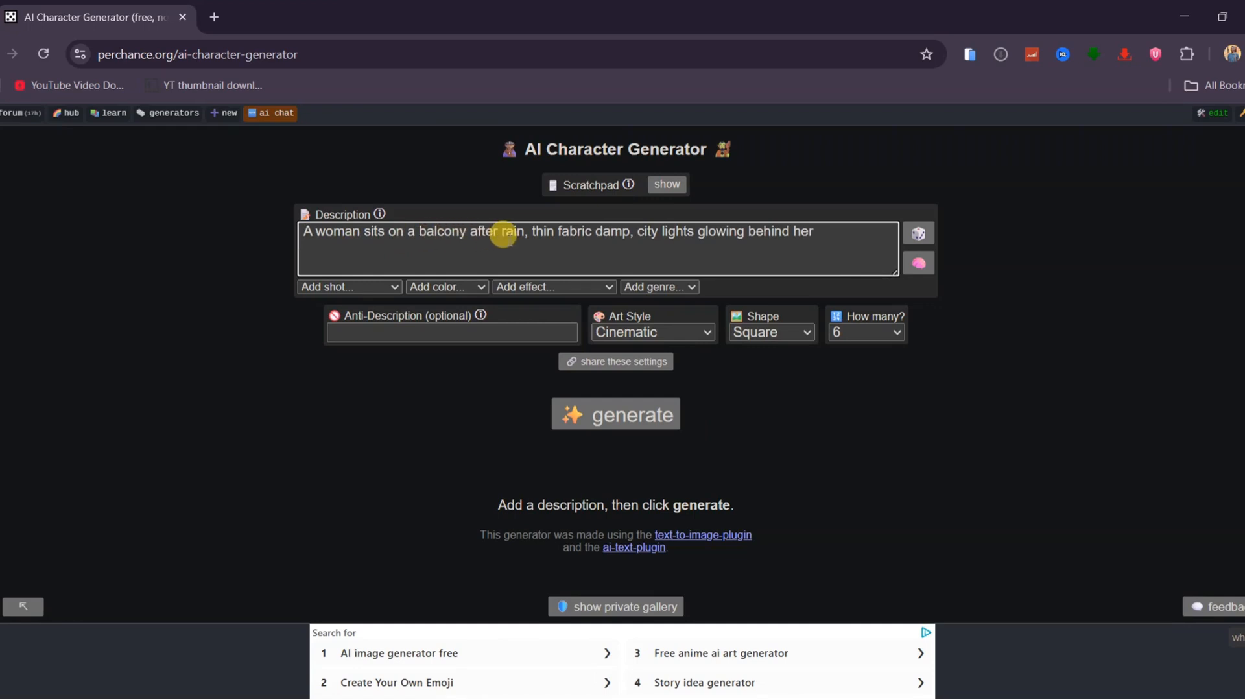
{"action": "mouse_move", "coordinate": [670, 231]}
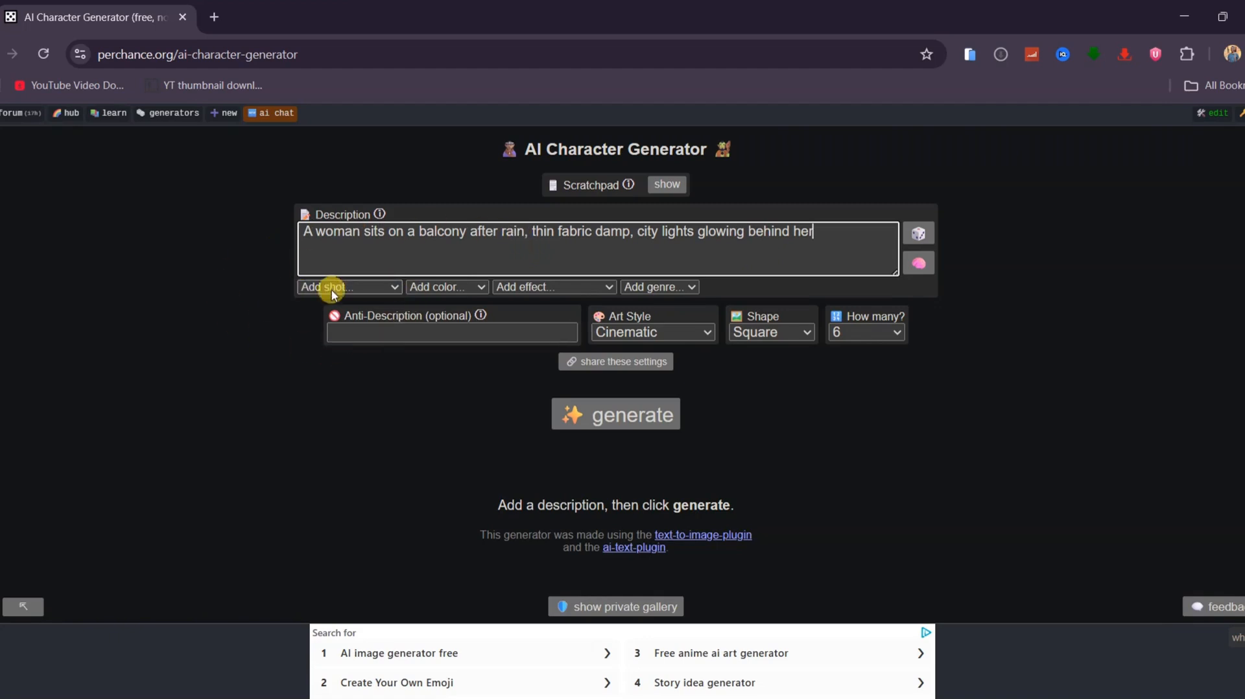
{"action": "left_click", "coordinate": [348, 287]}
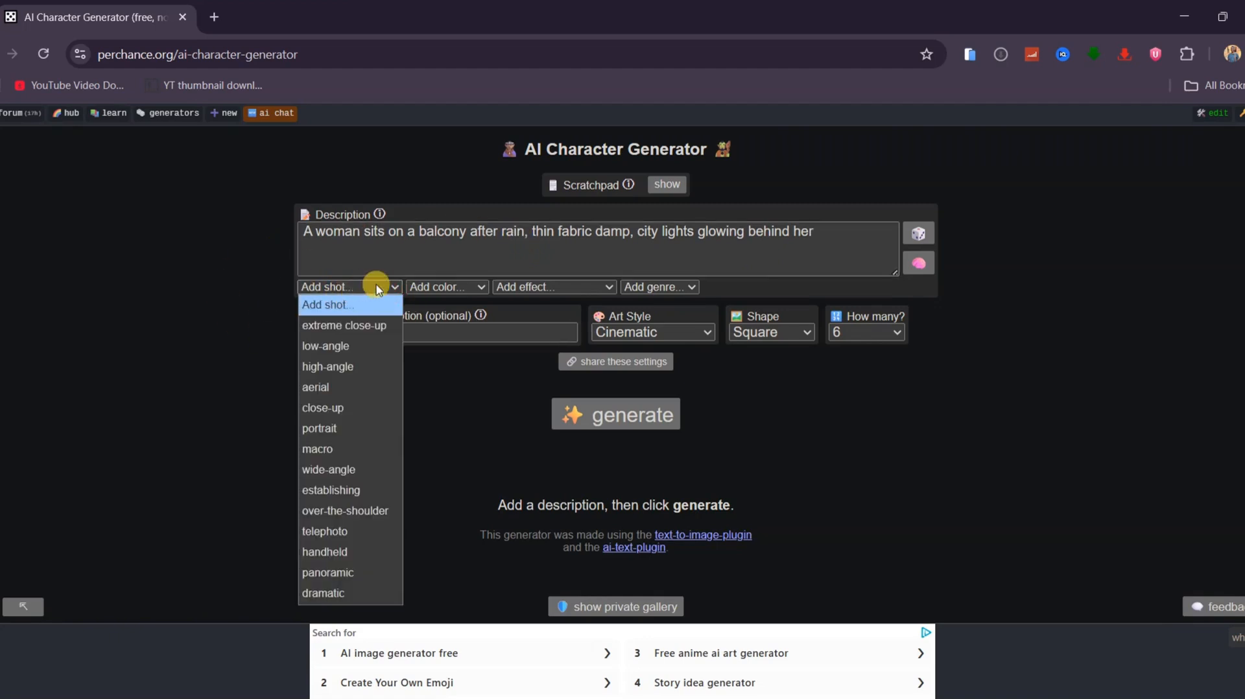
{"action": "mouse_move", "coordinate": [344, 326]}
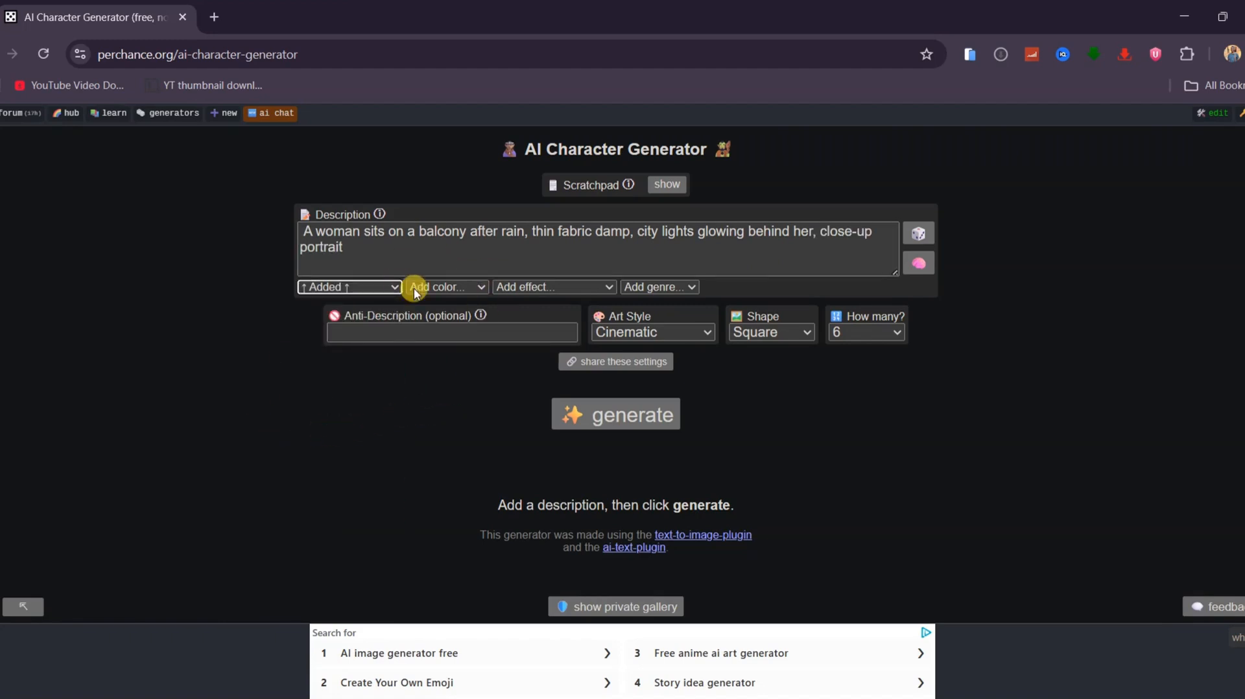
- Add warm color grading and the epic fantasy genre to the description
{"action": "left_click", "coordinate": [446, 286]}
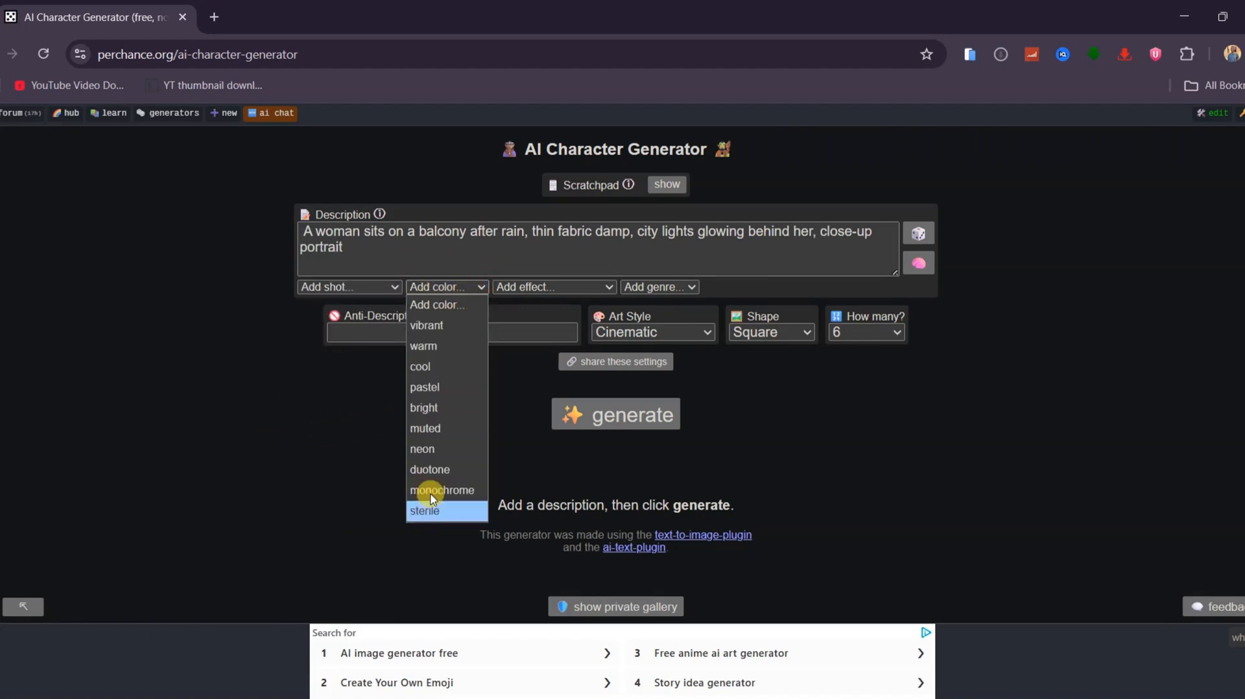
{"action": "left_click", "coordinate": [423, 345]}
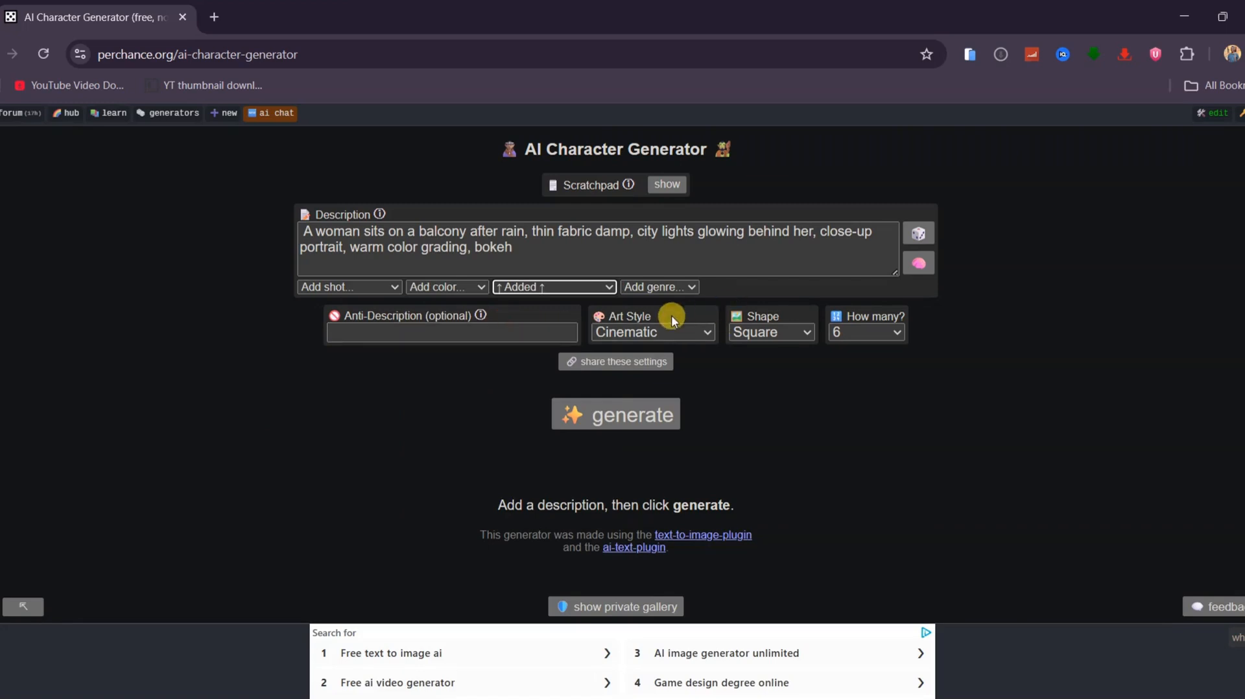
{"action": "left_click", "coordinate": [659, 287]}
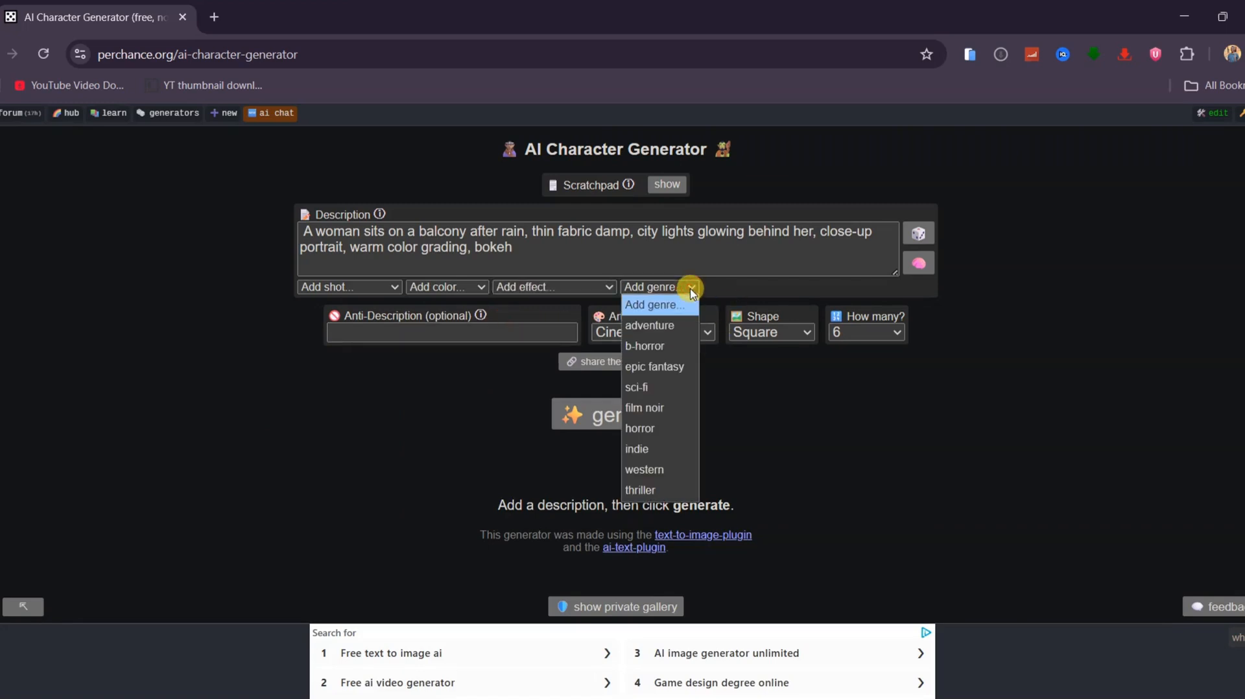
{"action": "mouse_move", "coordinate": [655, 366]}
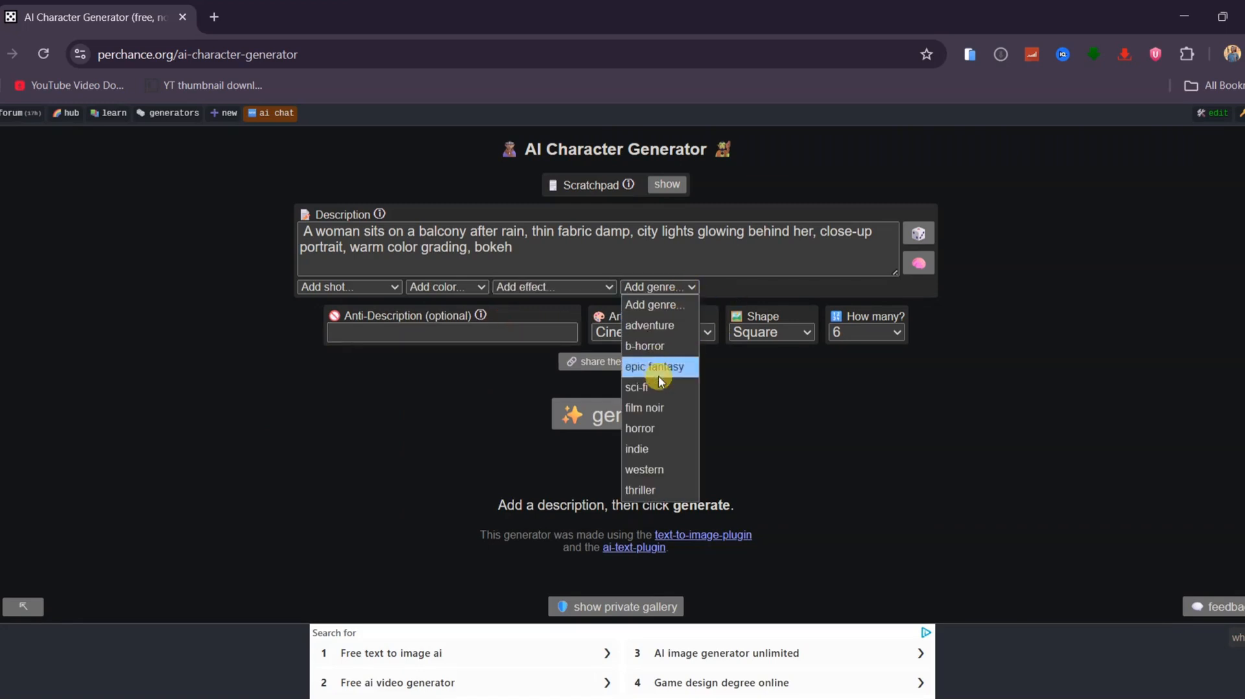
{"action": "left_click", "coordinate": [653, 365]}
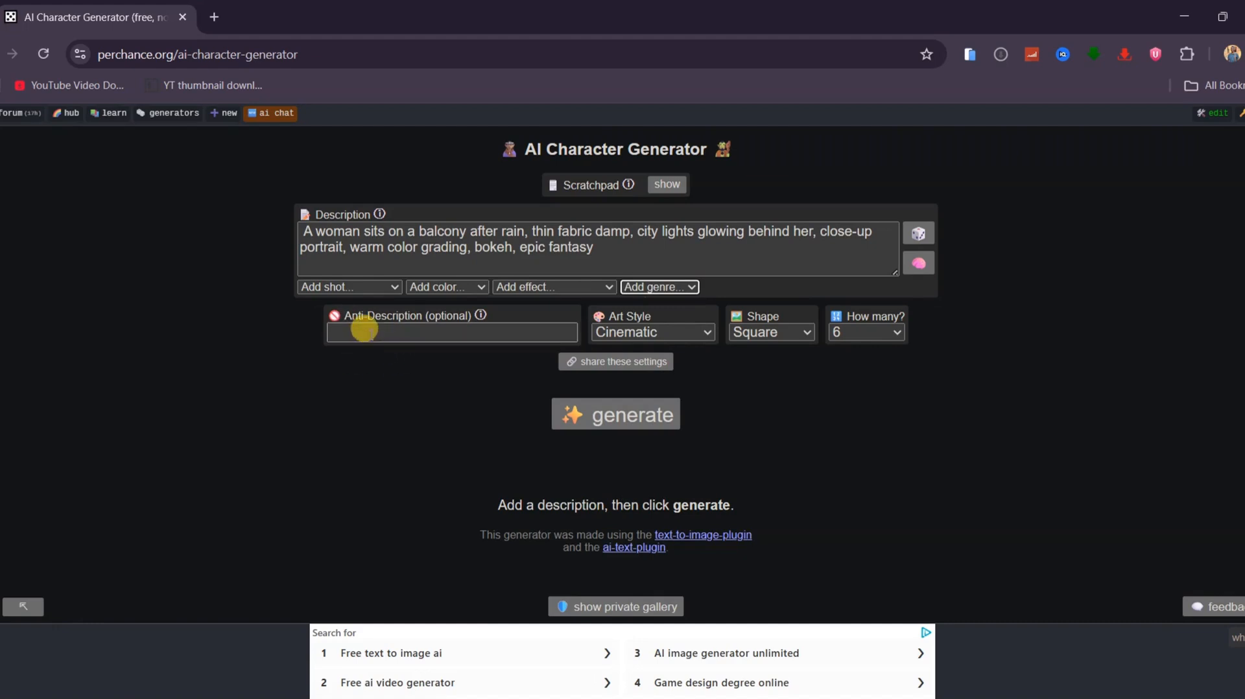
- Set 'morphing' as the anti-description, keeping the Cinematic art style
{"action": "type", "text": "m"}
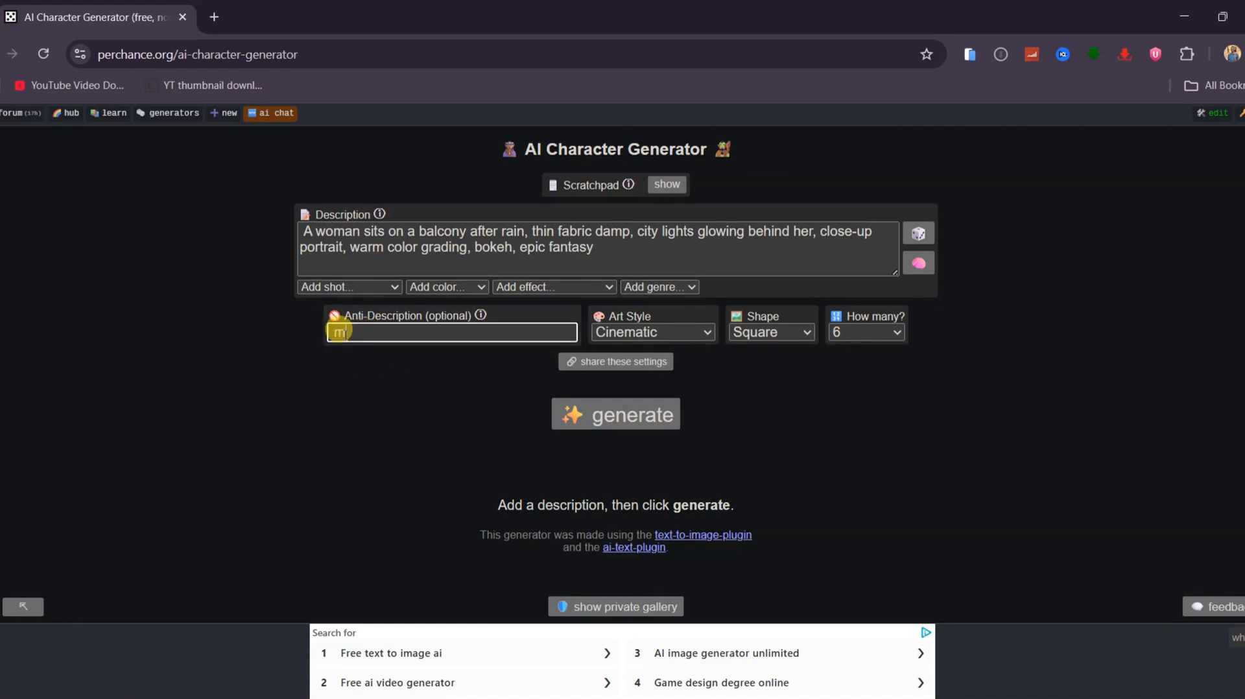
{"action": "type", "text": "orphing"}
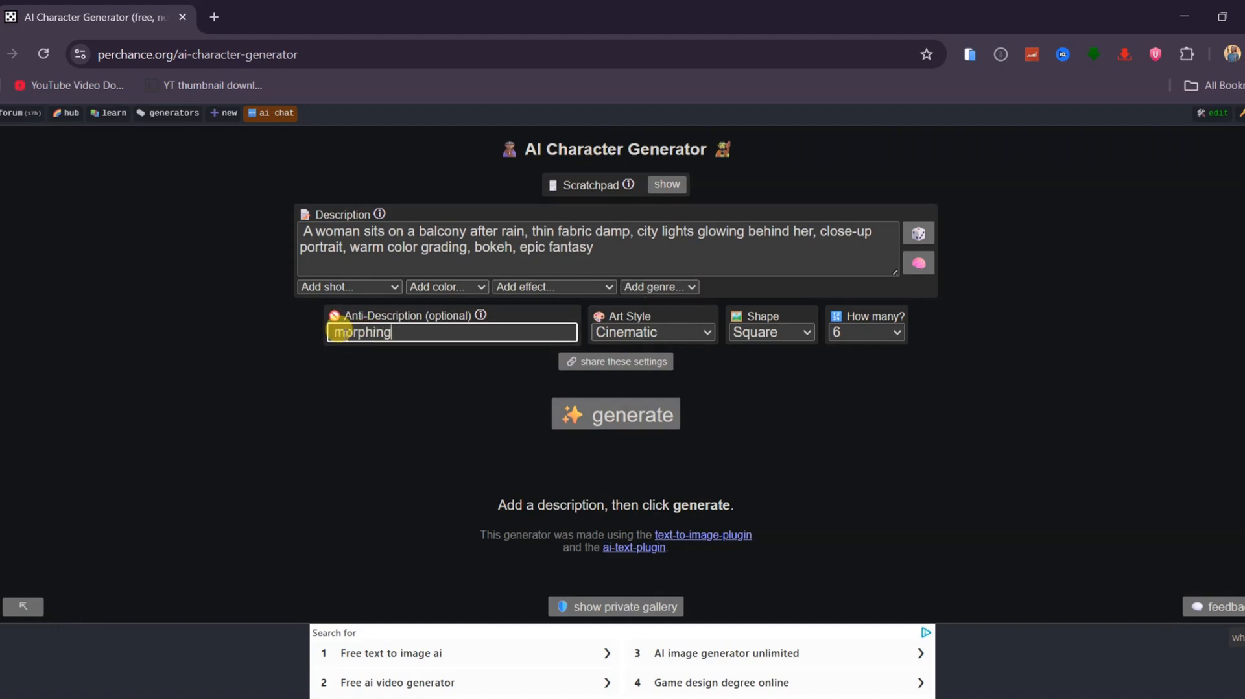
{"action": "mouse_move", "coordinate": [421, 390]}
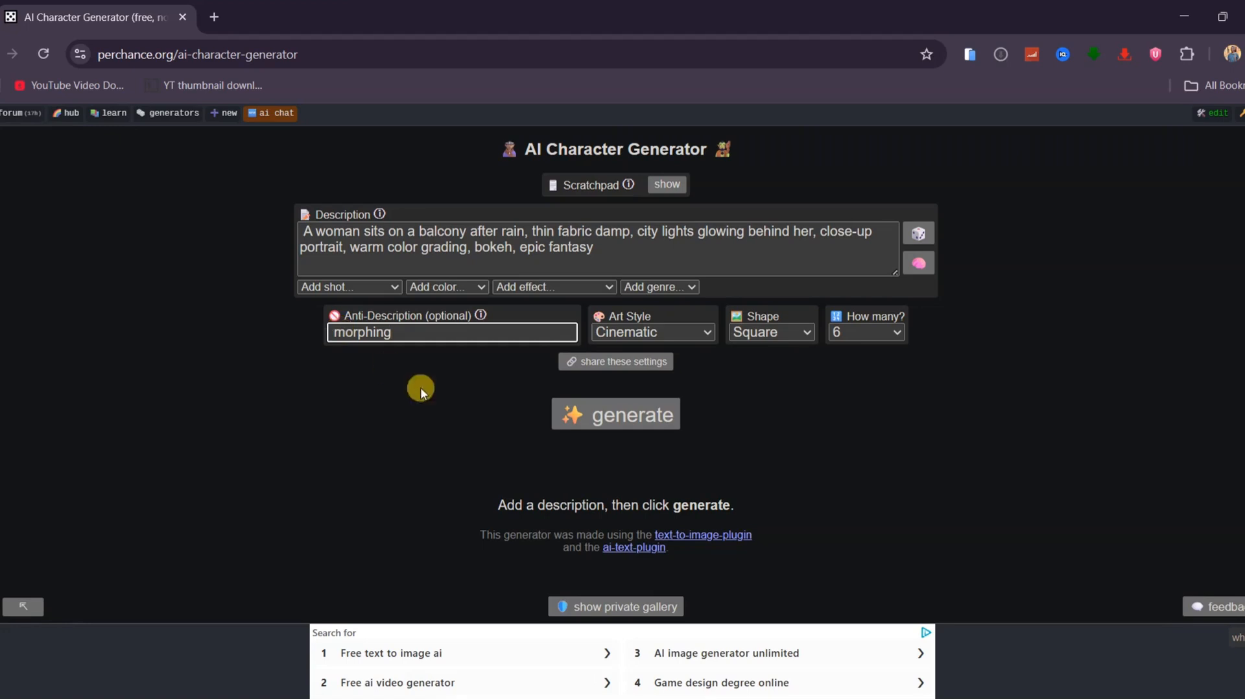
{"action": "left_click", "coordinate": [651, 332]}
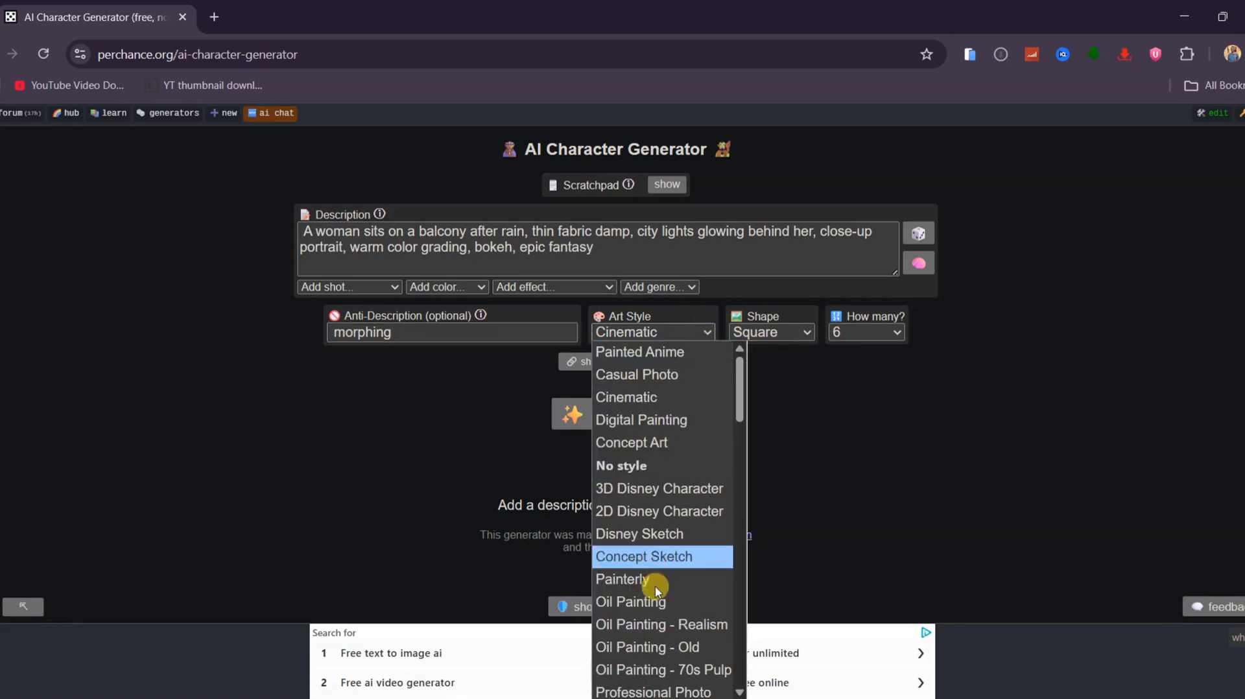
{"action": "mouse_move", "coordinate": [665, 468]}
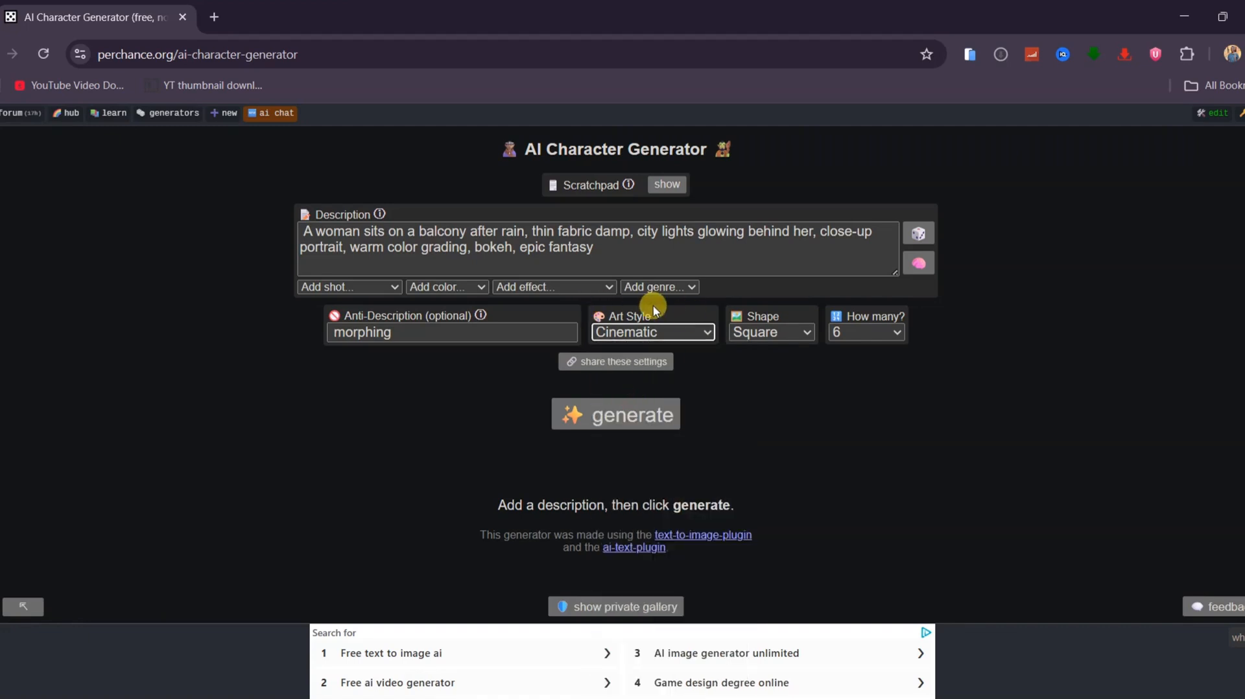
- Set the shape to Landscape and the count to 3, then generate the balcony images
{"action": "left_click", "coordinate": [804, 332]}
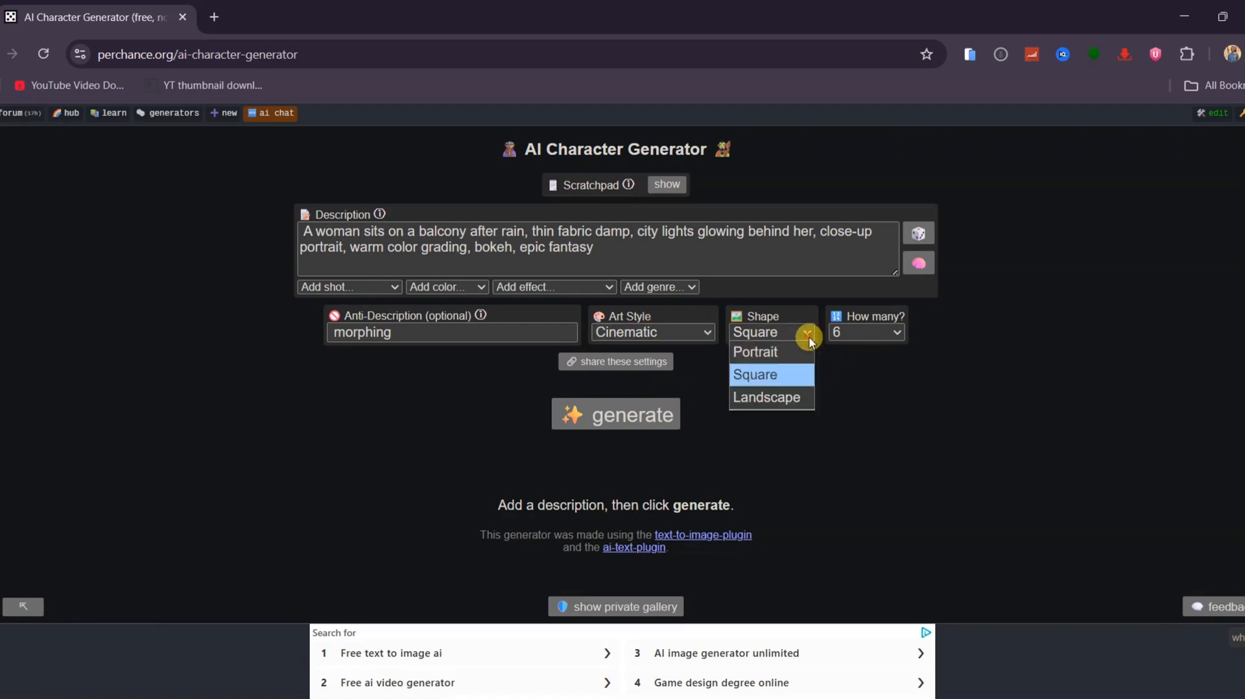
{"action": "mouse_move", "coordinate": [767, 396]}
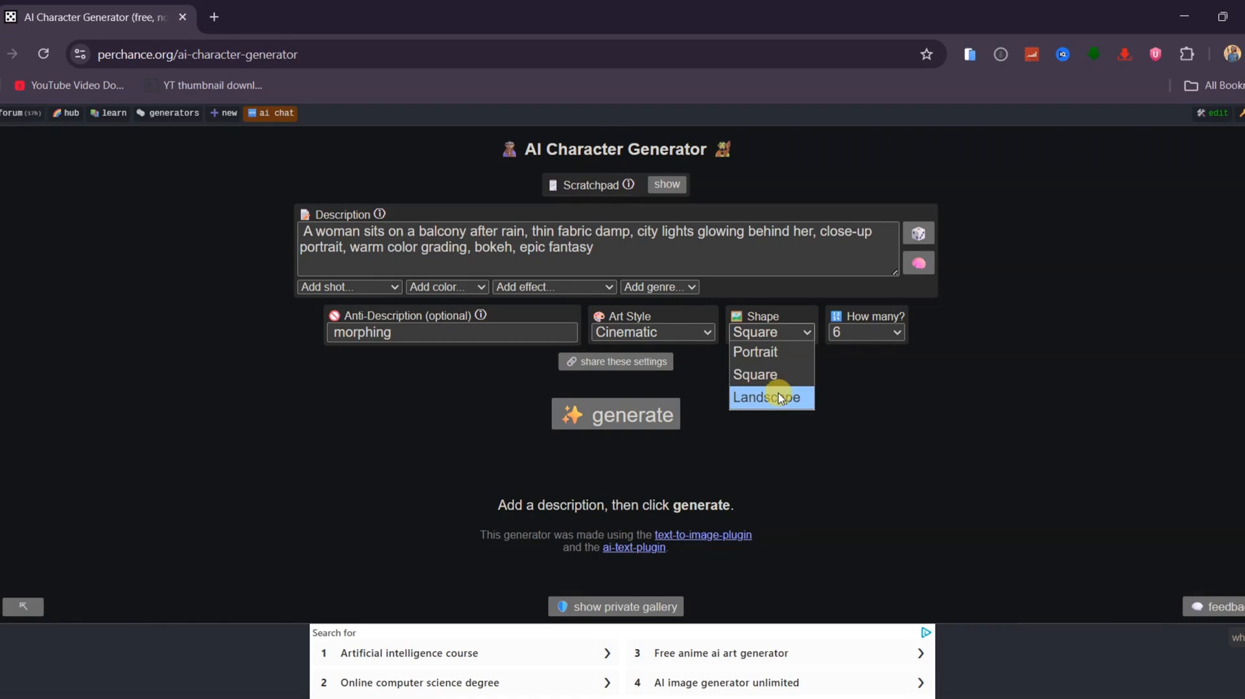
{"action": "mouse_move", "coordinate": [772, 351]}
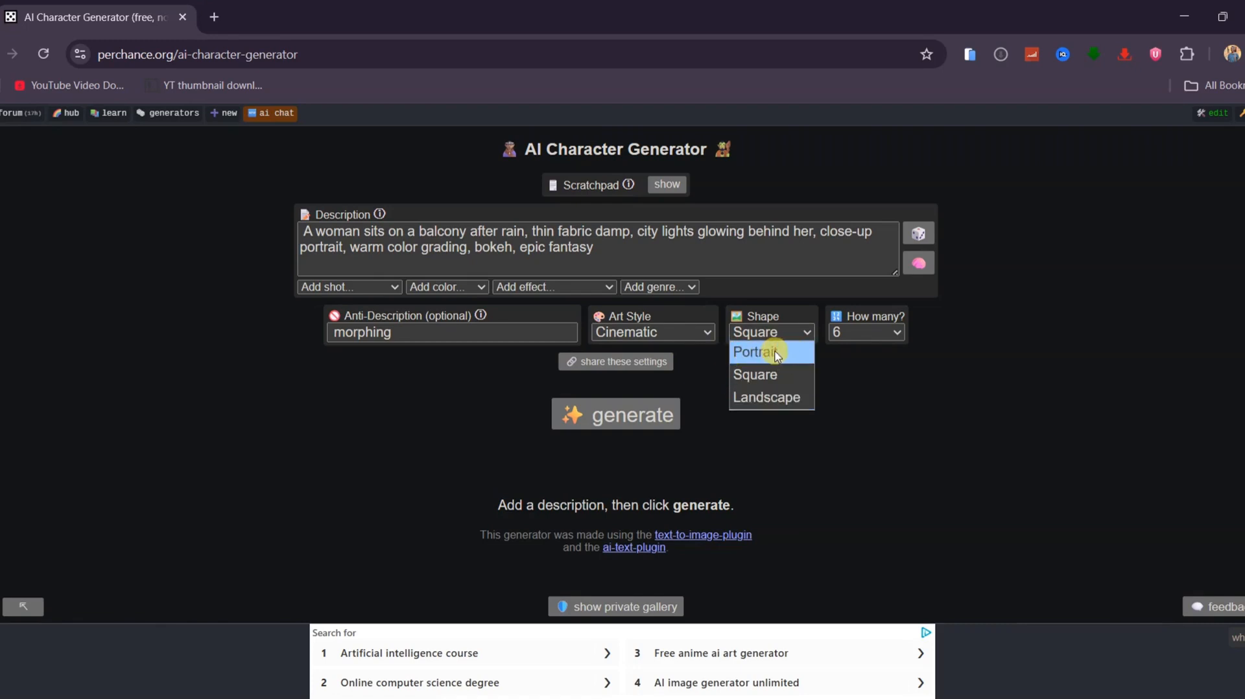
{"action": "left_click", "coordinate": [766, 397]}
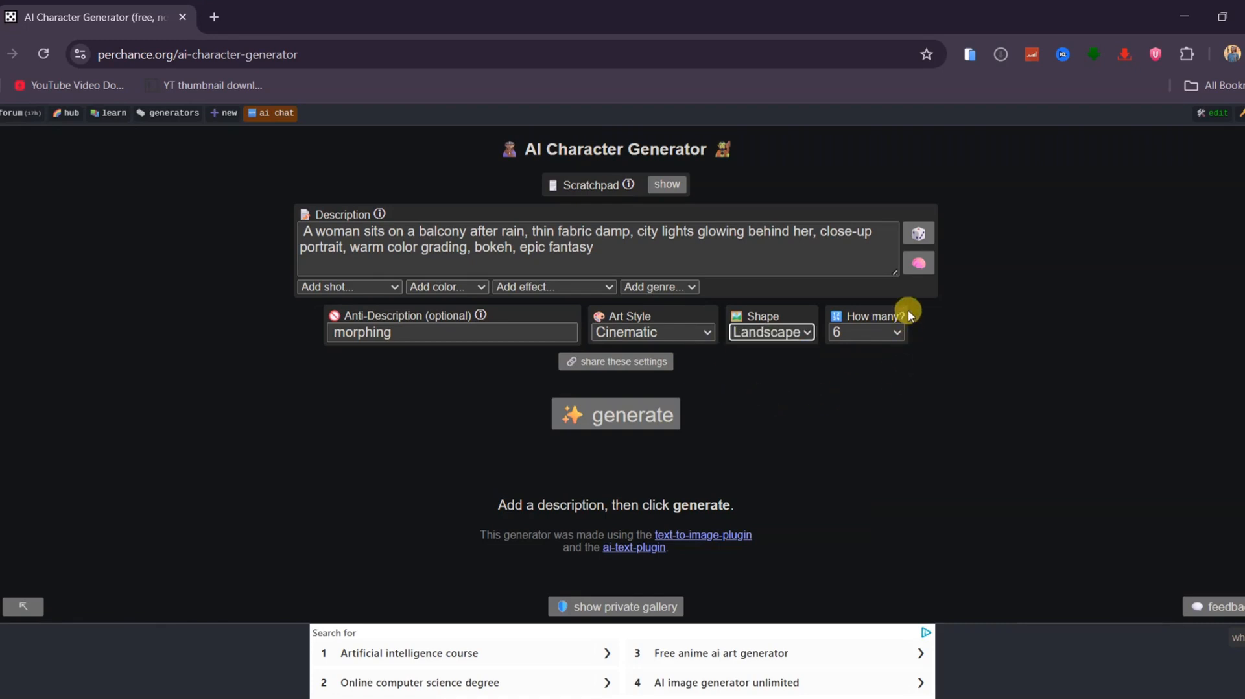
{"action": "left_click", "coordinate": [866, 332]}
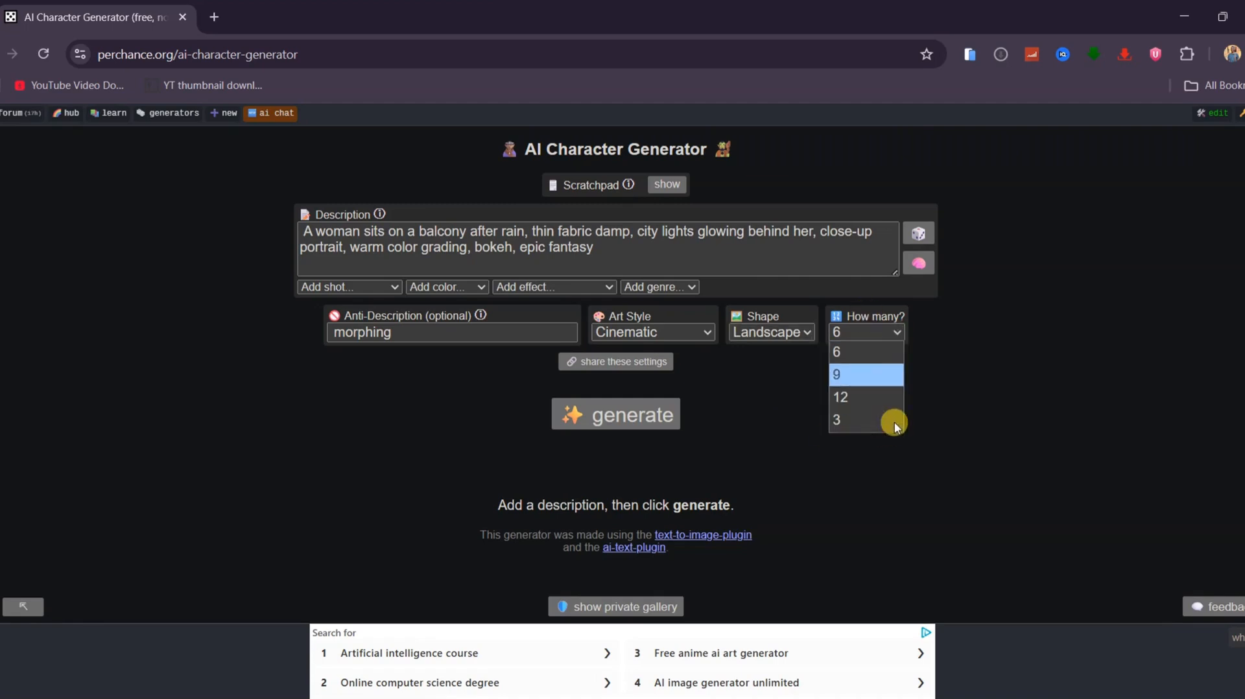
{"action": "left_click", "coordinate": [836, 419]}
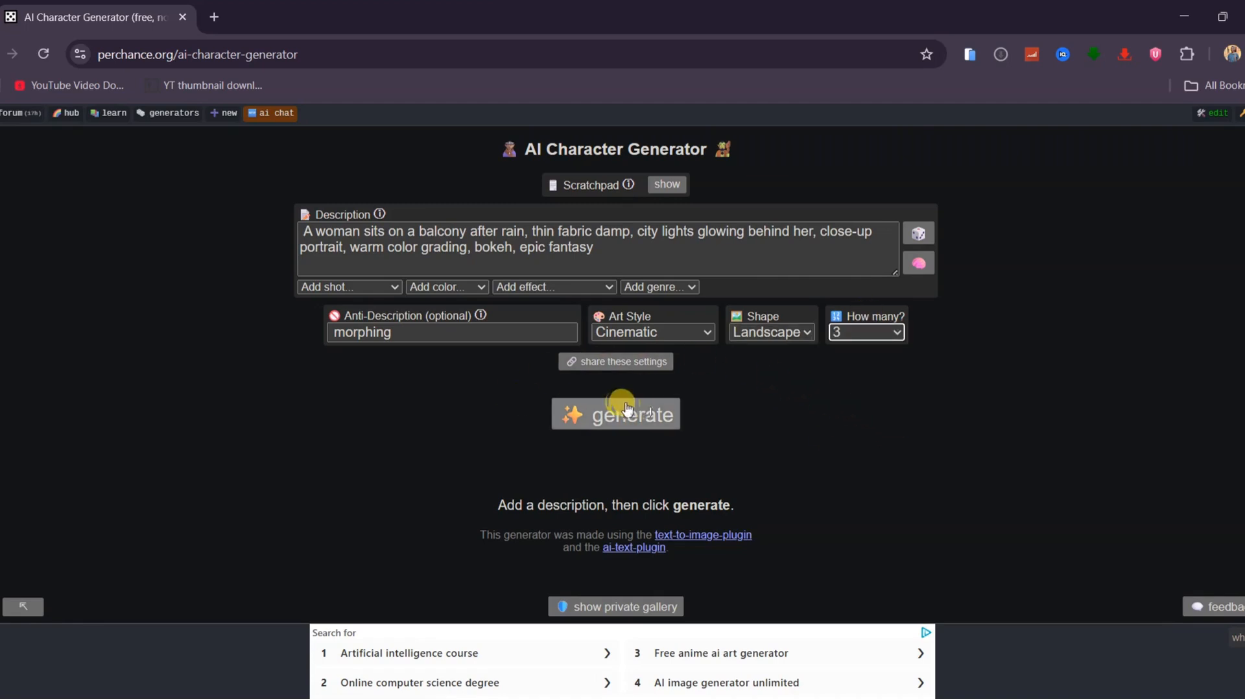
{"action": "left_click", "coordinate": [615, 413]}
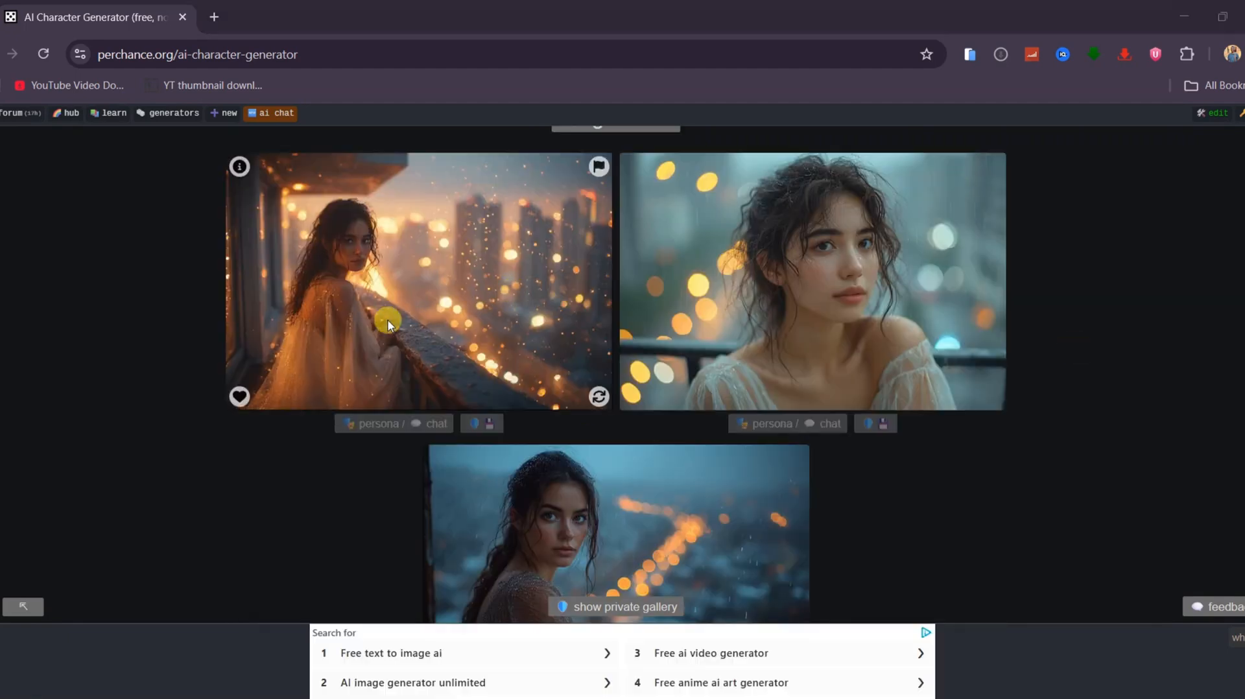
{"action": "scroll", "scroll_direction": "down", "scroll_amount": 3}
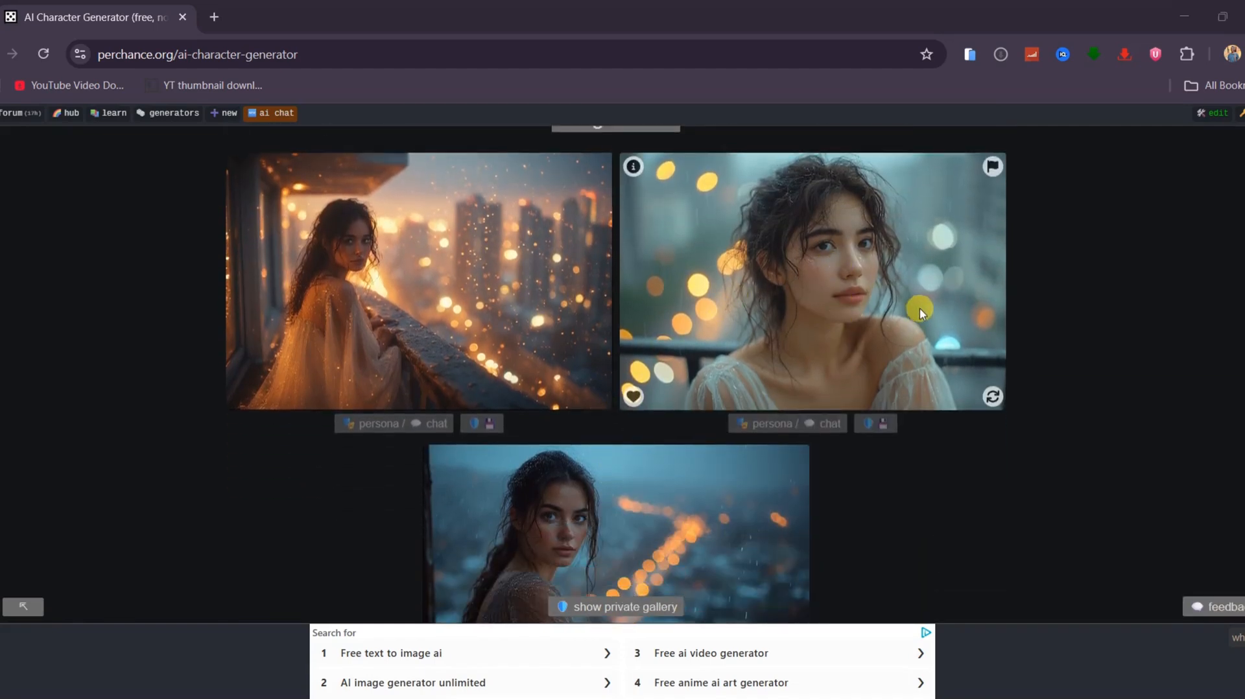
{"action": "mouse_move", "coordinate": [813, 254]}
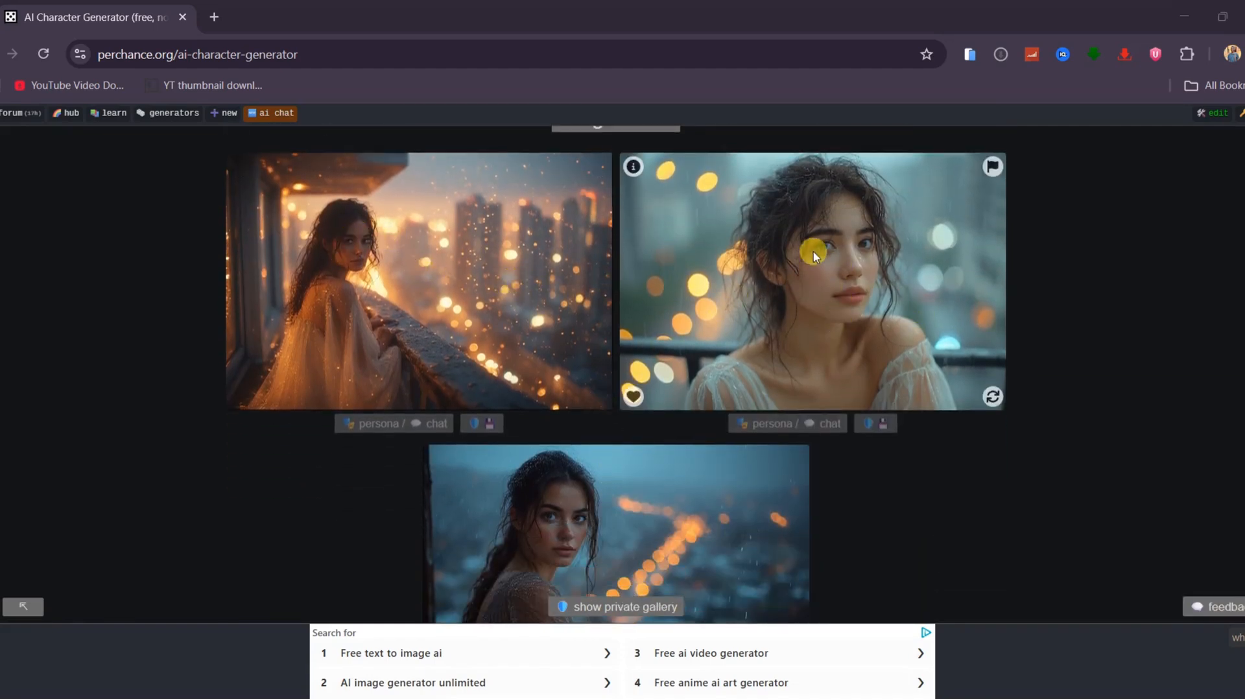
{"action": "mouse_move", "coordinate": [337, 277]}
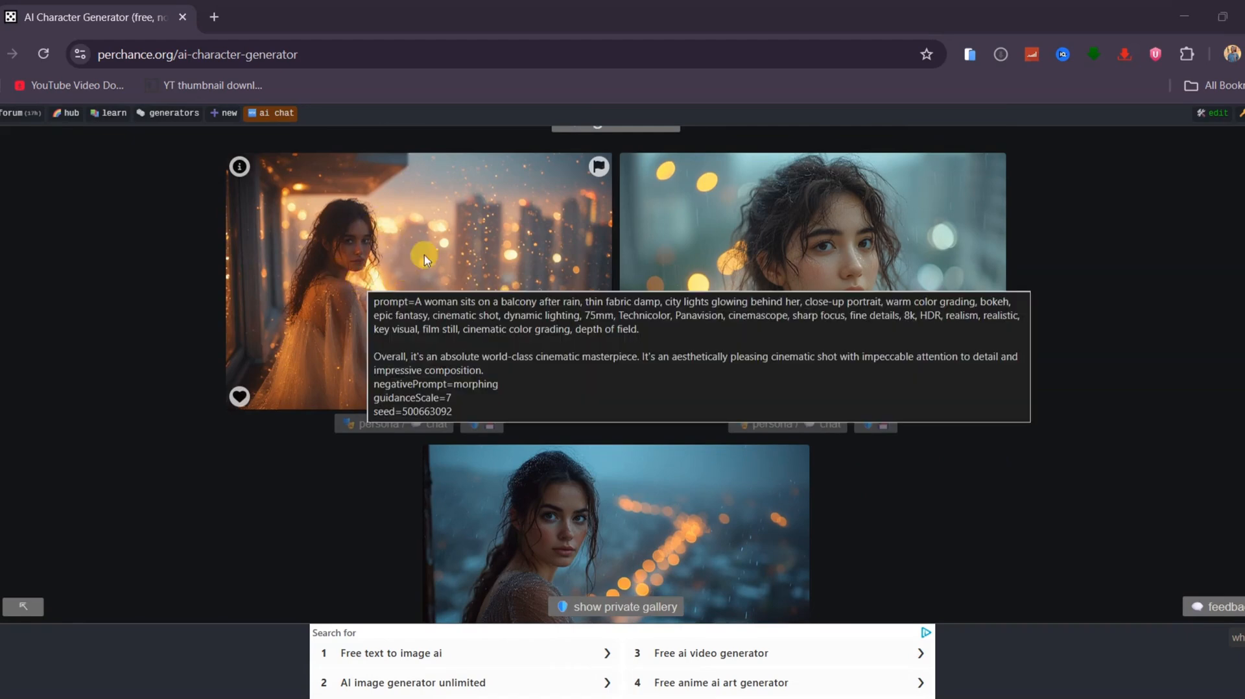
{"action": "mouse_move", "coordinate": [879, 265]}
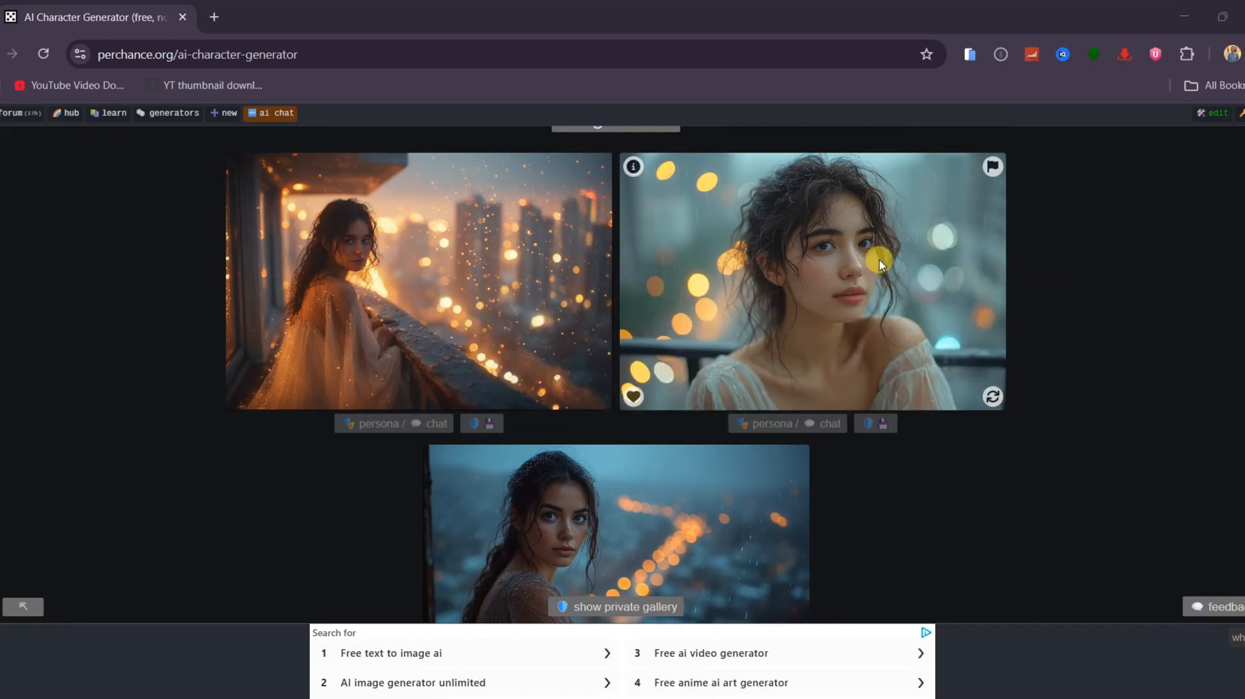
{"action": "scroll", "scroll_direction": "down", "scroll_amount": 3}
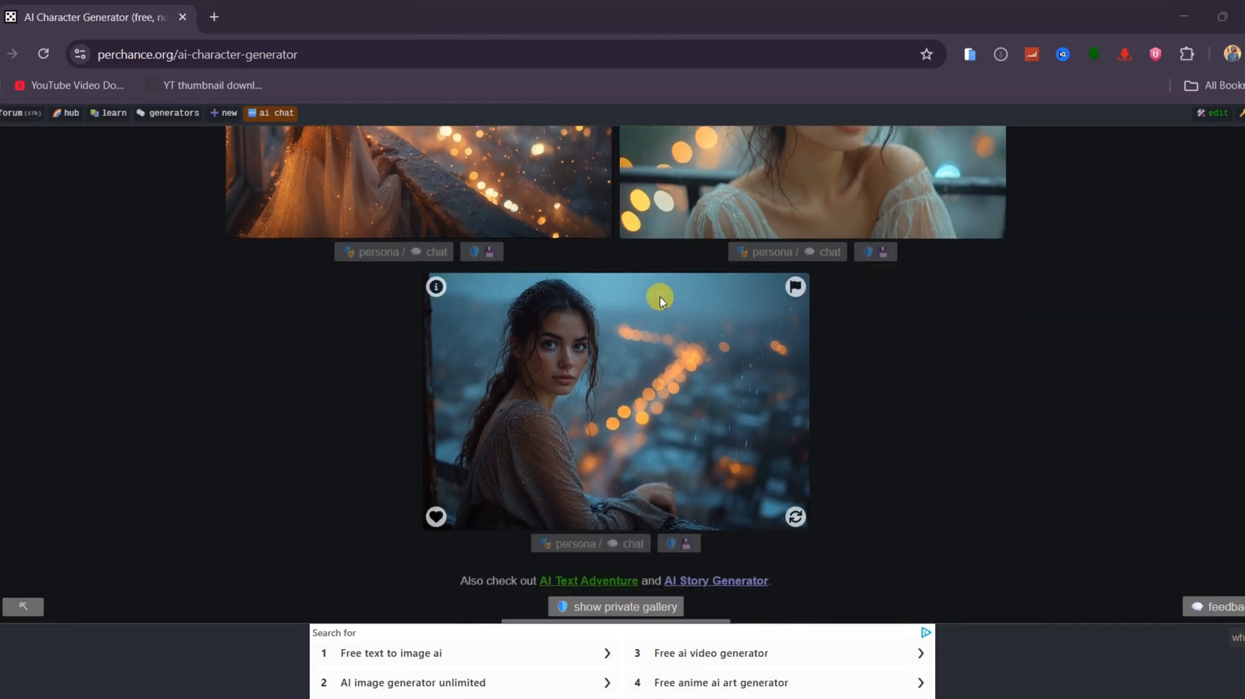
{"action": "scroll", "scroll_direction": "up", "scroll_amount": 3}
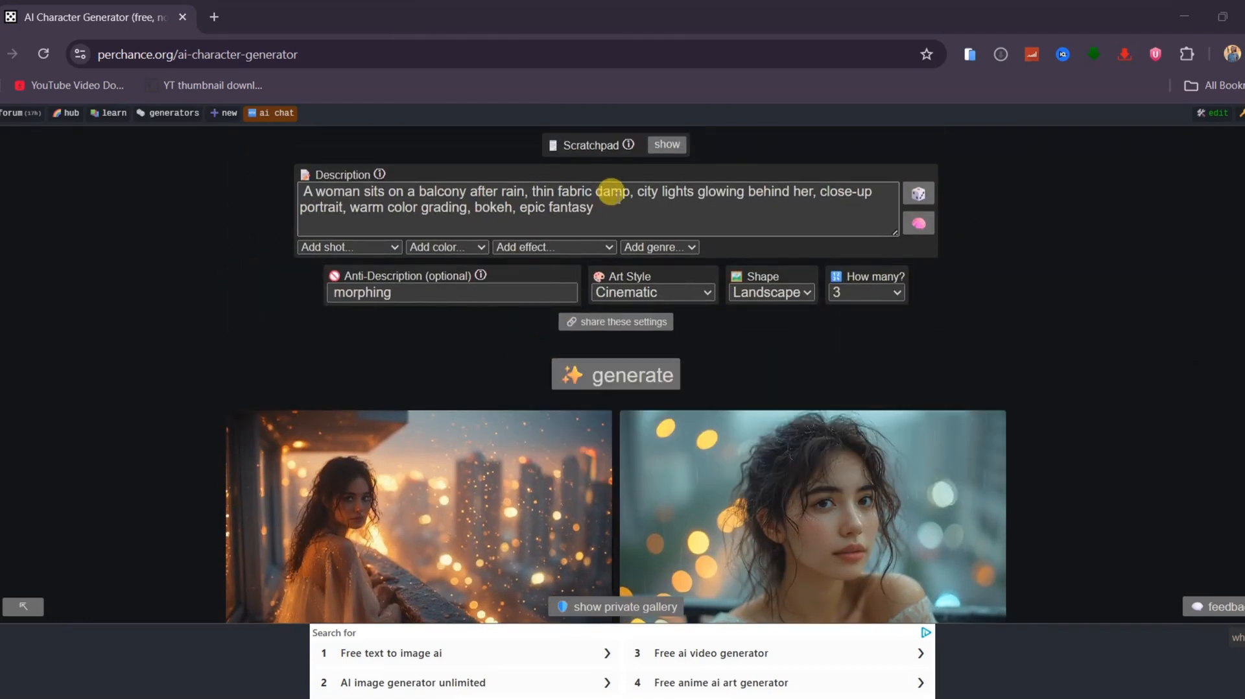
- Describe a man in a dim room after a workout with a towel, request 6 images and generate
{"action": "type", "text": "A man stands in a dim room after a workout, towel over his shoulder, sweat on his skin"}
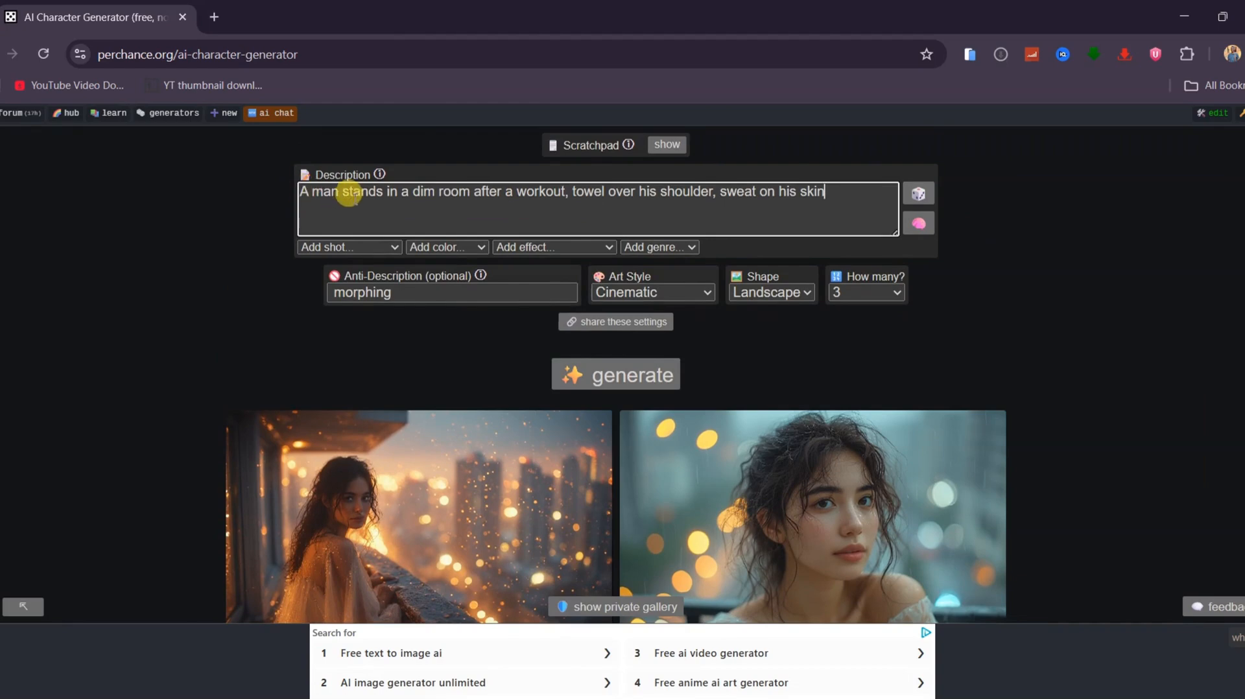
{"action": "mouse_move", "coordinate": [564, 202]}
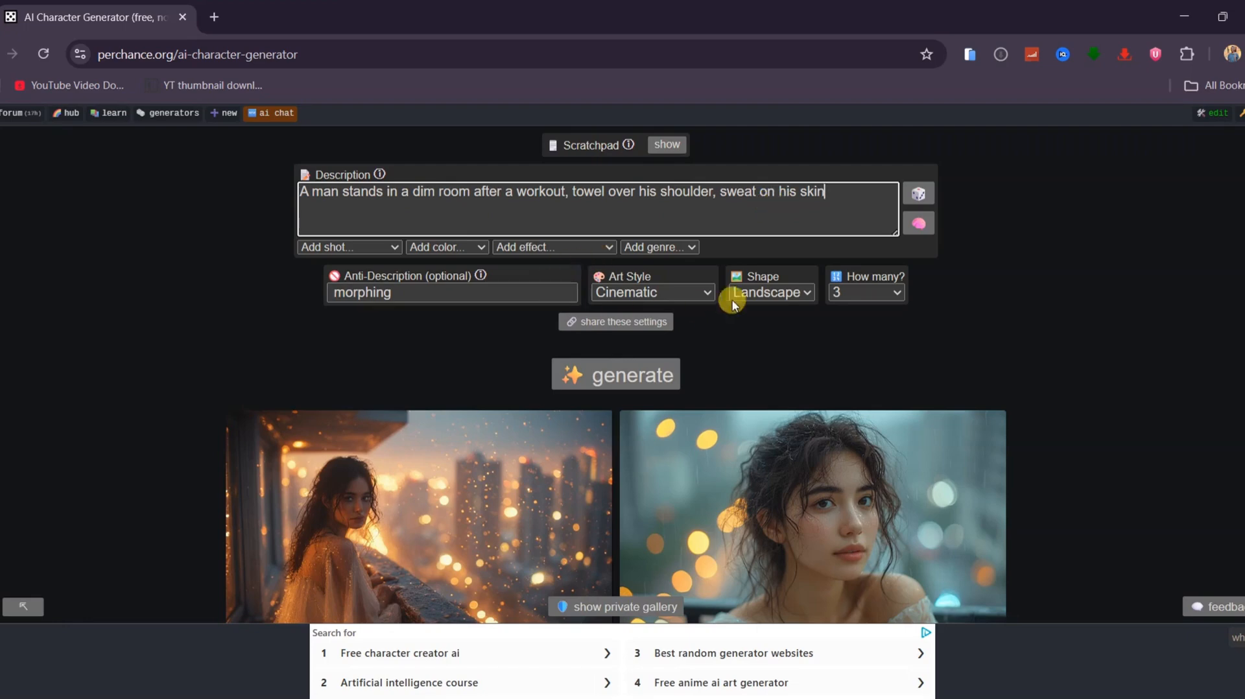
{"action": "left_click", "coordinate": [865, 292]}
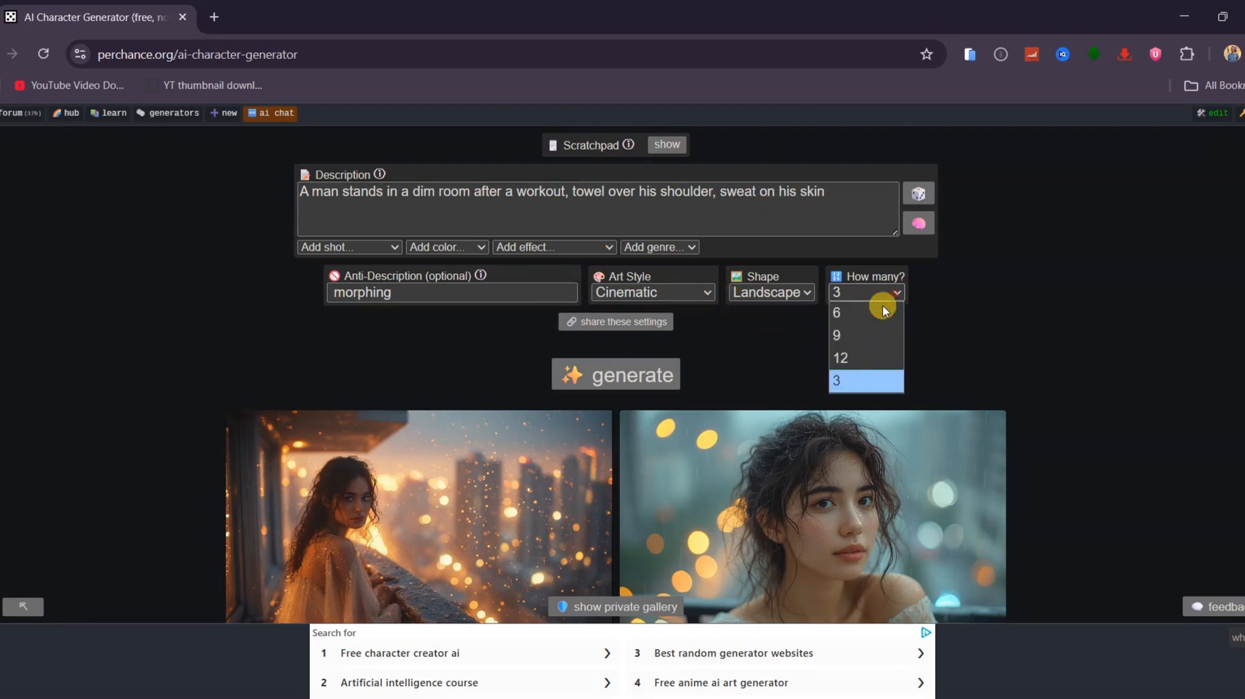
{"action": "left_click", "coordinate": [837, 313]}
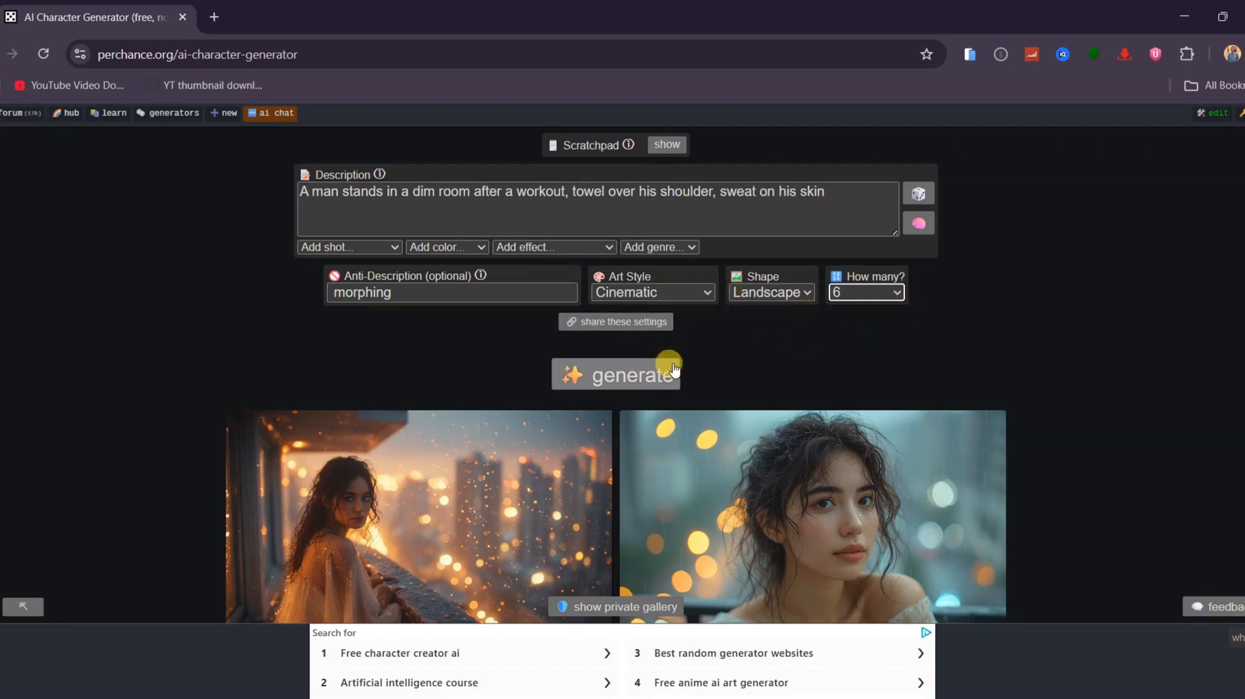
{"action": "left_click", "coordinate": [615, 373]}
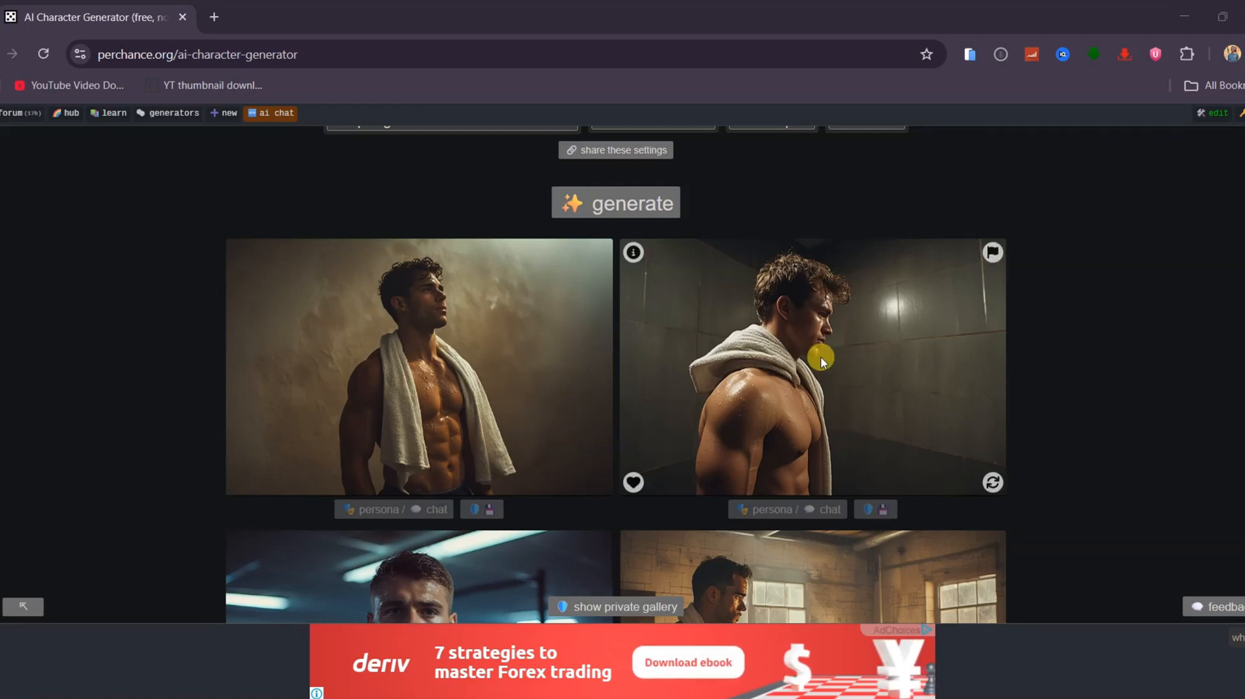
- Review the workout results and save the first man-with-towel image to the device
{"action": "scroll", "scroll_direction": "down", "scroll_amount": 3}
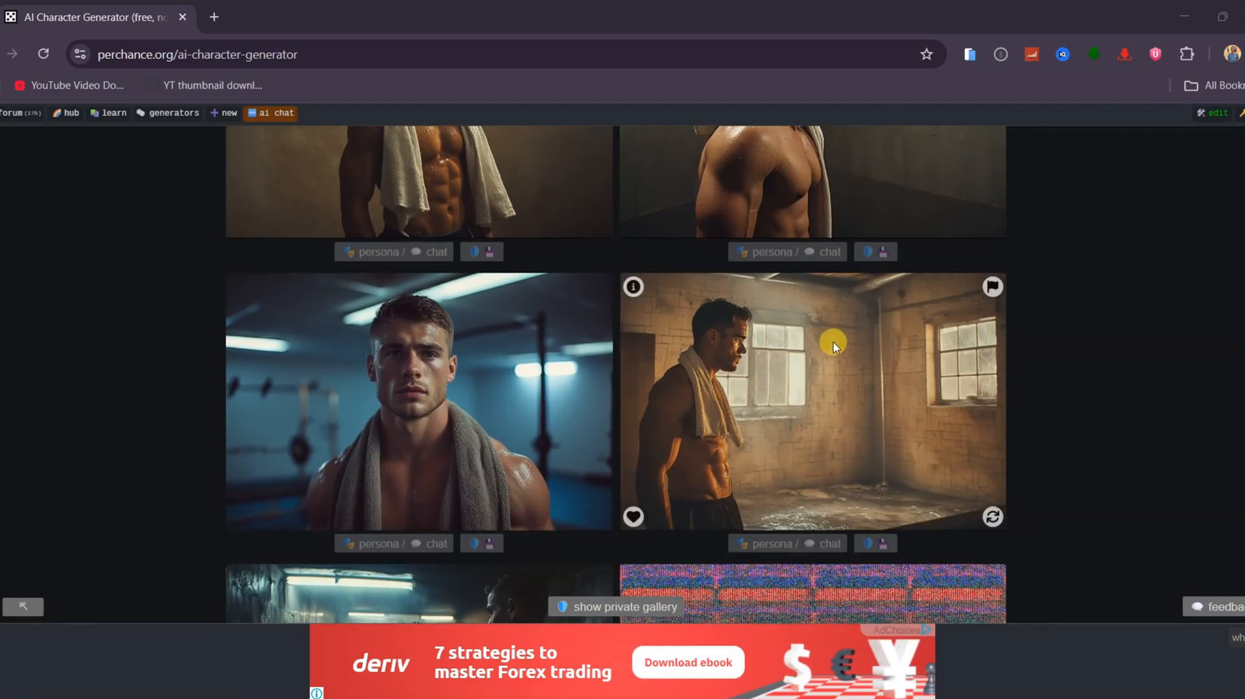
{"action": "scroll", "scroll_direction": "down", "scroll_amount": 3}
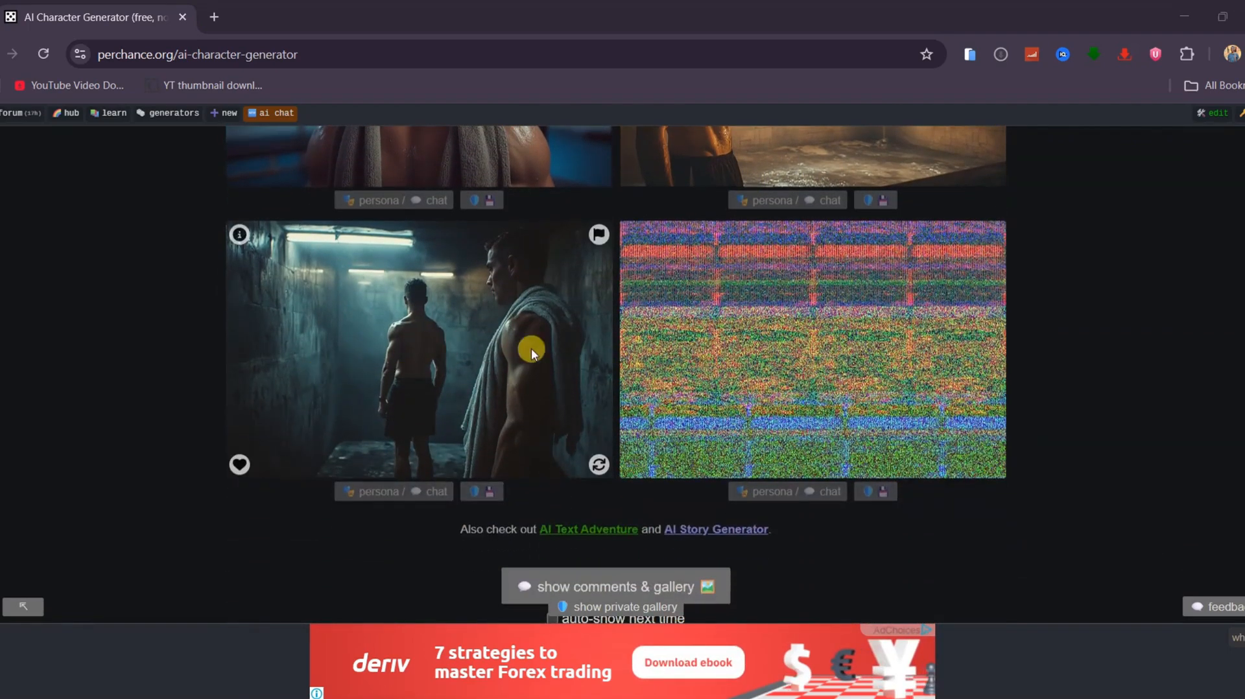
{"action": "mouse_move", "coordinate": [727, 345]}
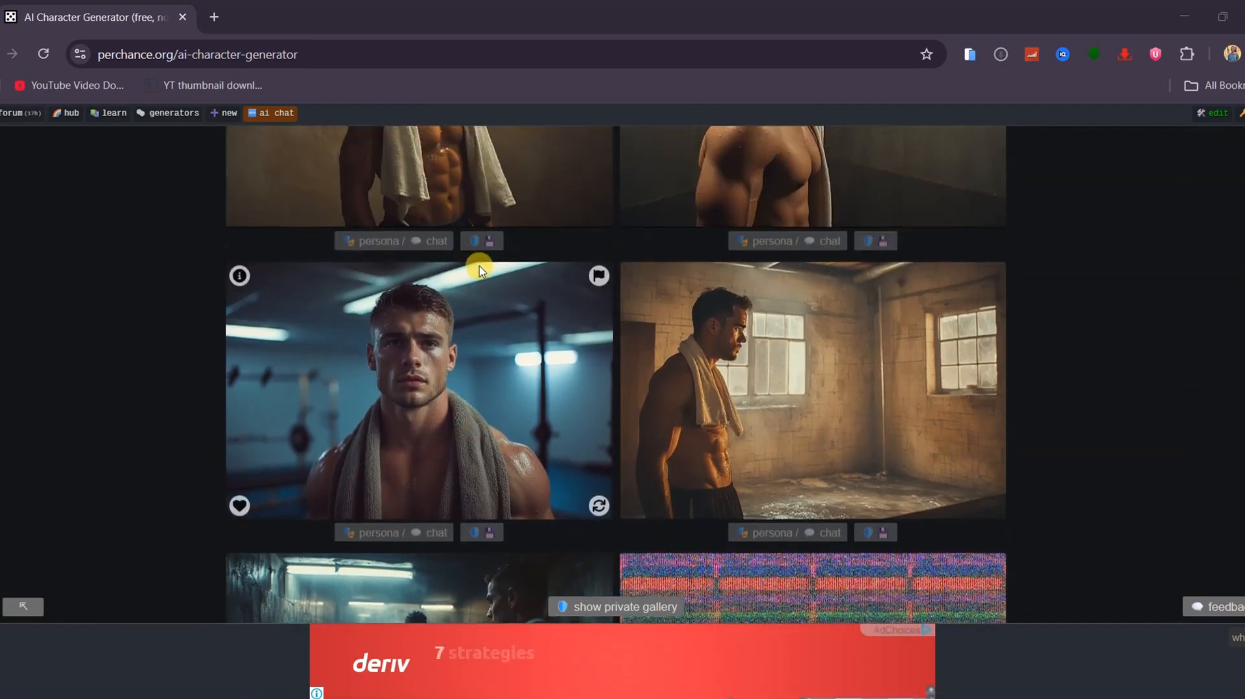
{"action": "scroll", "scroll_direction": "down", "scroll_amount": 3}
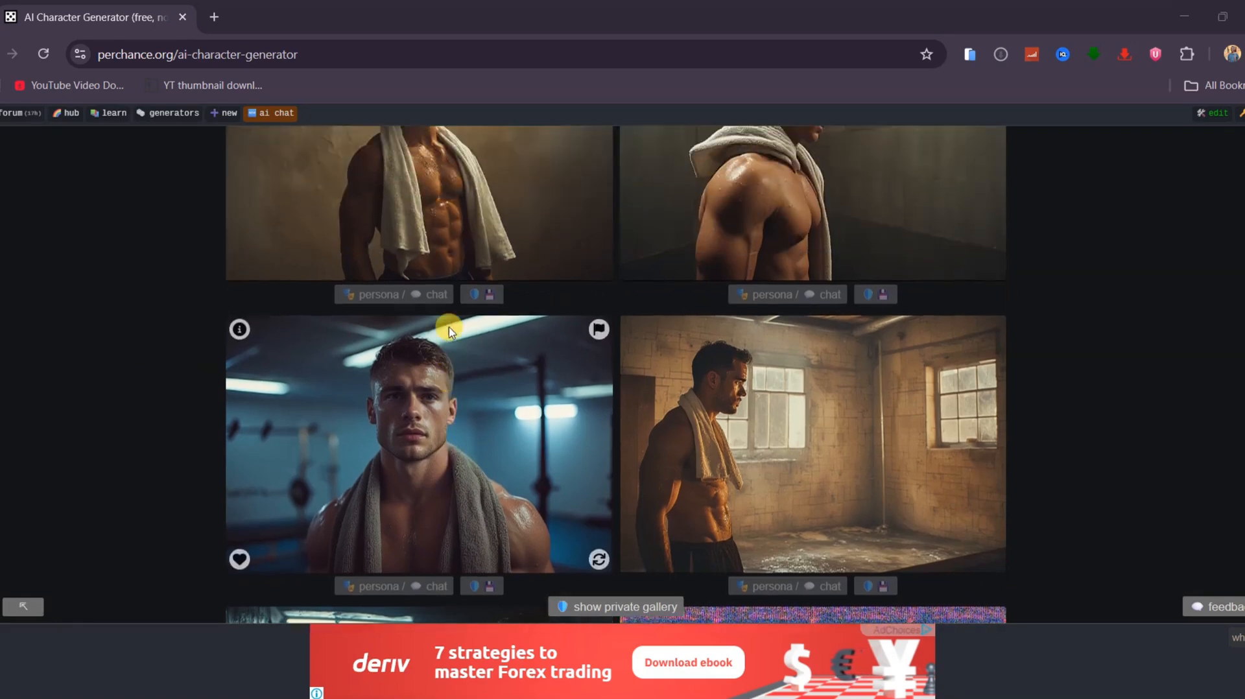
{"action": "left_click", "coordinate": [482, 294]}
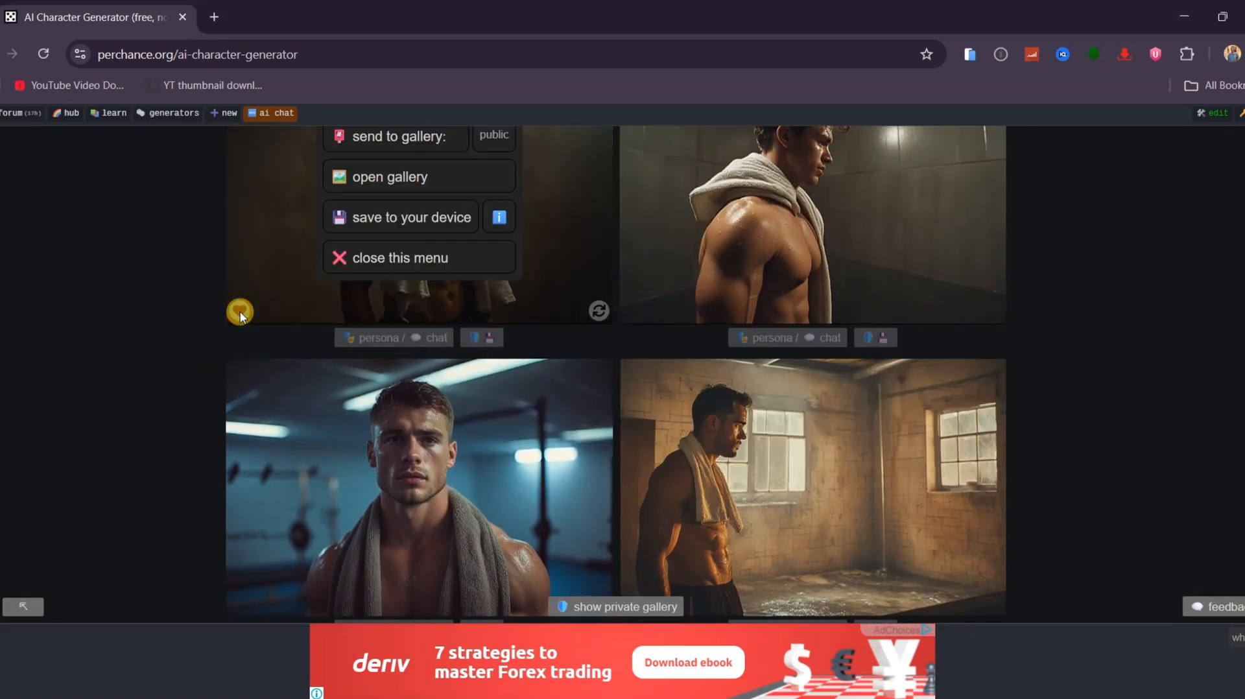
{"action": "scroll", "scroll_direction": "up", "scroll_amount": 3}
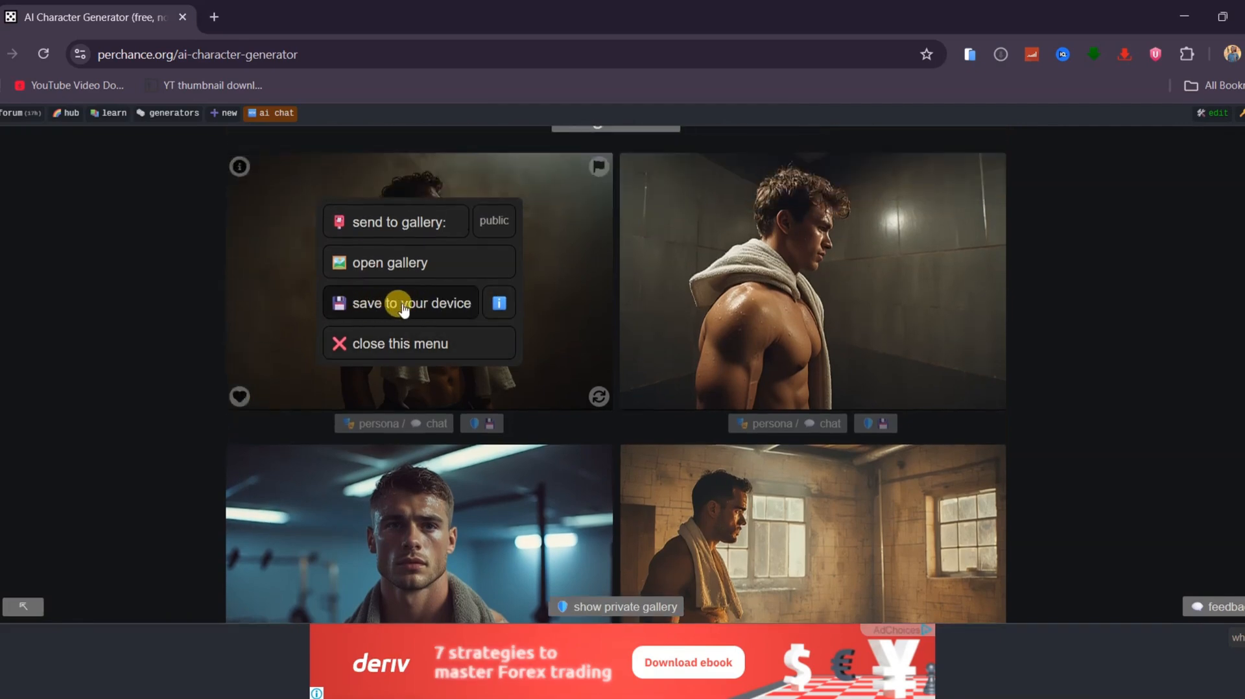
{"action": "left_click", "coordinate": [403, 302]}
{"action": "type", "text": "a young girl o"}
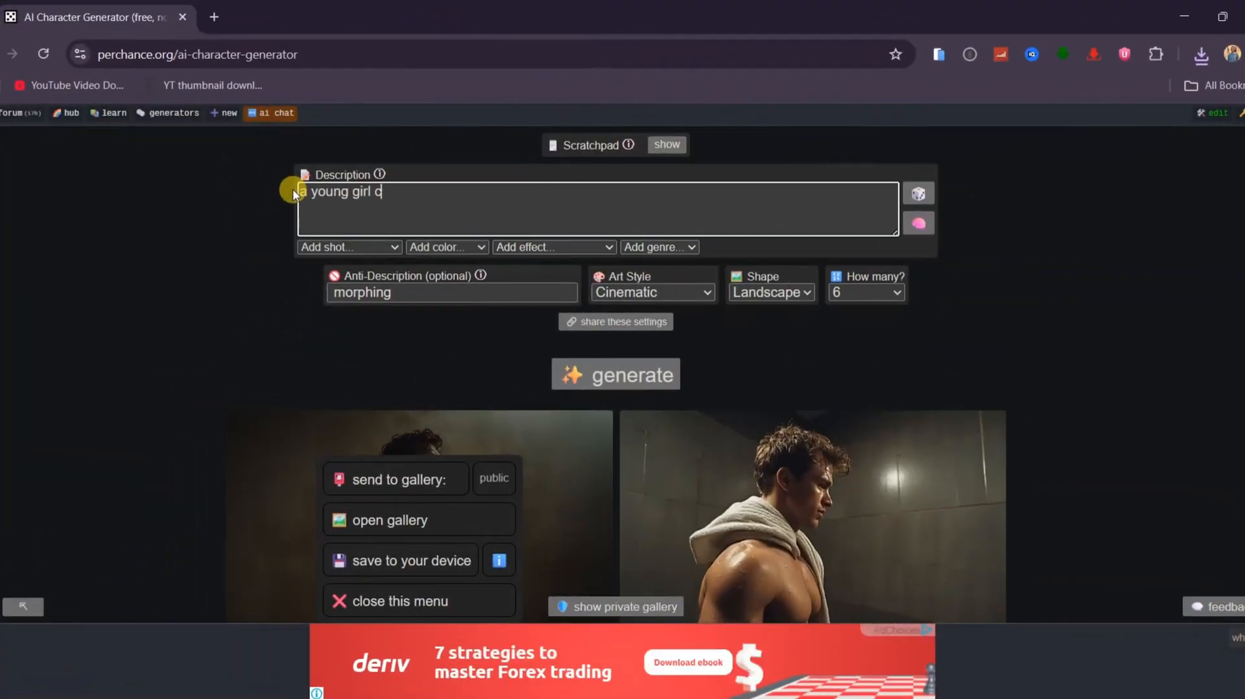
- Complete the girl 'seated next to a puppy' description and generate the images
{"action": "type", "text": "seated next to a puppy"}
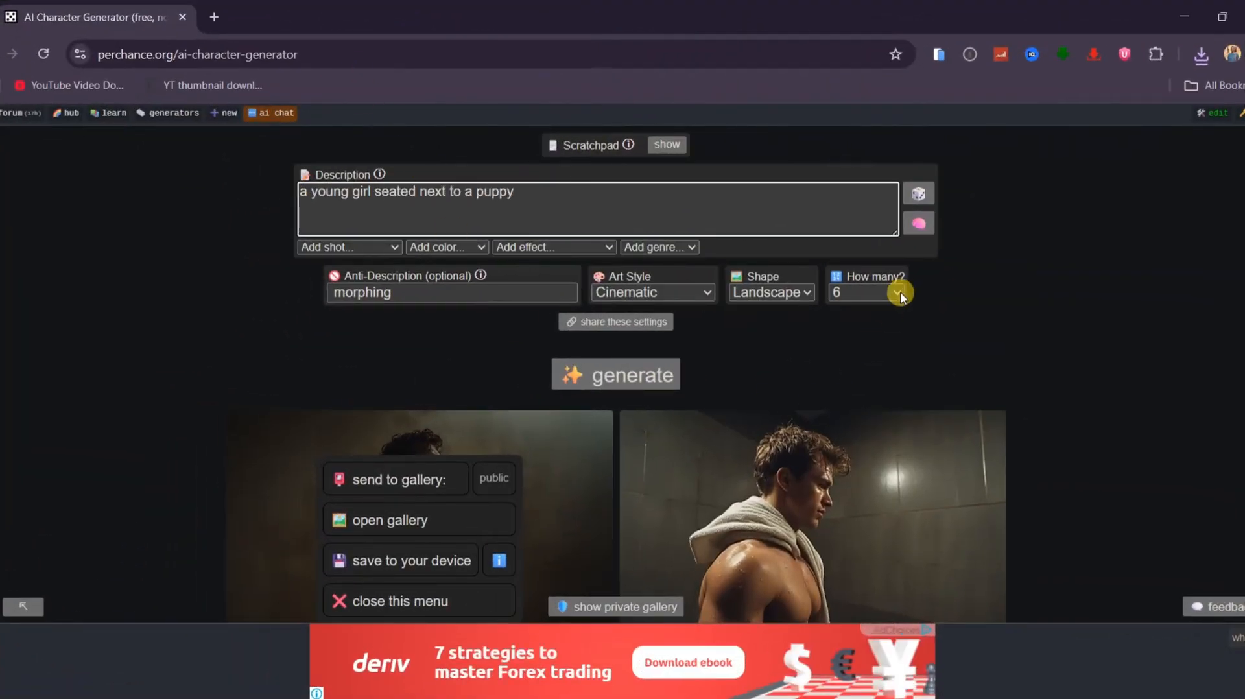
{"action": "mouse_move", "coordinate": [849, 379]}
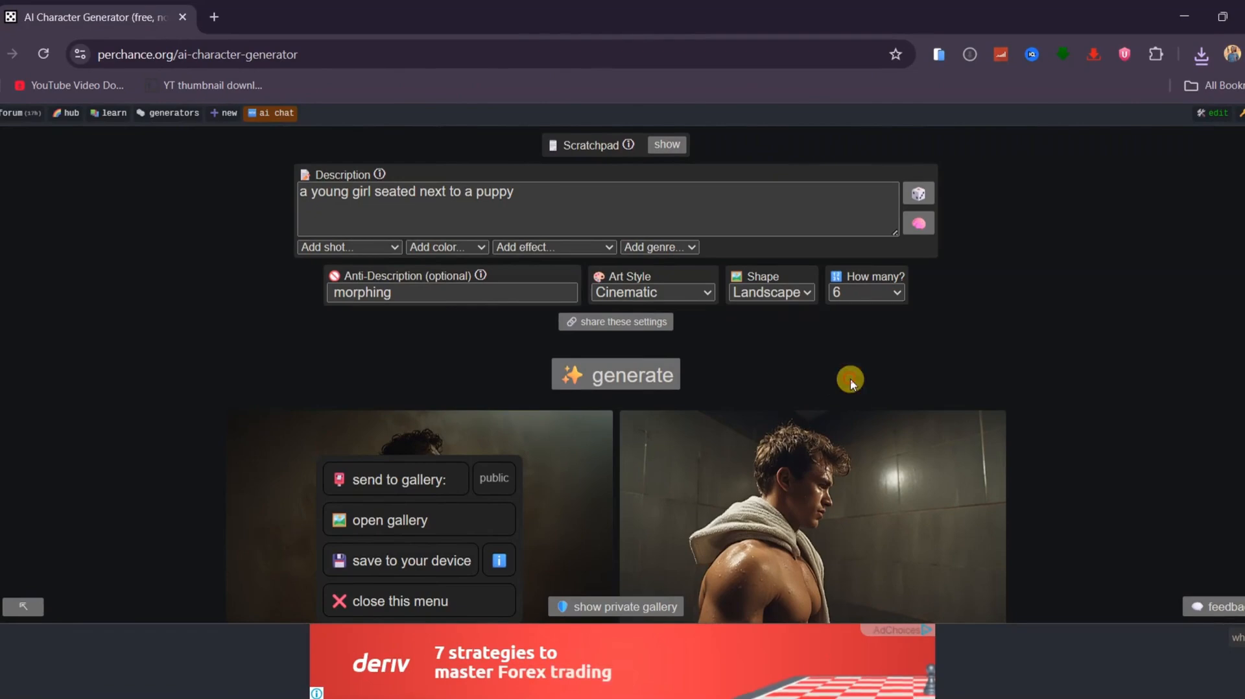
{"action": "left_click", "coordinate": [615, 374]}
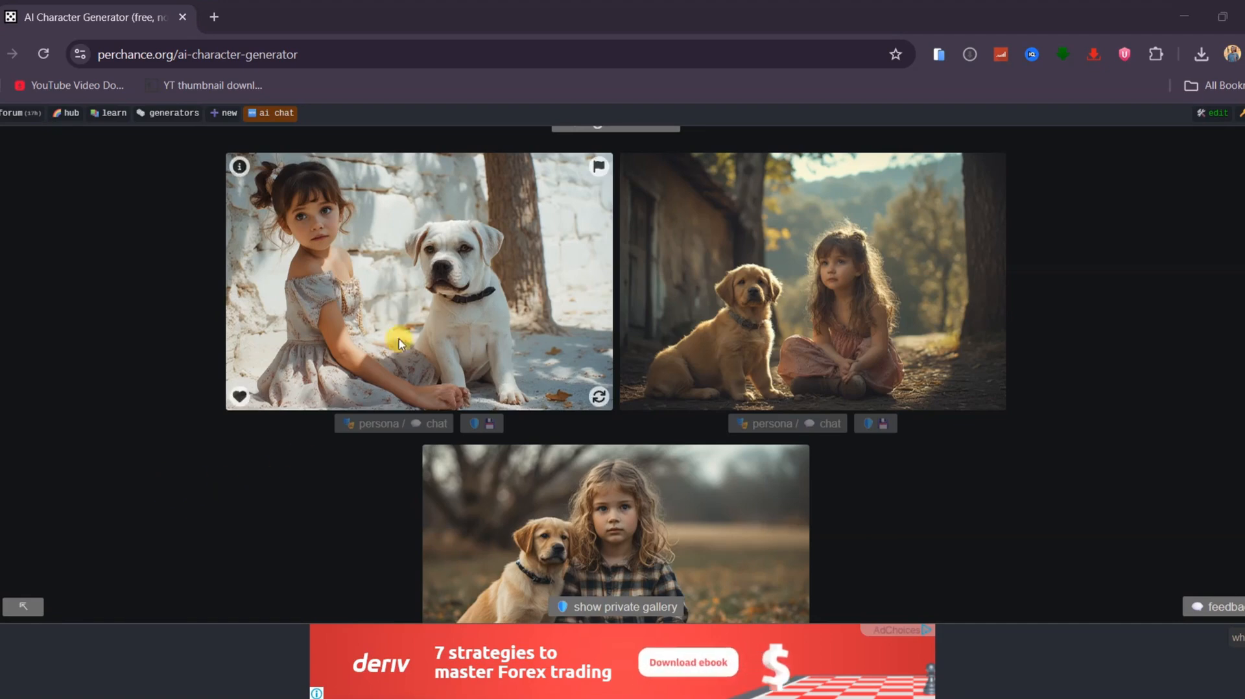
{"action": "mouse_move", "coordinate": [925, 276]}
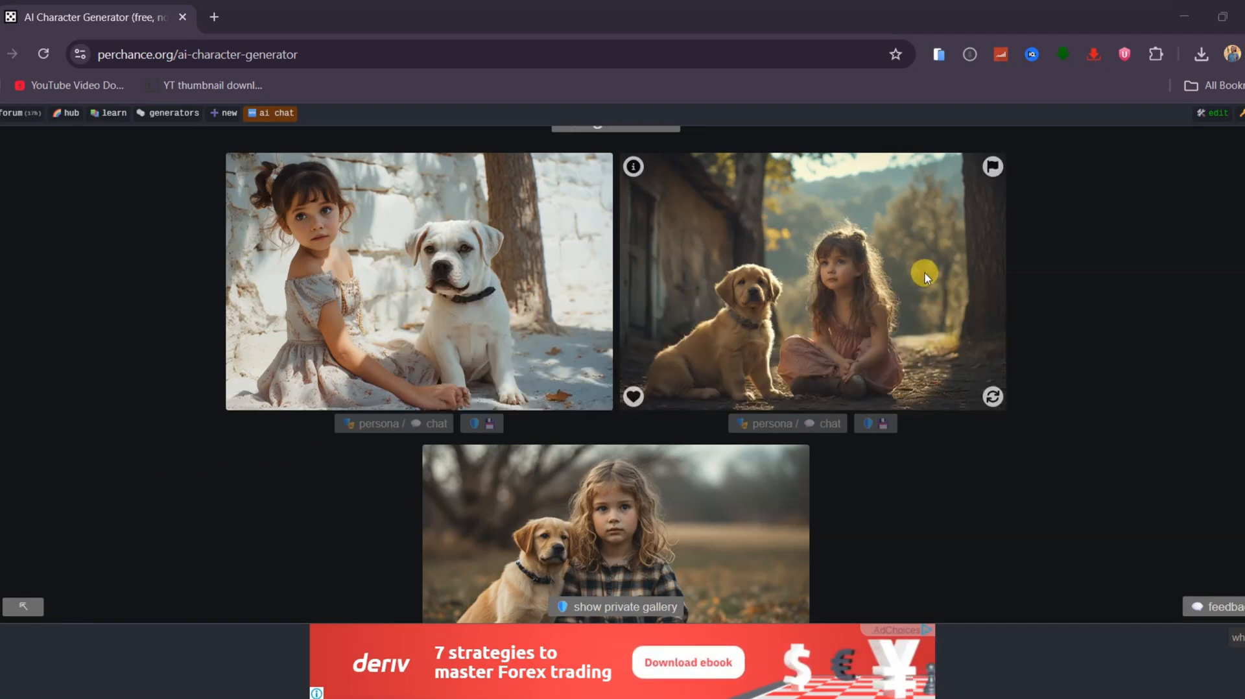
{"action": "scroll", "scroll_direction": "down", "scroll_amount": 3}
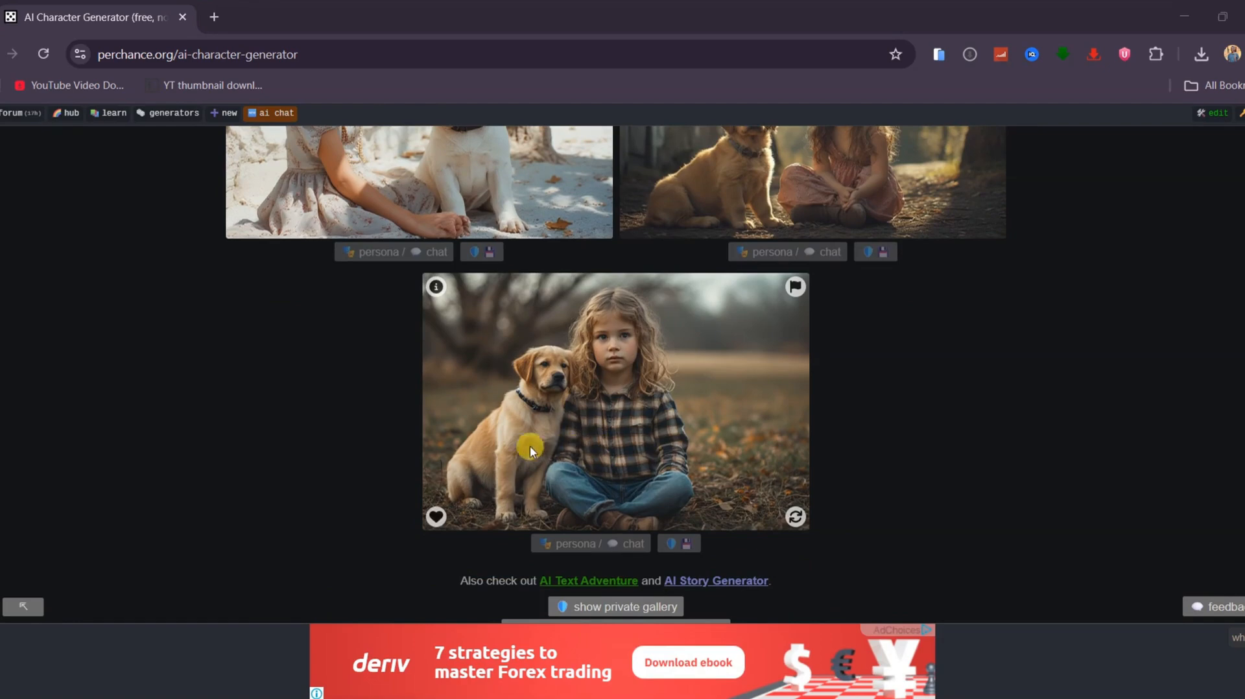
{"action": "mouse_move", "coordinate": [611, 441]}
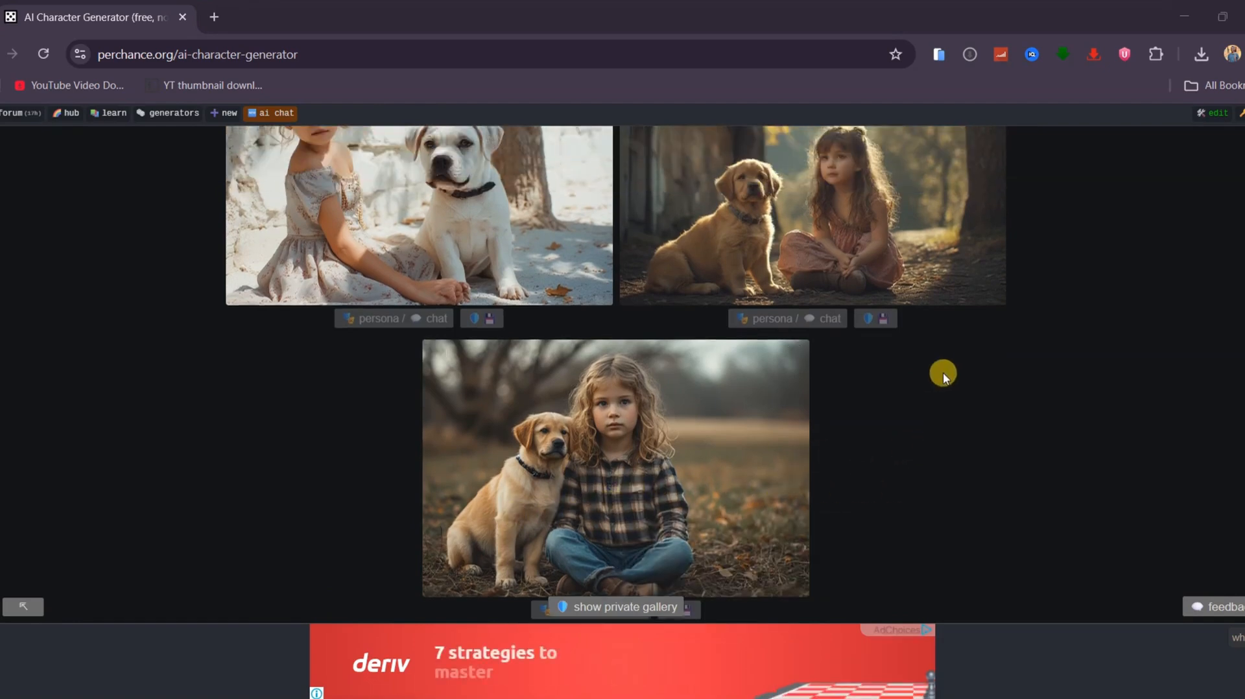
- Switch the art style to get 3D Disney-style girl-and-puppy images and view them
{"action": "scroll", "scroll_direction": "up", "scroll_amount": 3}
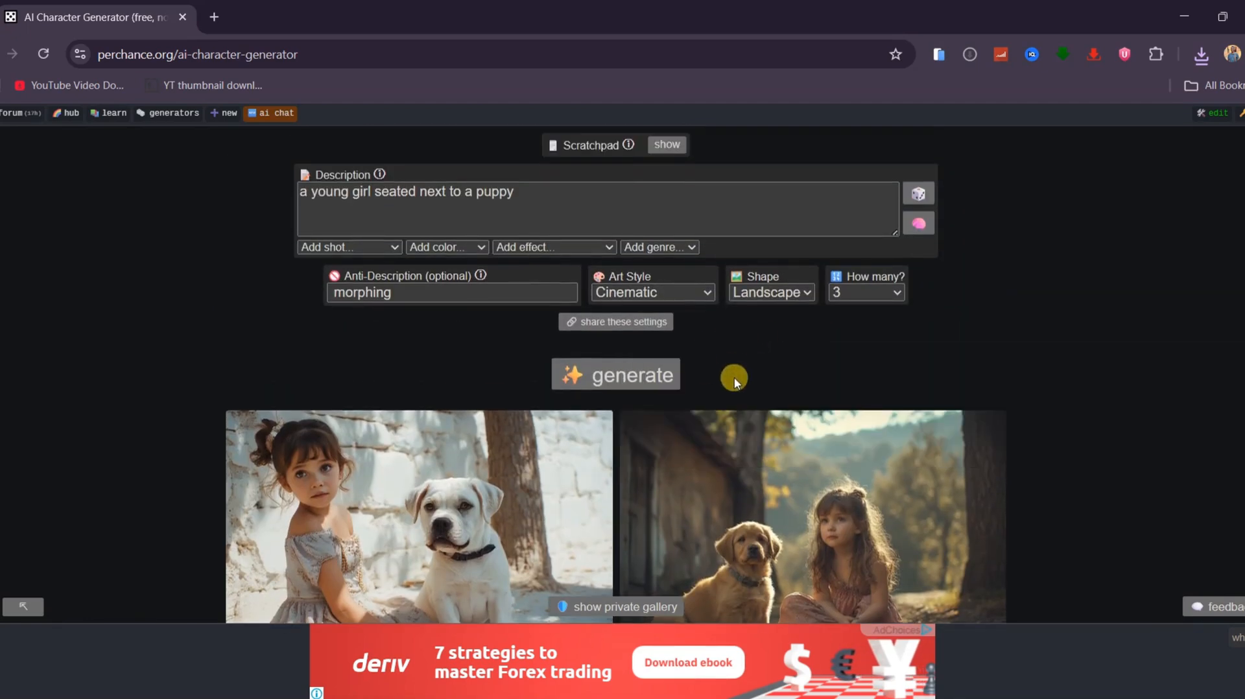
{"action": "left_click", "coordinate": [651, 292]}
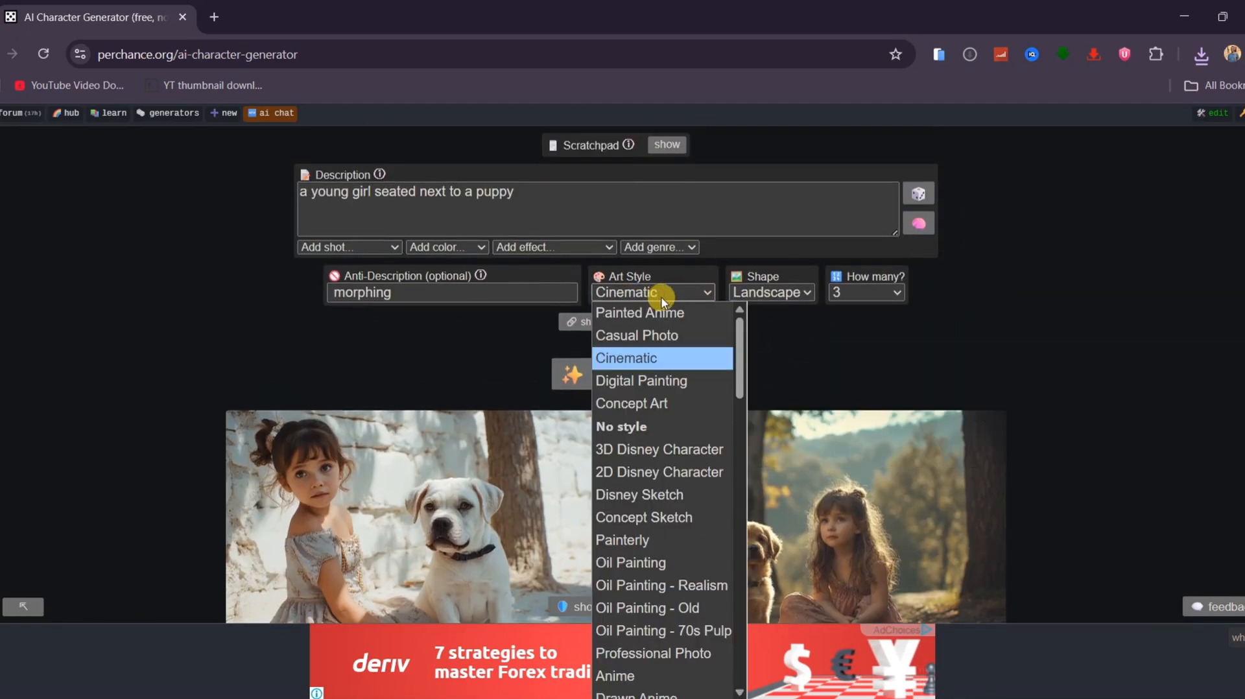
{"action": "mouse_move", "coordinate": [643, 299]}
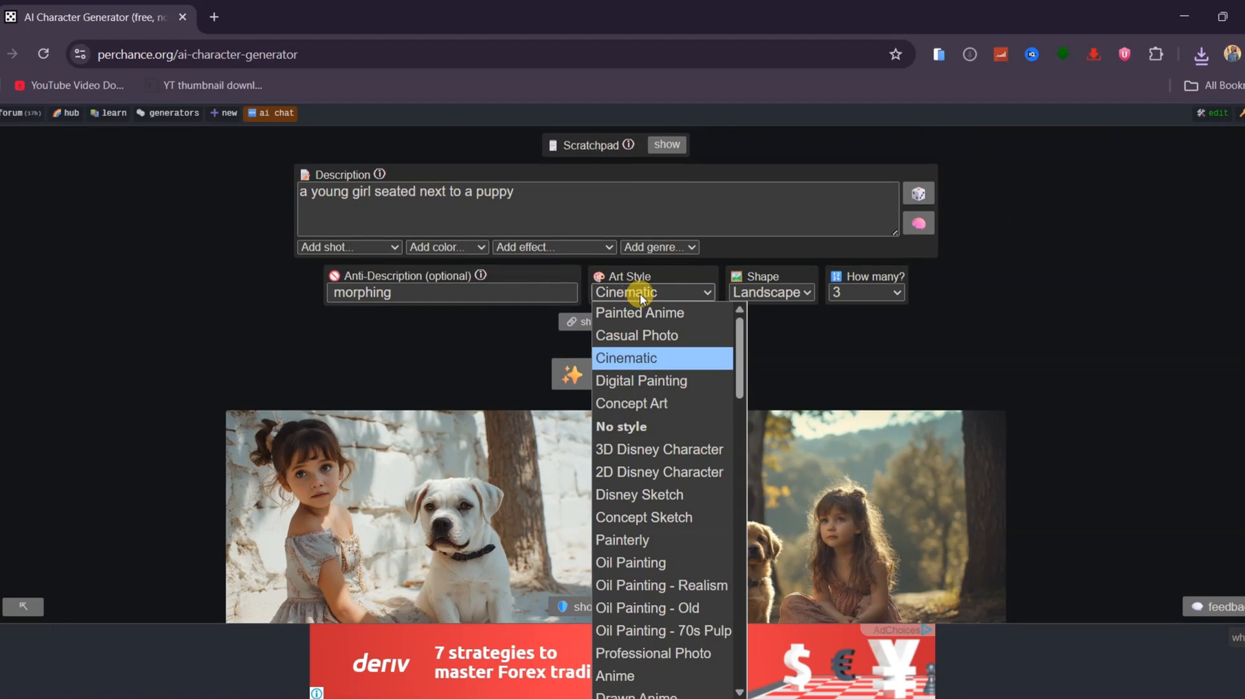
{"action": "left_click", "coordinate": [659, 448]}
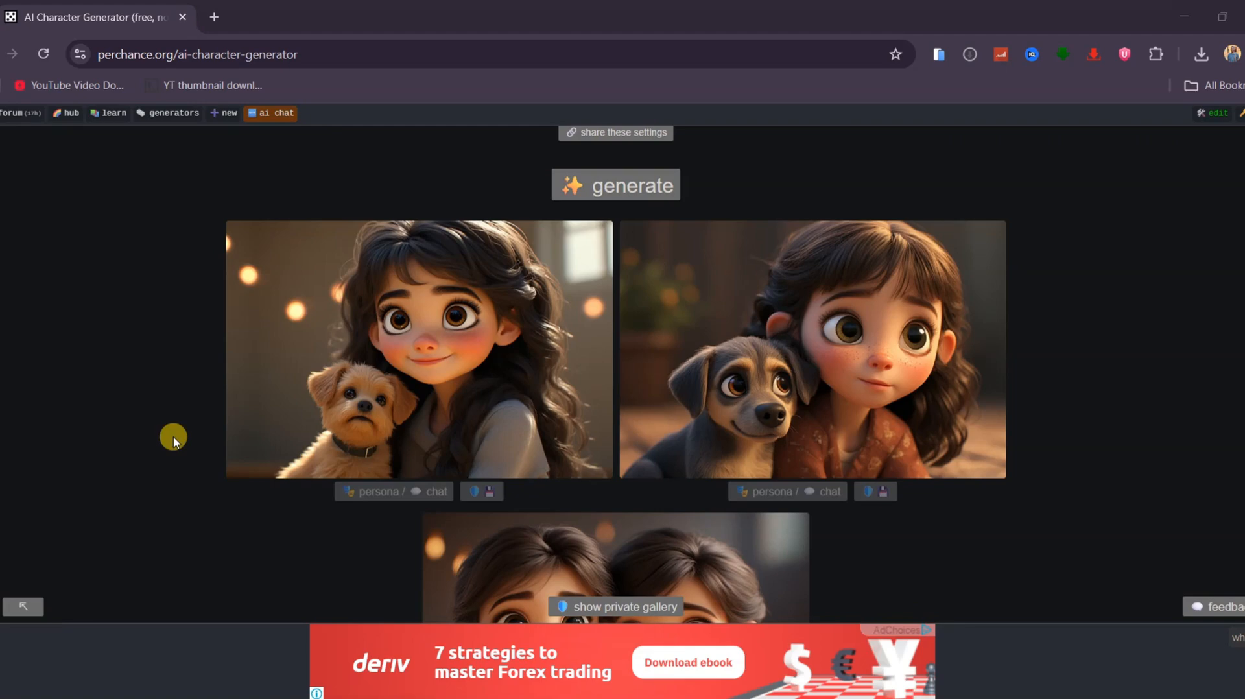
{"action": "mouse_move", "coordinate": [879, 325]}
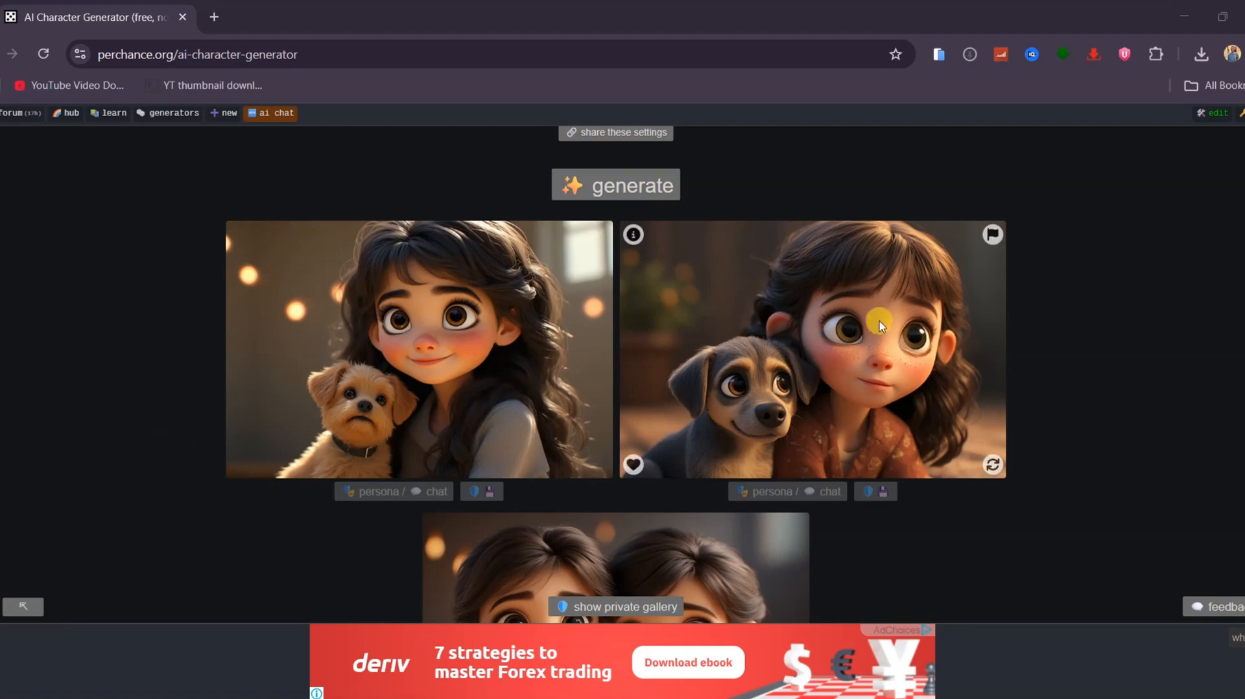
{"action": "scroll", "scroll_direction": "down", "scroll_amount": 3}
{"action": "type", "text": "A woman looking straight"}
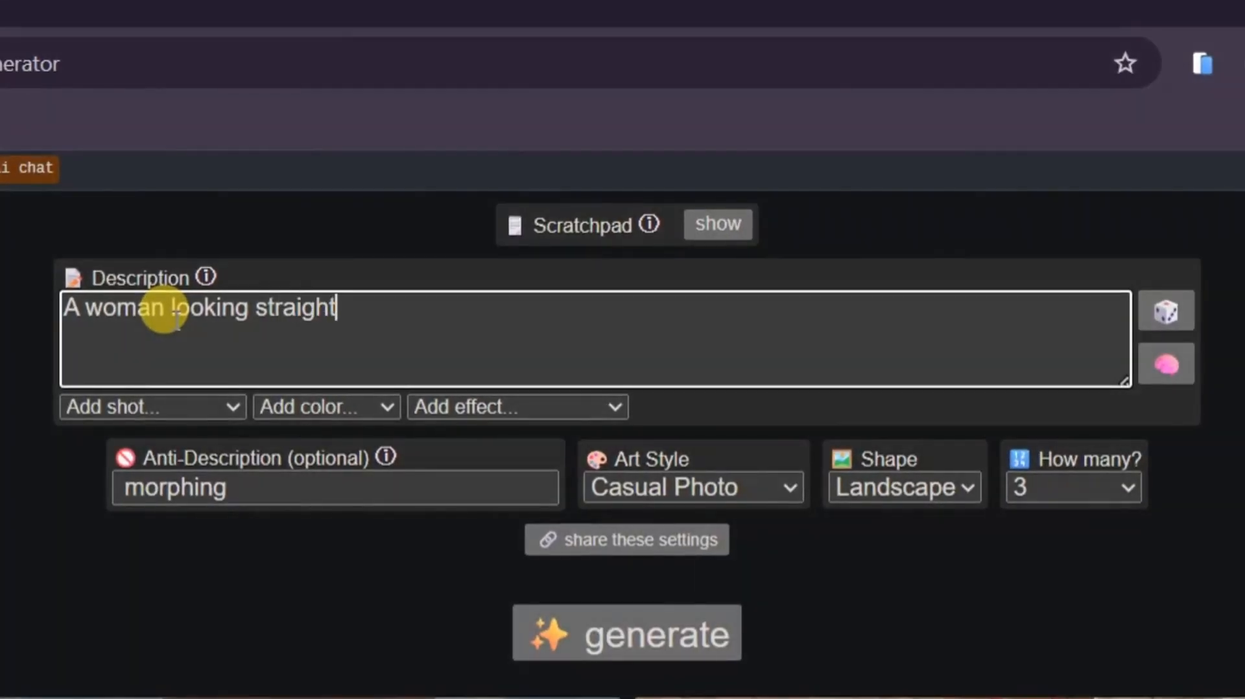
- Finish the woman 'smiling while in the shower' description and generate, hitting the safety block
{"action": "type", "text": "into the camera smi"}
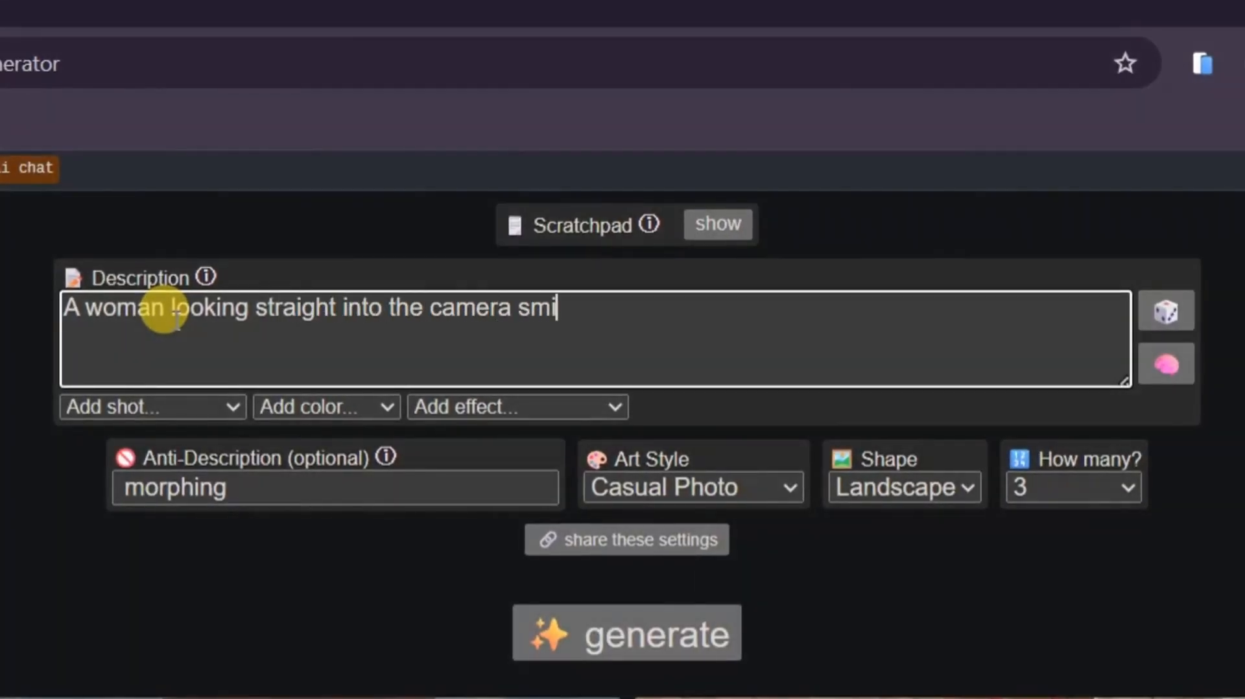
{"action": "type", "text": "ling"}
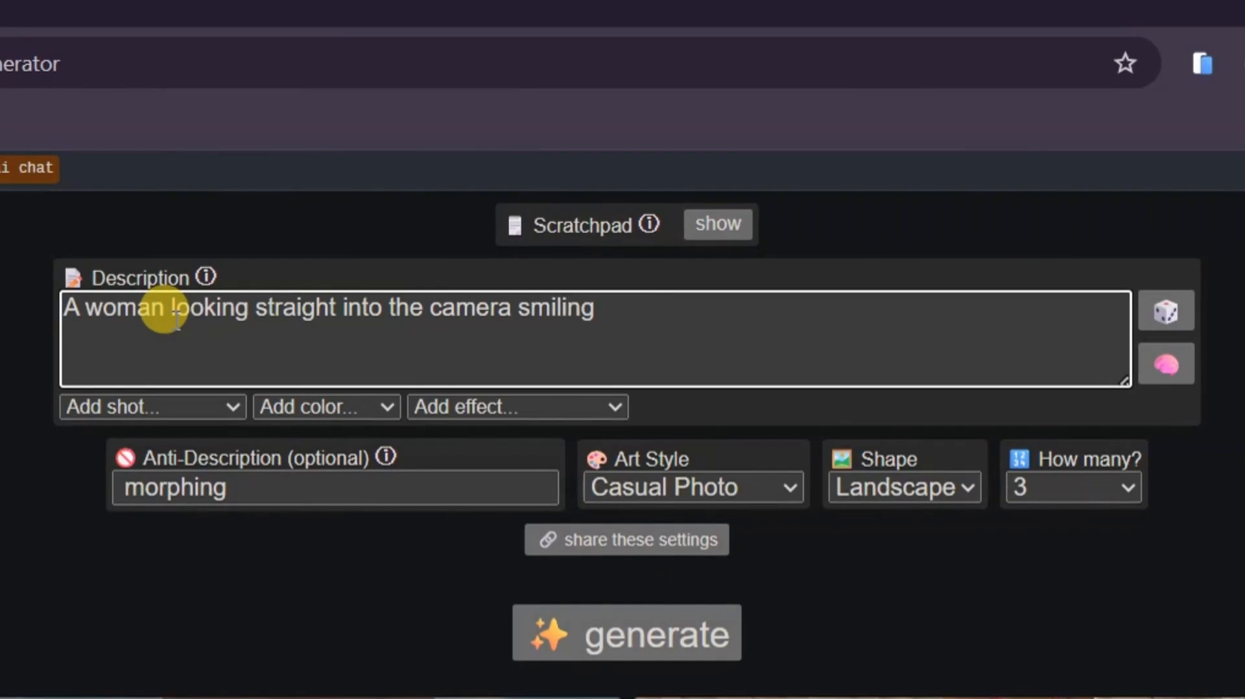
{"action": "type", "text": "while in the shower"}
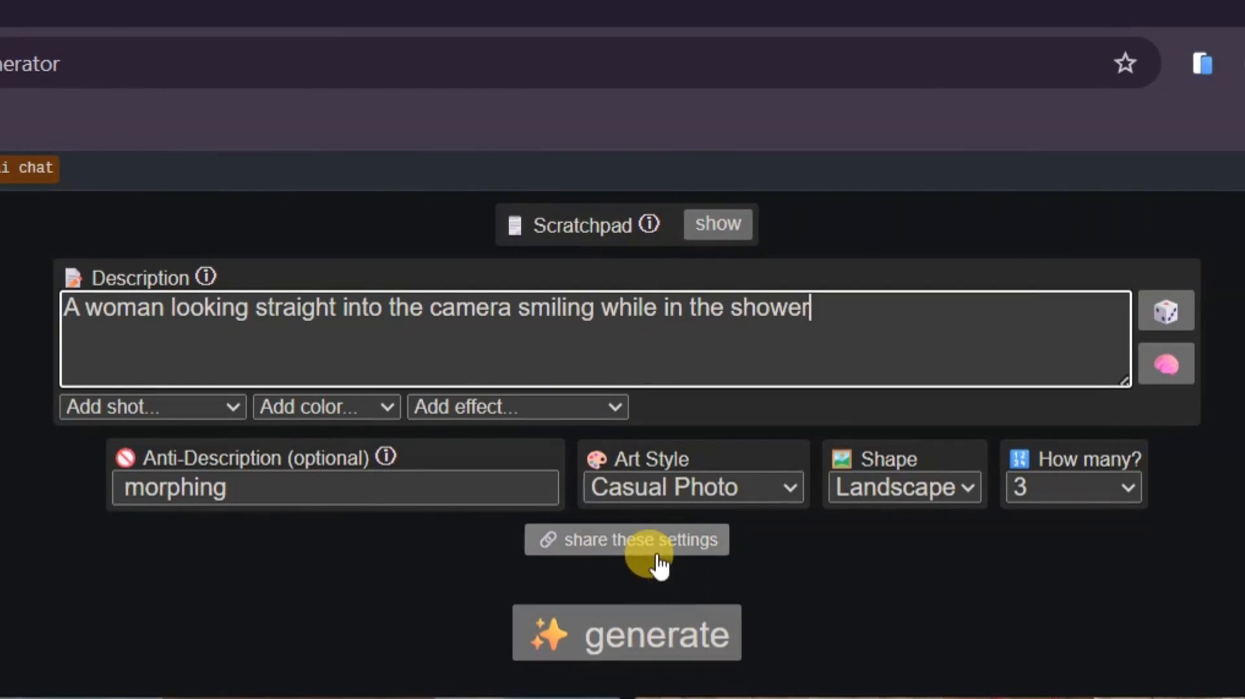
{"action": "left_click", "coordinate": [625, 633]}
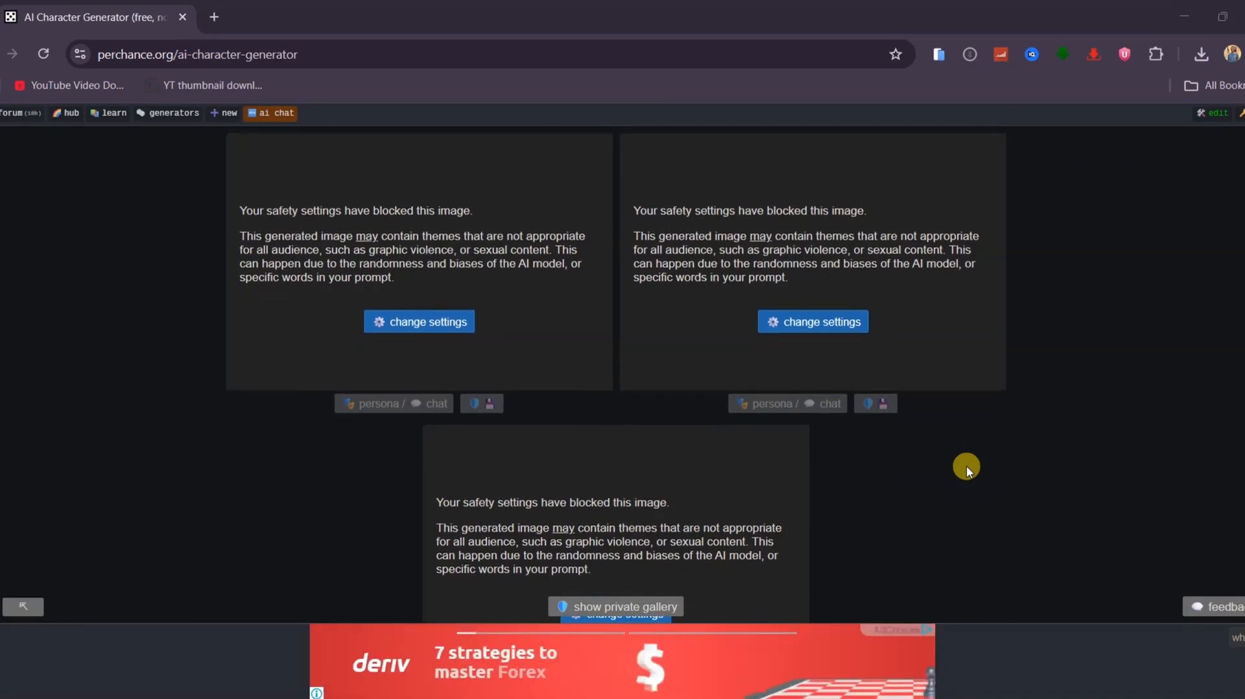
{"action": "mouse_move", "coordinate": [742, 385]}
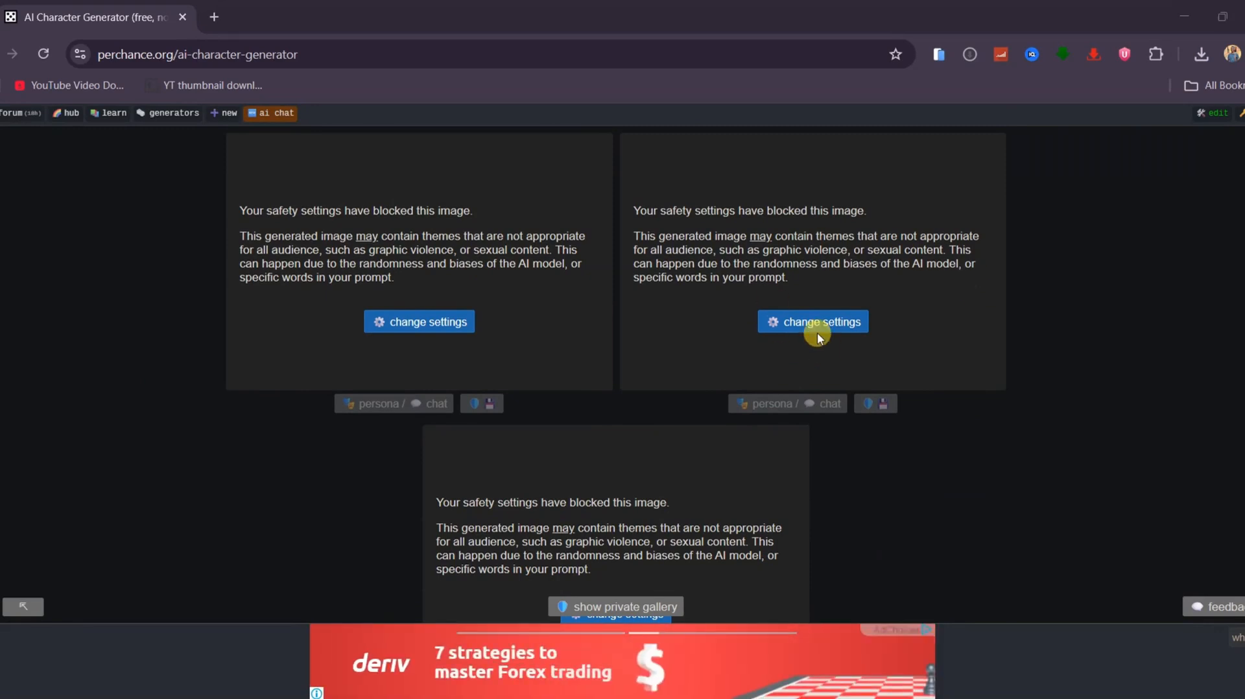
- Disable the safety filter for 1 hour and save, revealing the shower portraits
{"action": "left_click", "coordinate": [419, 321]}
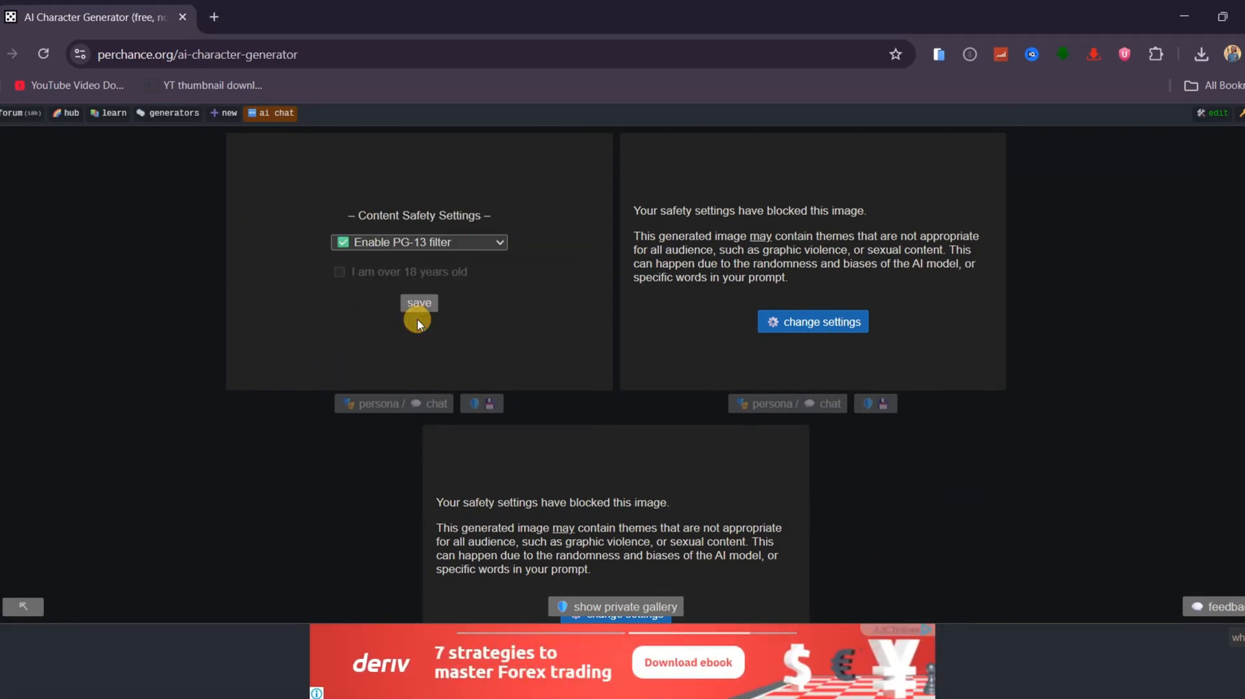
{"action": "left_click", "coordinate": [419, 242]}
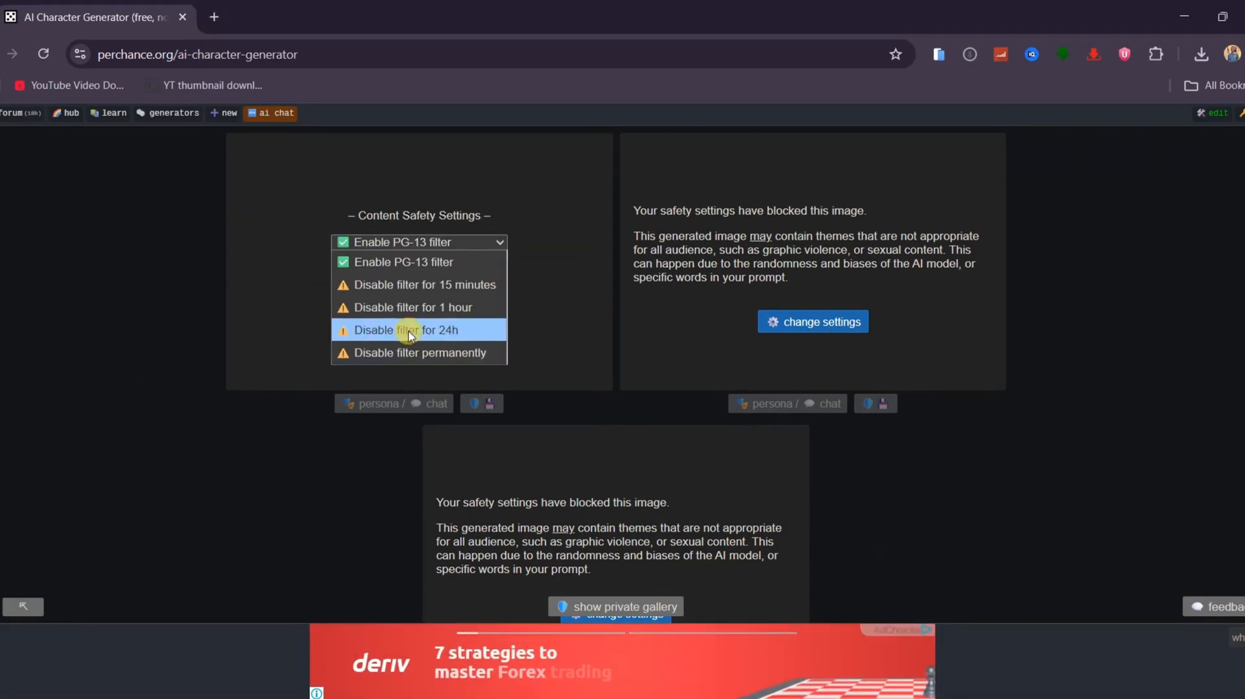
{"action": "mouse_move", "coordinate": [405, 307]}
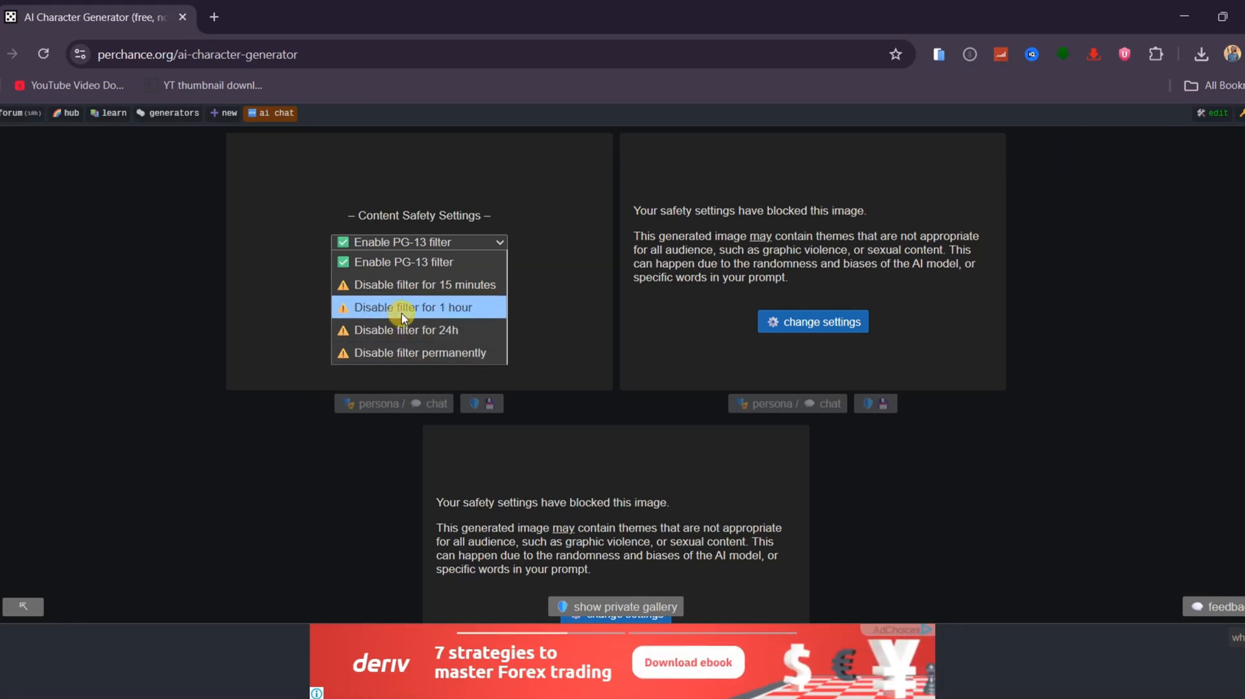
{"action": "left_click", "coordinate": [411, 307]}
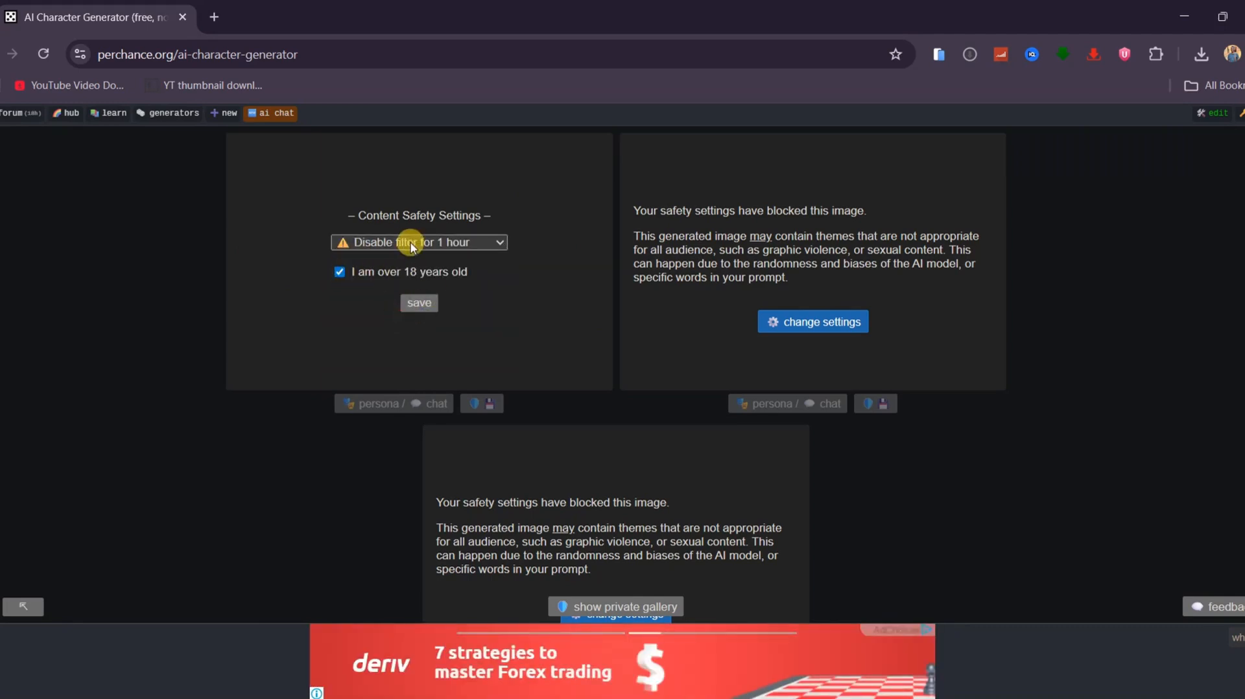
{"action": "left_click", "coordinate": [419, 302]}
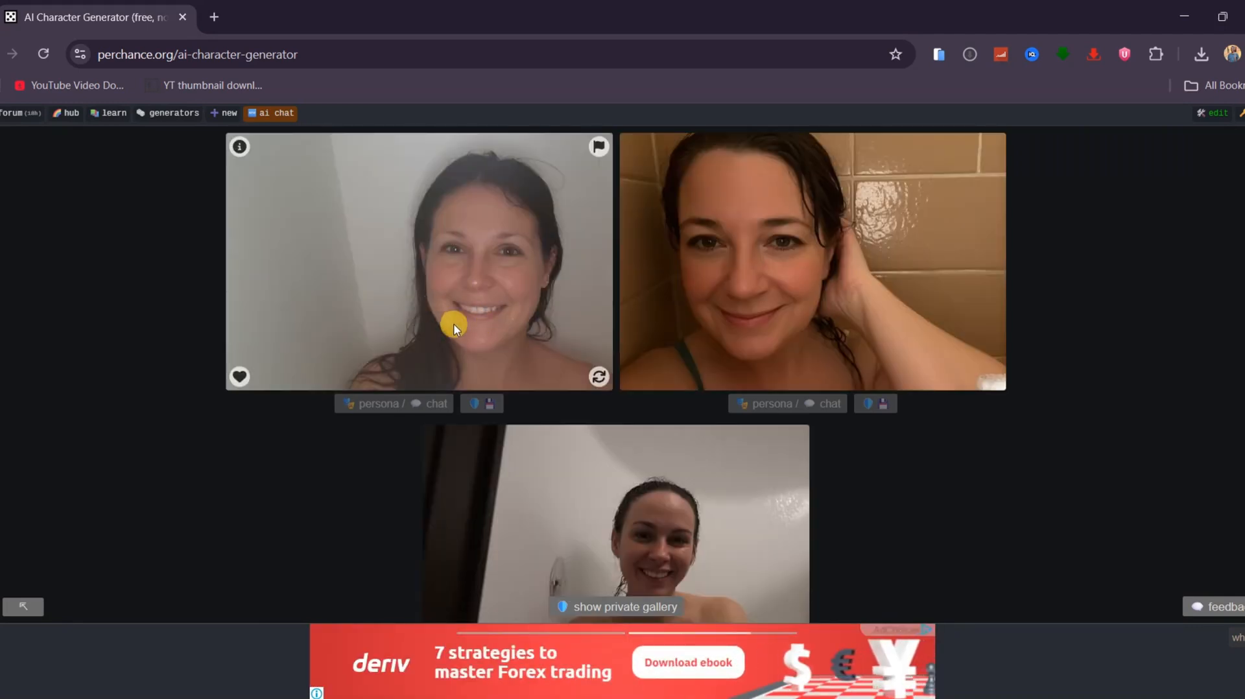
{"action": "mouse_move", "coordinate": [405, 486]}
{"action": "type", "text": "a woman "}
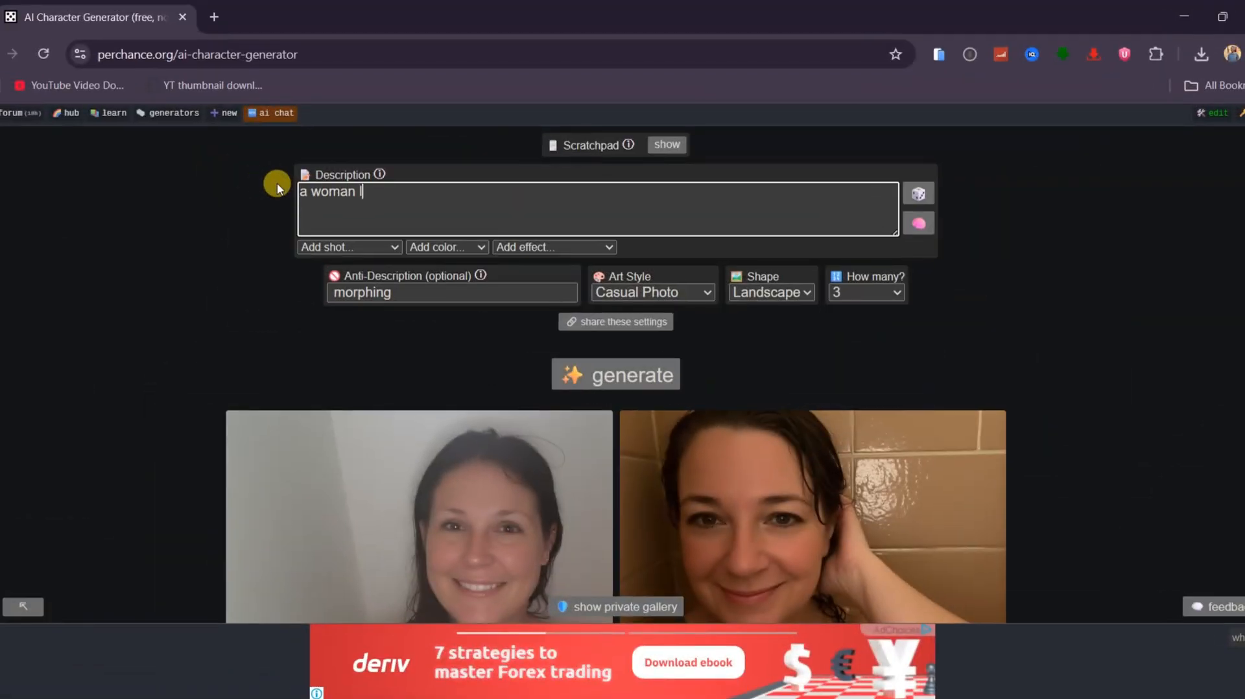
- Describe a woman looking into the camera on a beach, generate three photos and review them
{"action": "type", "text": "looking into the ca"}
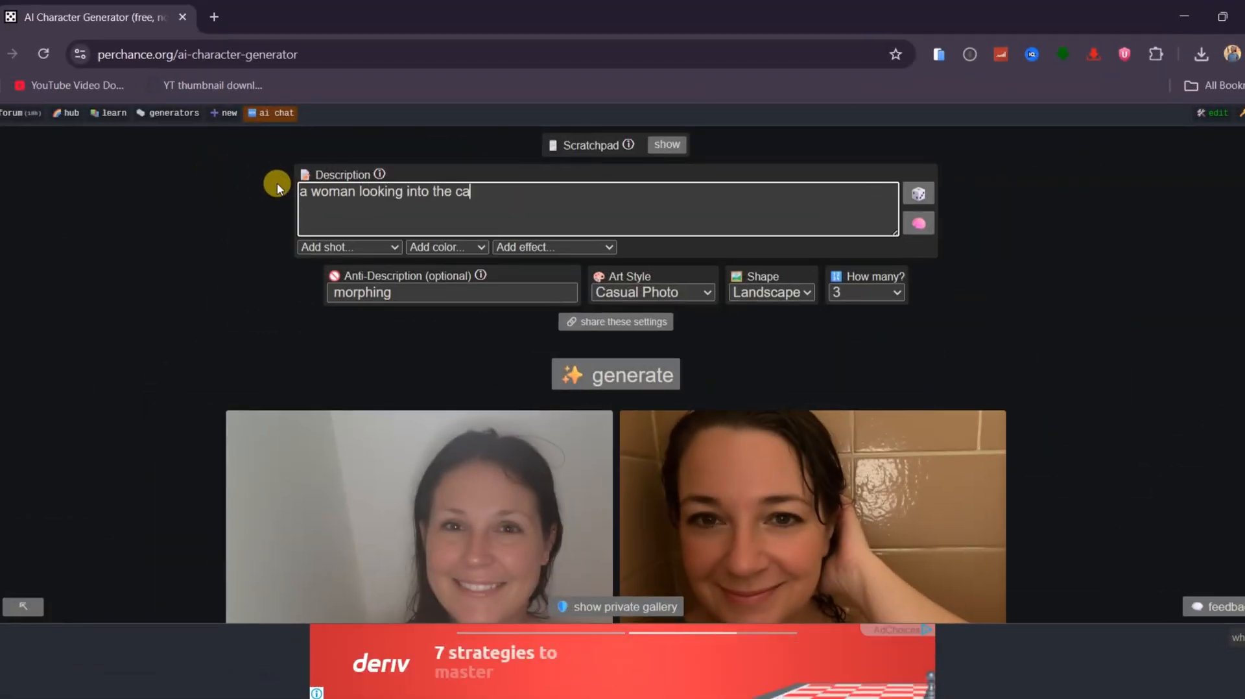
{"action": "type", "text": "mera on a beach in a bi"}
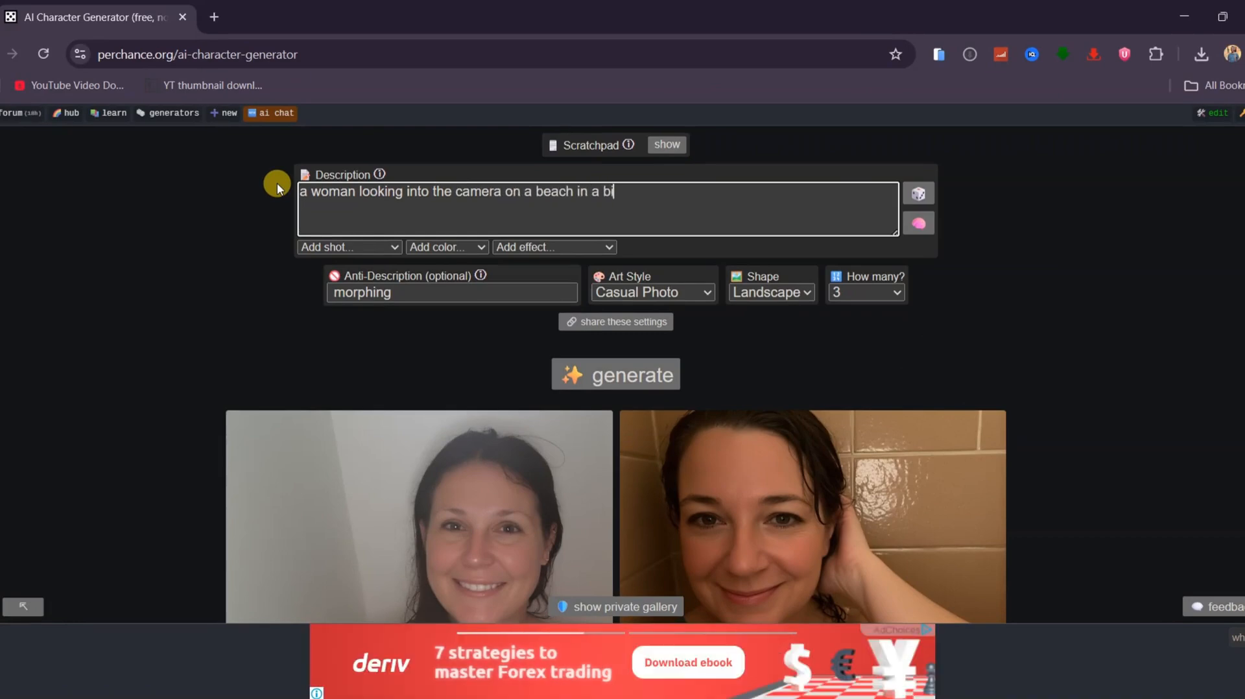
{"action": "left_click", "coordinate": [615, 374]}
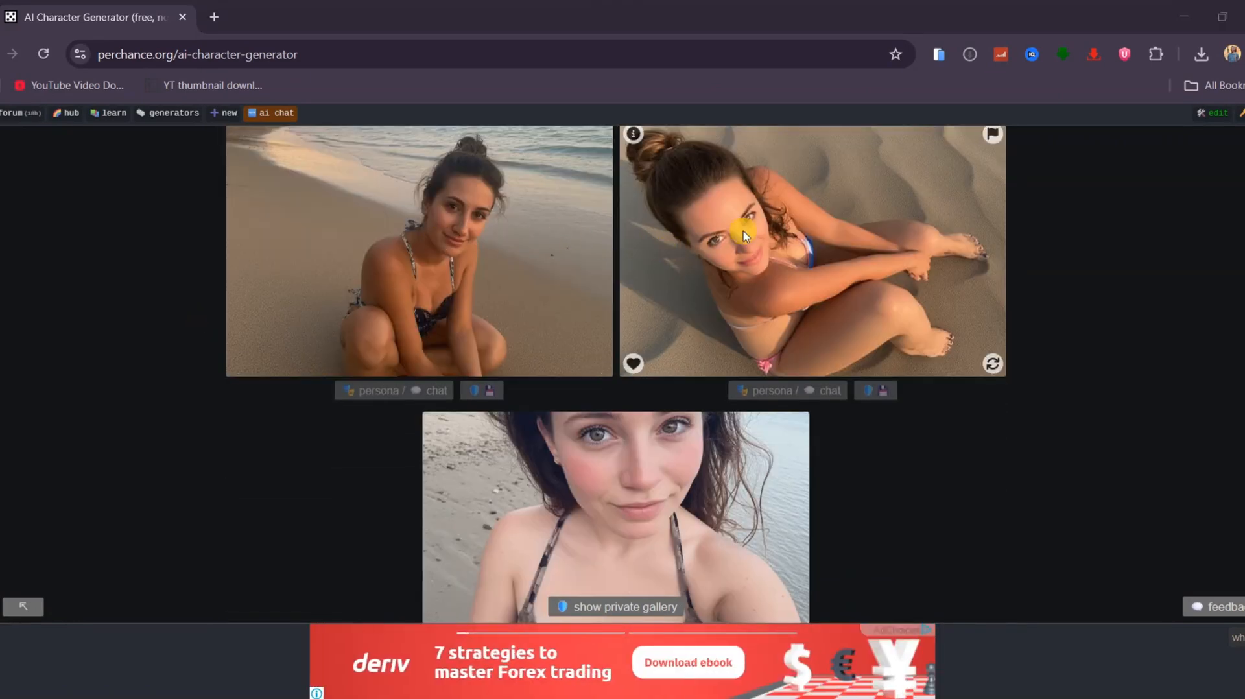
{"action": "scroll", "scroll_direction": "down", "scroll_amount": 3}
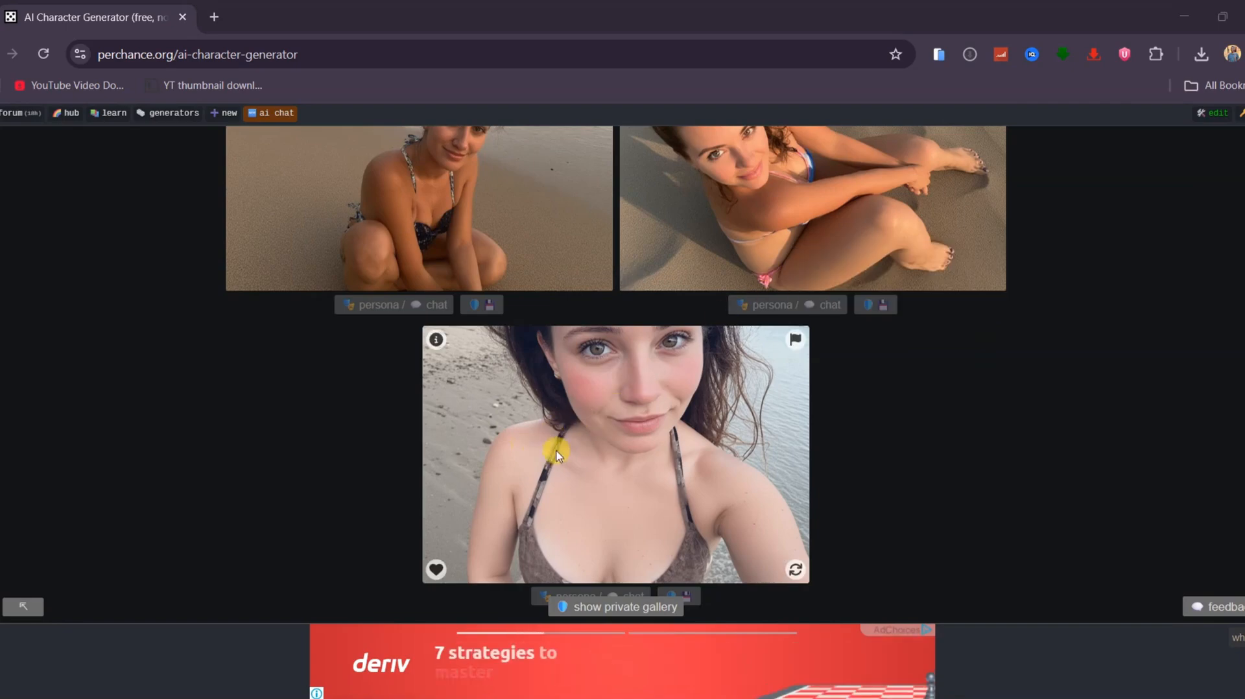
{"action": "scroll", "scroll_direction": "up", "scroll_amount": 3}
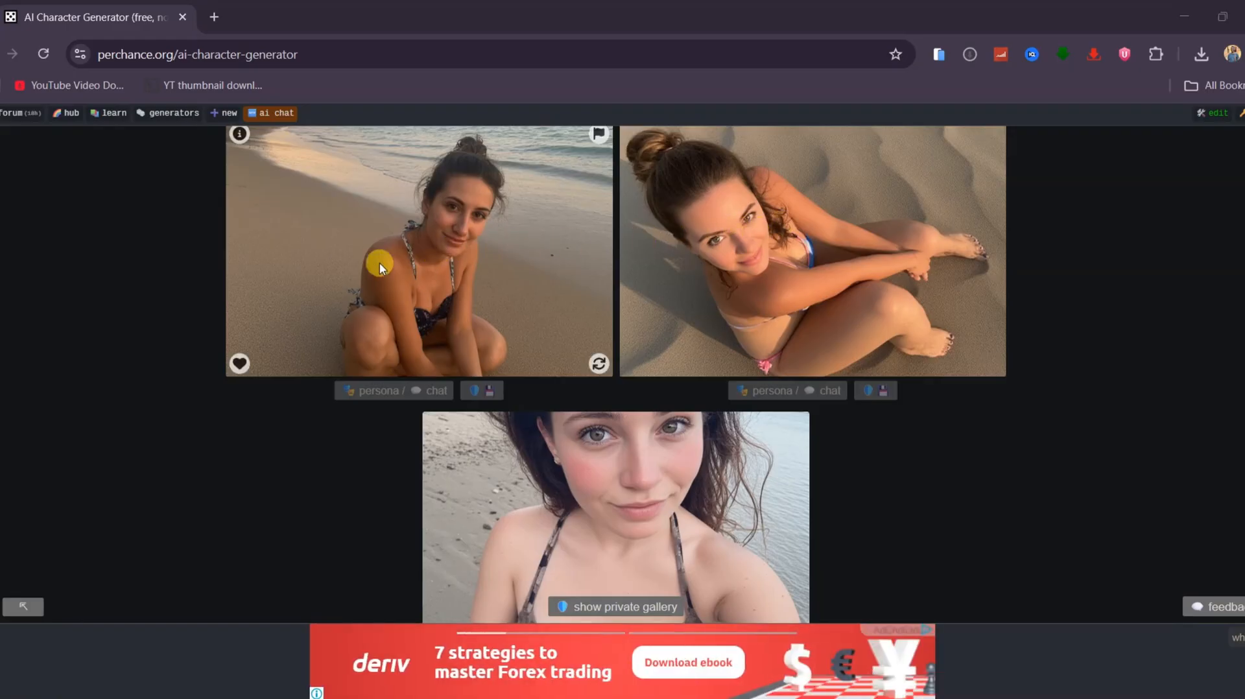
{"action": "scroll", "scroll_direction": "up", "scroll_amount": 3}
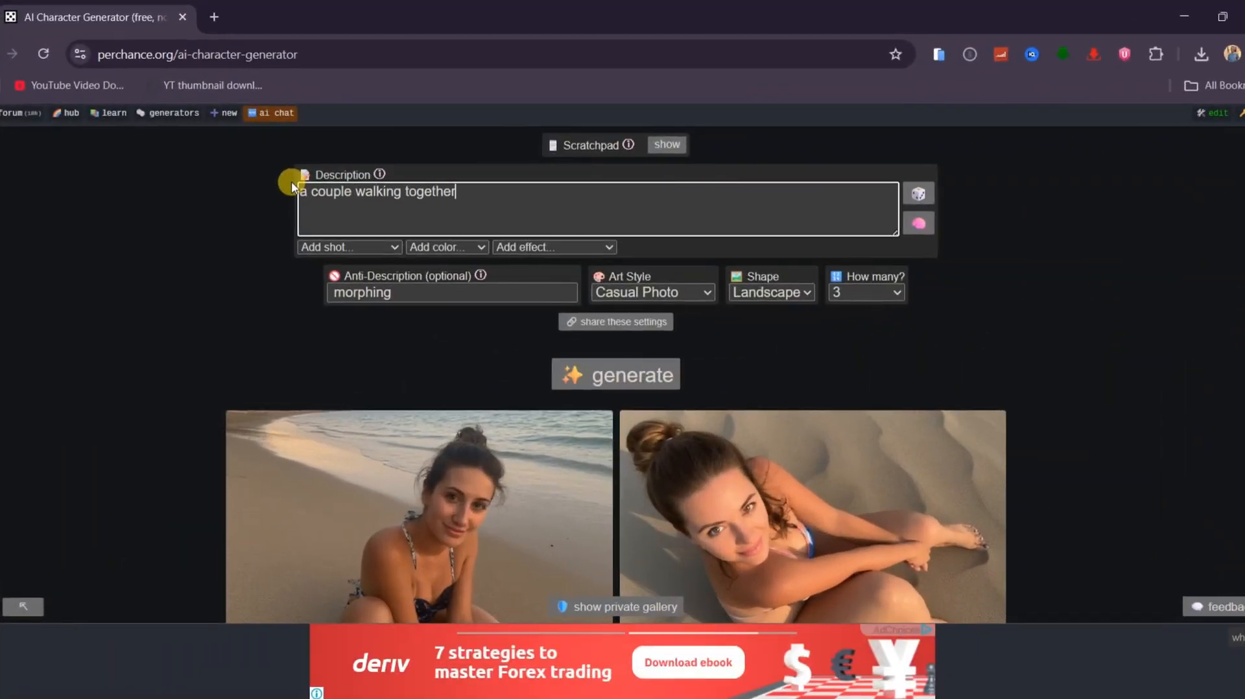
- Generate the smiling couple in Anime, then again in 3D Disney Character style
{"action": "type", "text": "smiling on the roadside"}
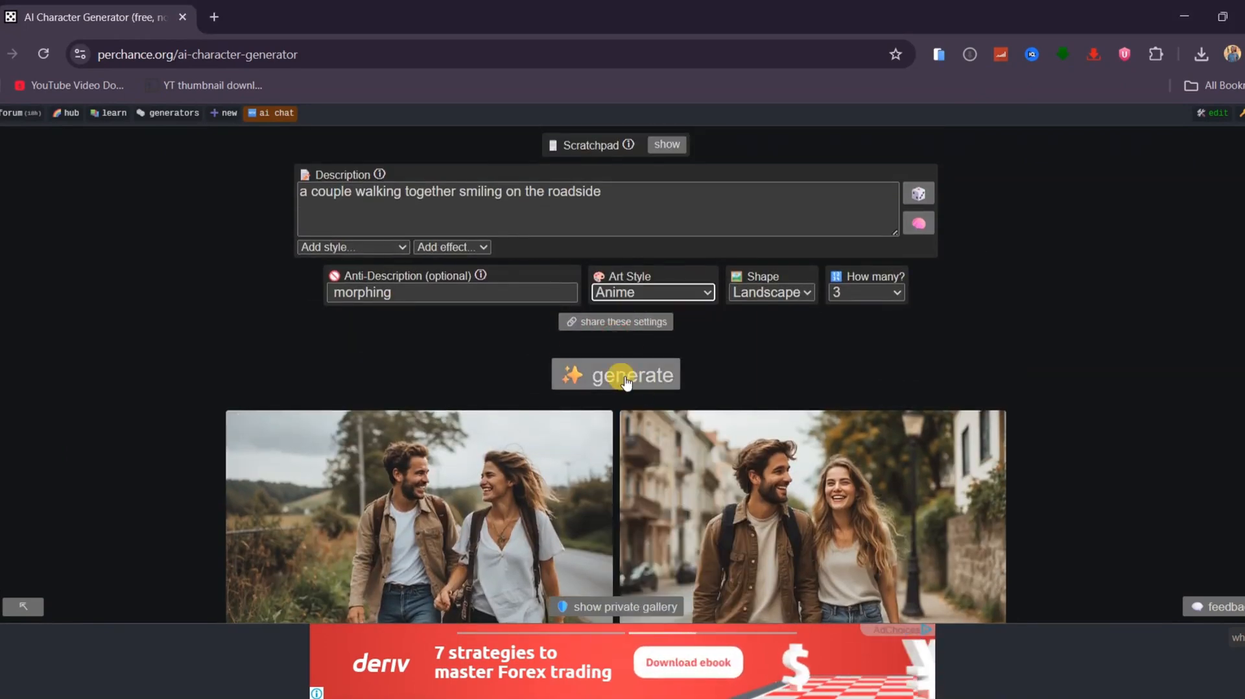
{"action": "left_click", "coordinate": [651, 292]}
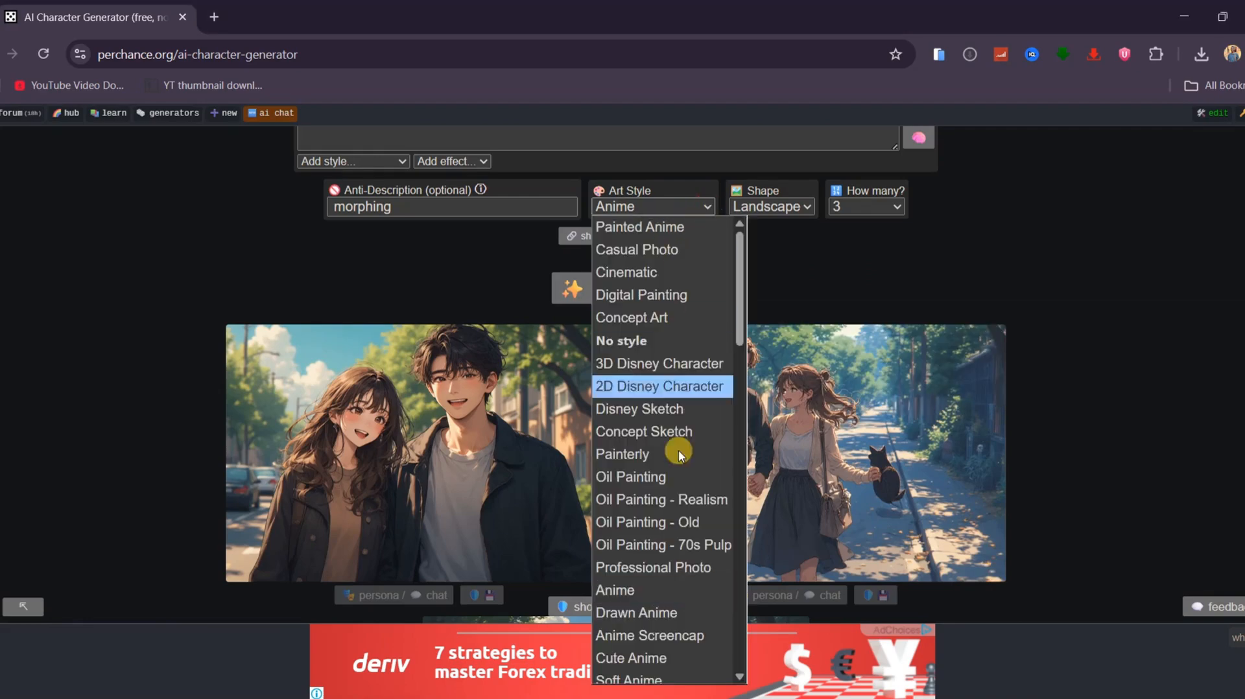
{"action": "left_click", "coordinate": [659, 363]}
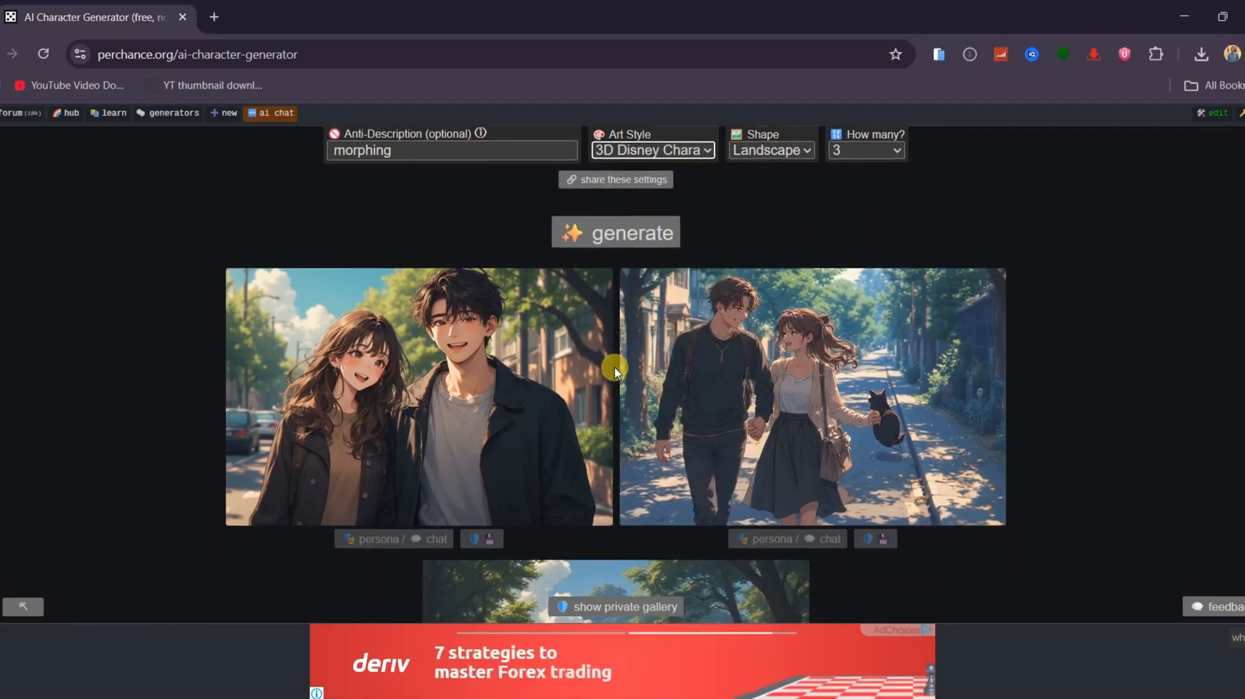
{"action": "left_click", "coordinate": [615, 231]}
{"action": "type", "text": "a car racing on the road"}
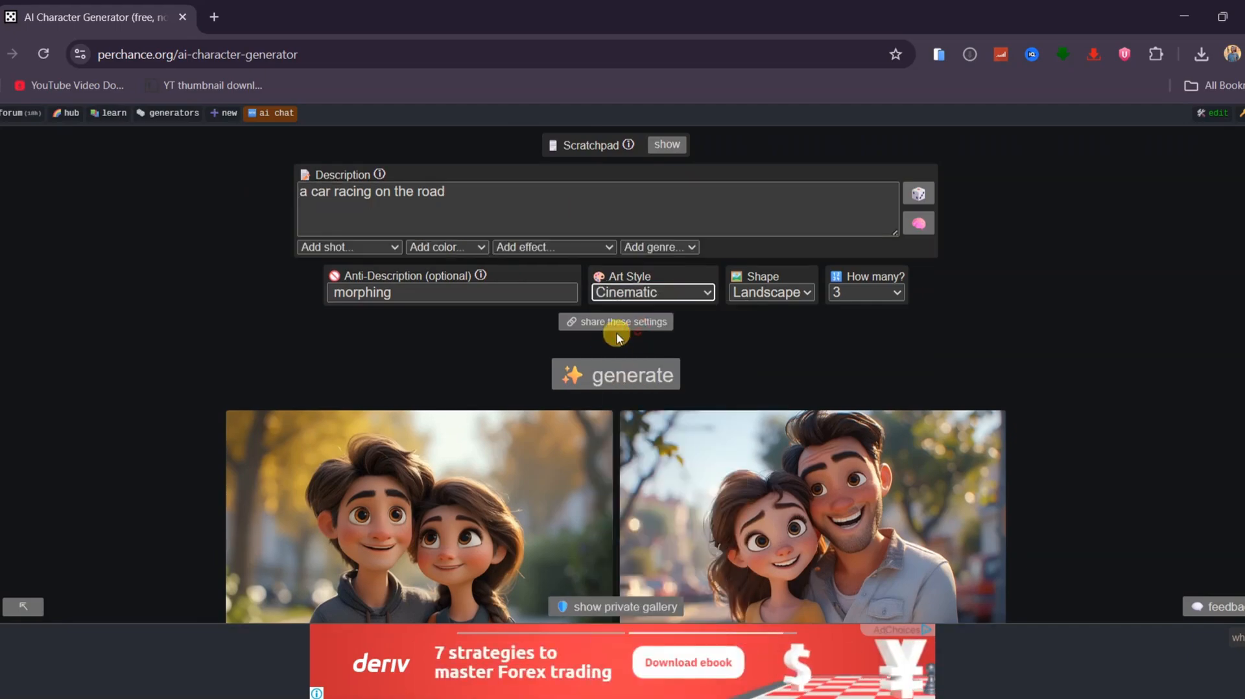
- Generate cinematic racing-car images and save one to the device
{"action": "left_click", "coordinate": [615, 374]}
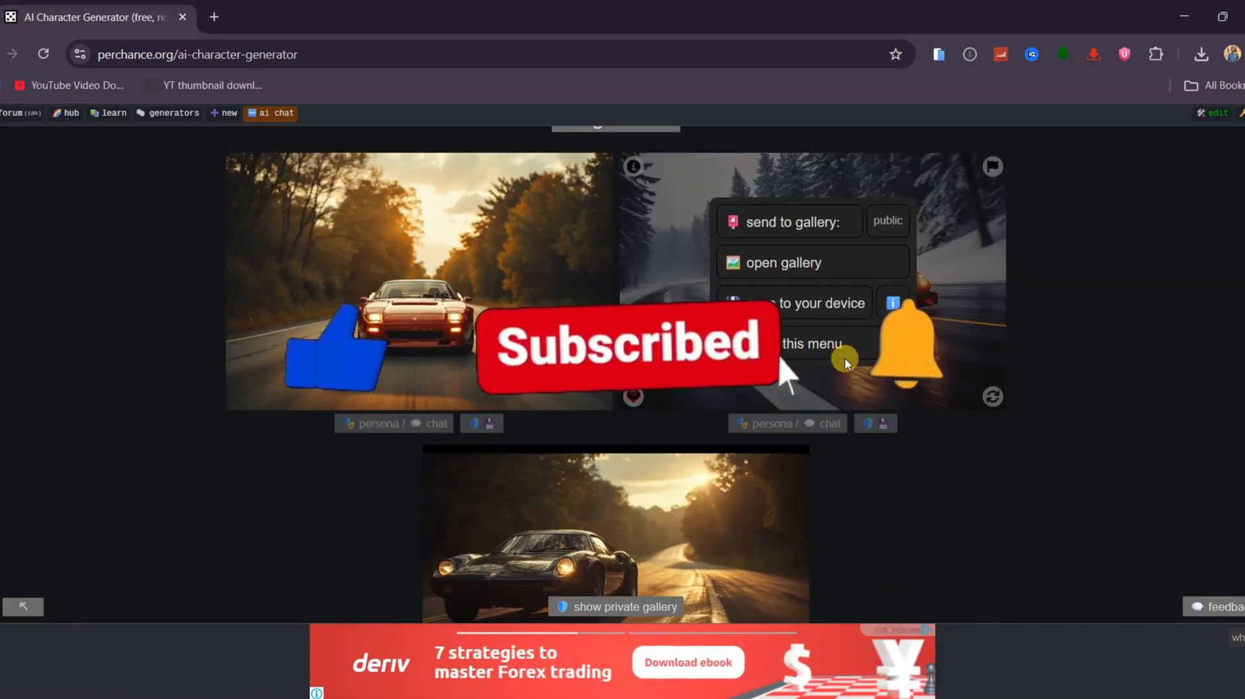
{"action": "left_click", "coordinate": [1199, 54]}
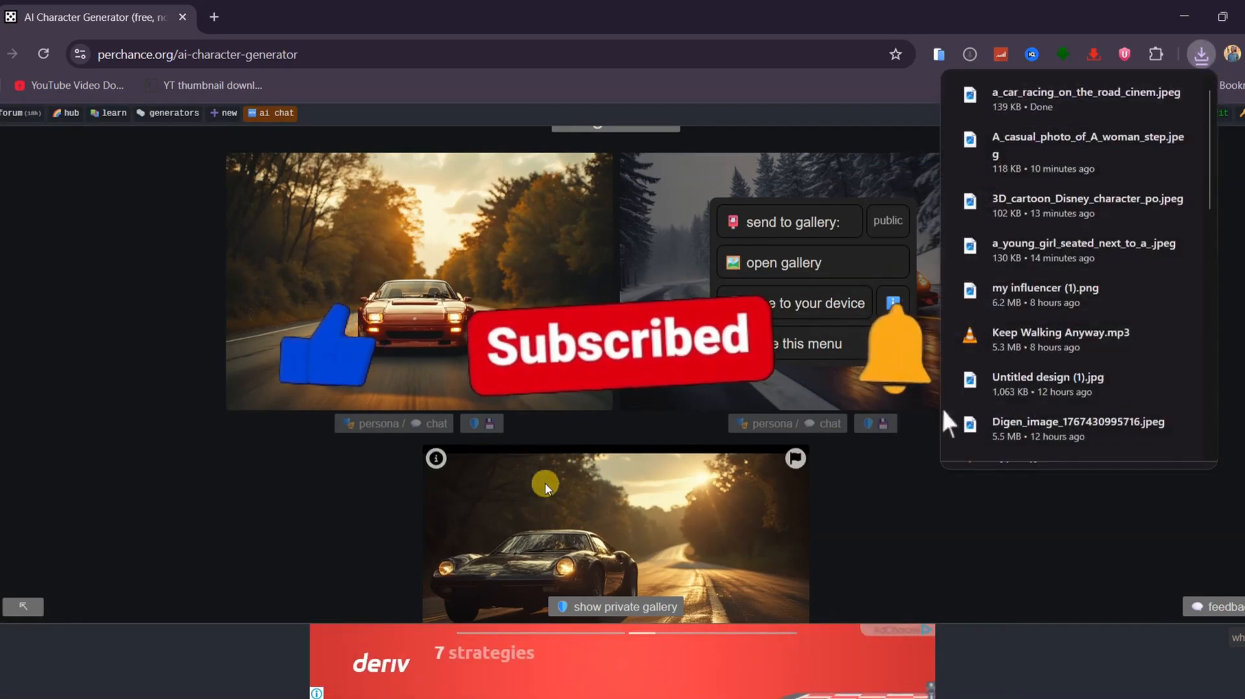